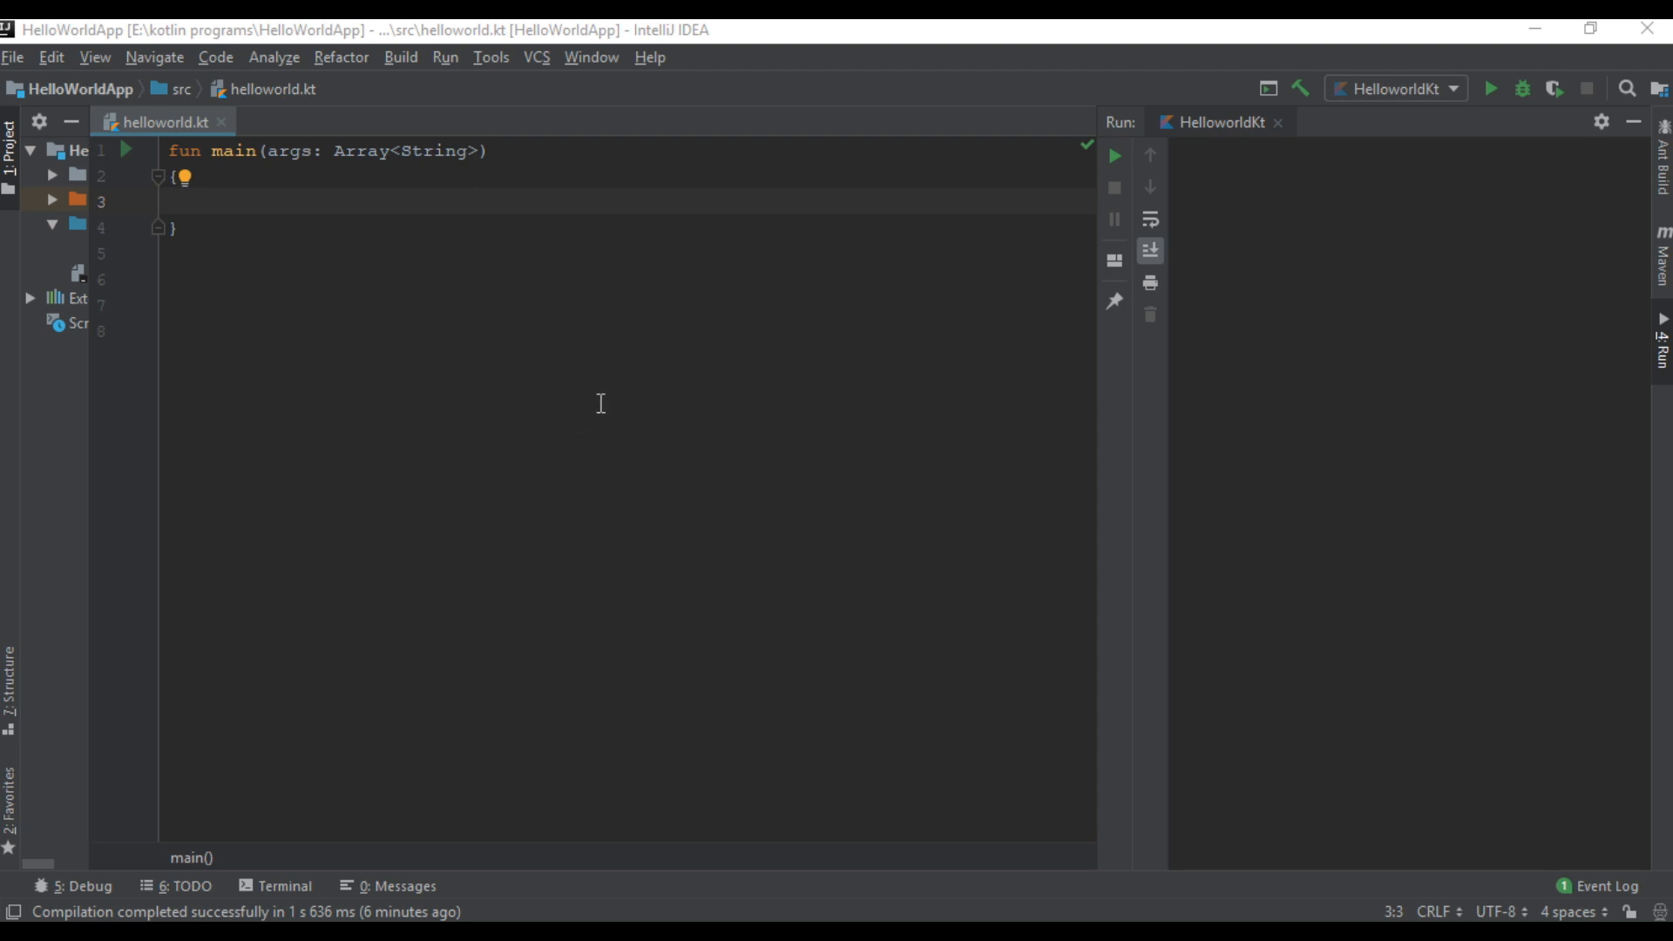
mouse_move(627, 413)
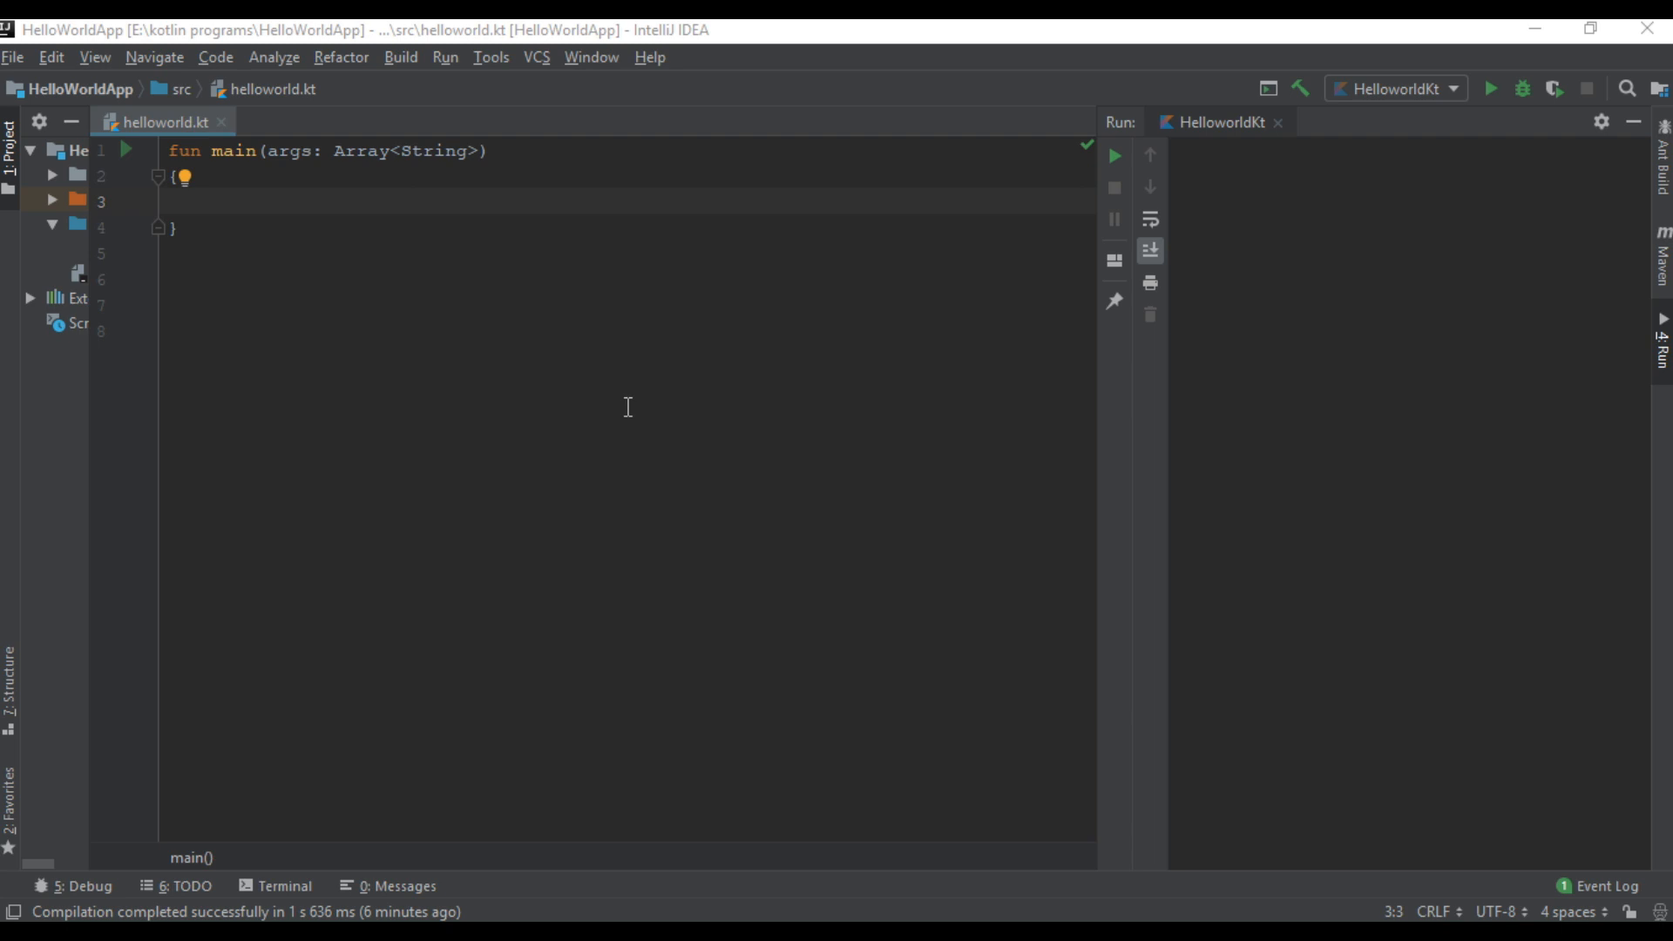
Step: Inside main, start a for loop iterating i over the range 1..10
click(190, 200)
text(for ()
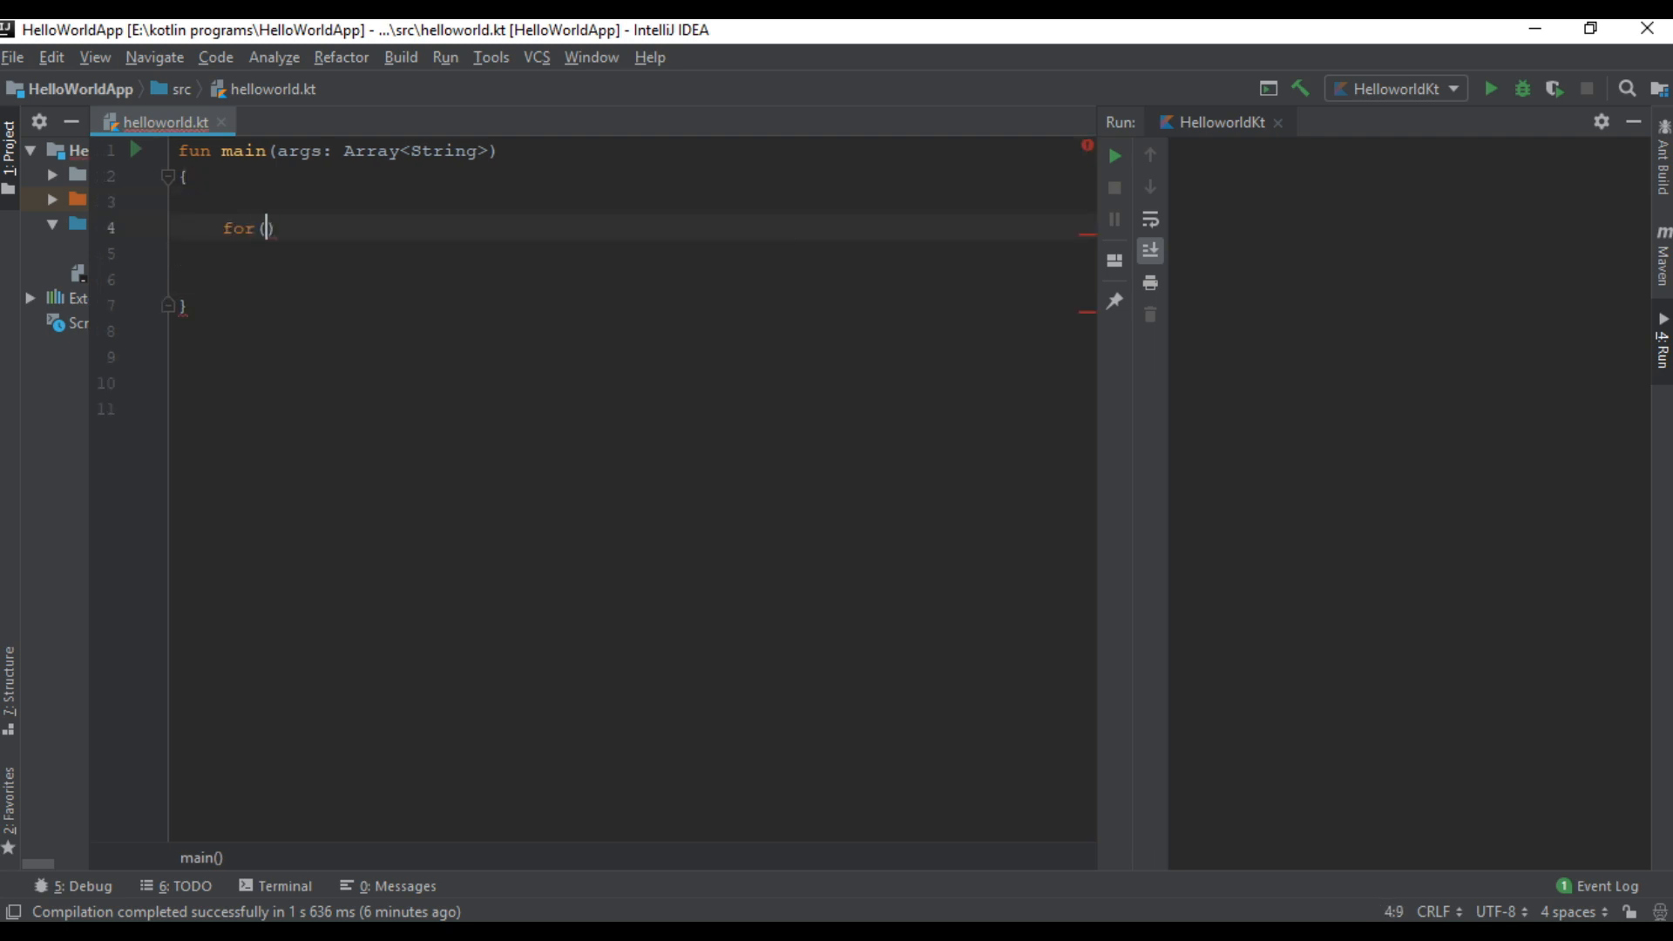
text(i in 1)
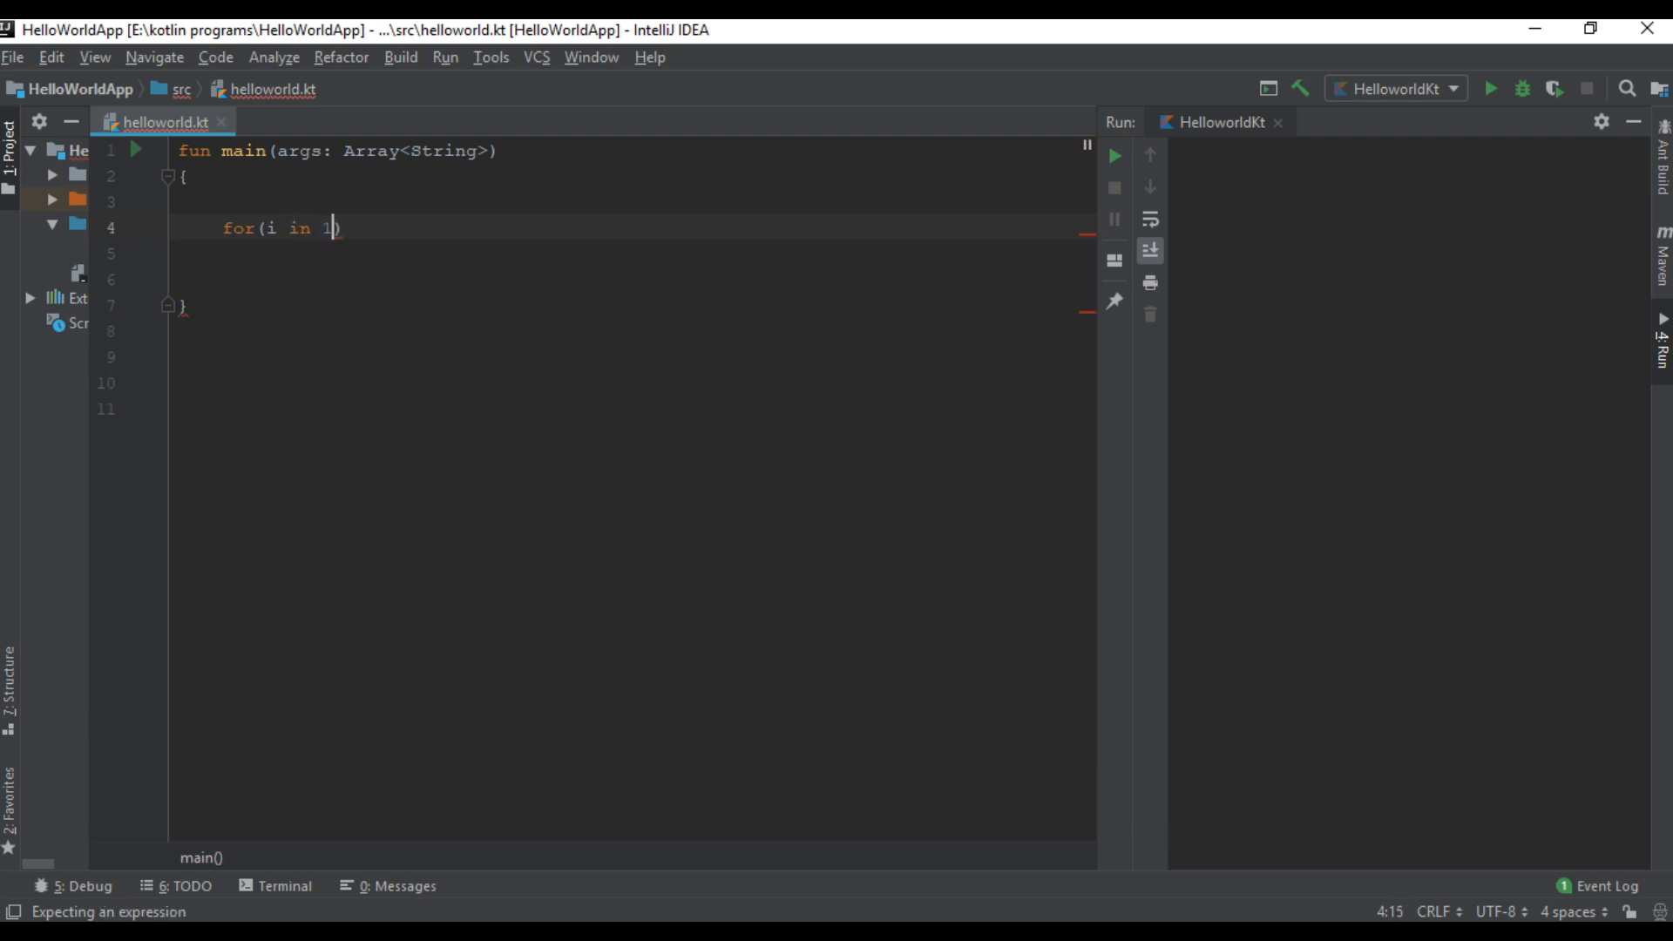
text(..)
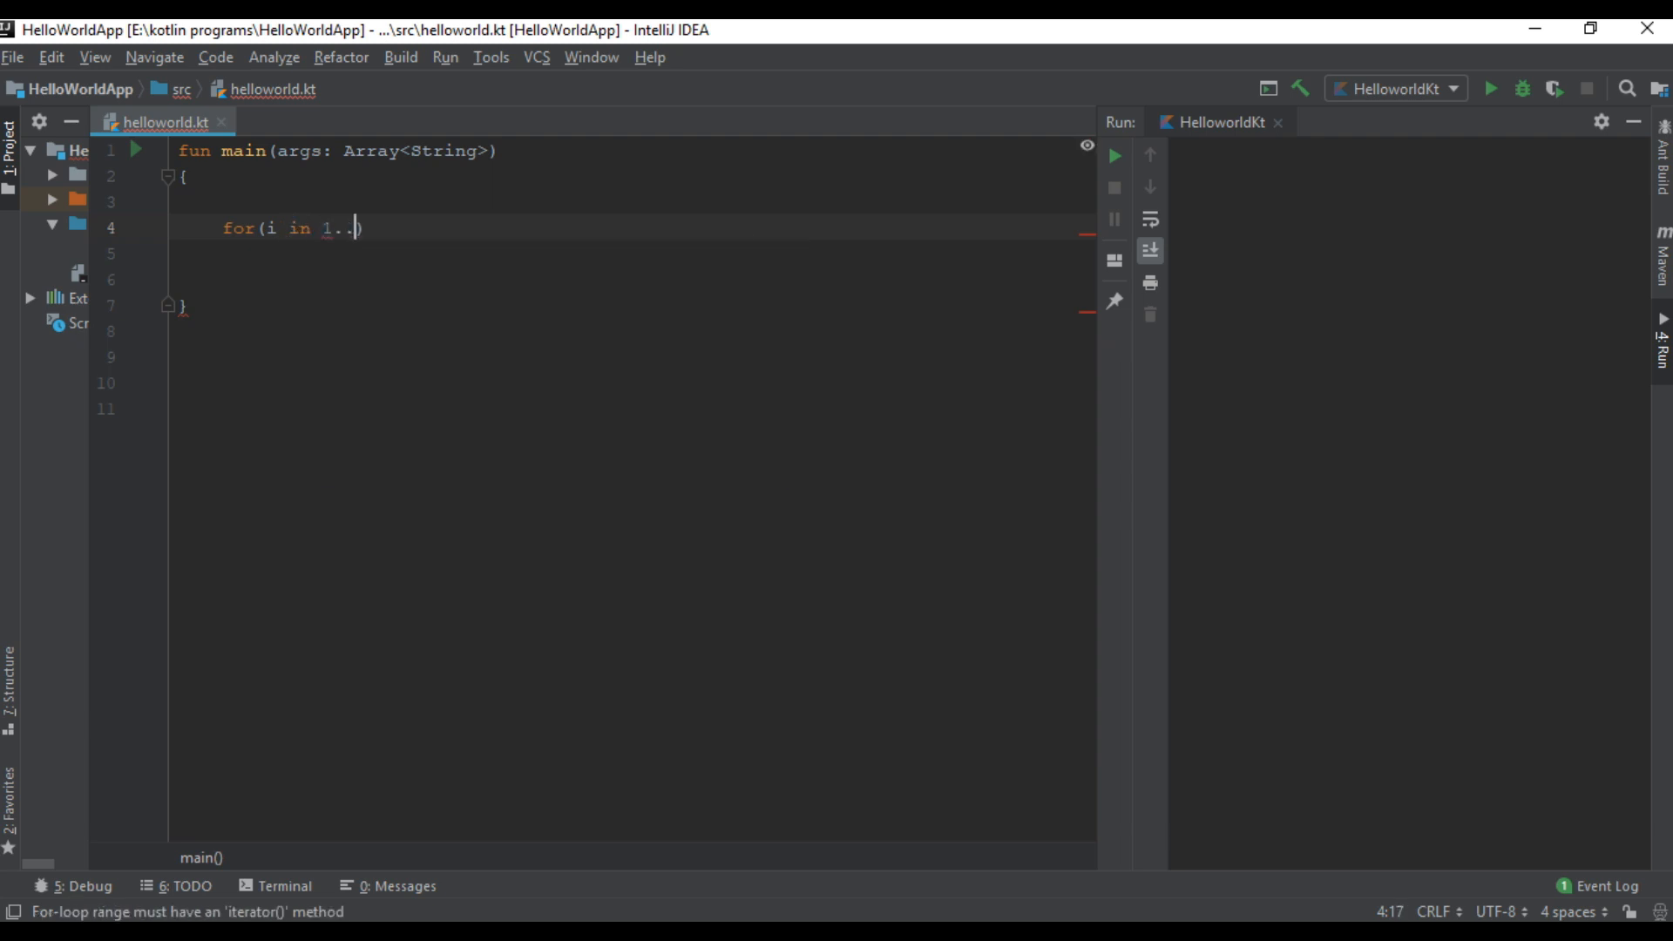
text(10))
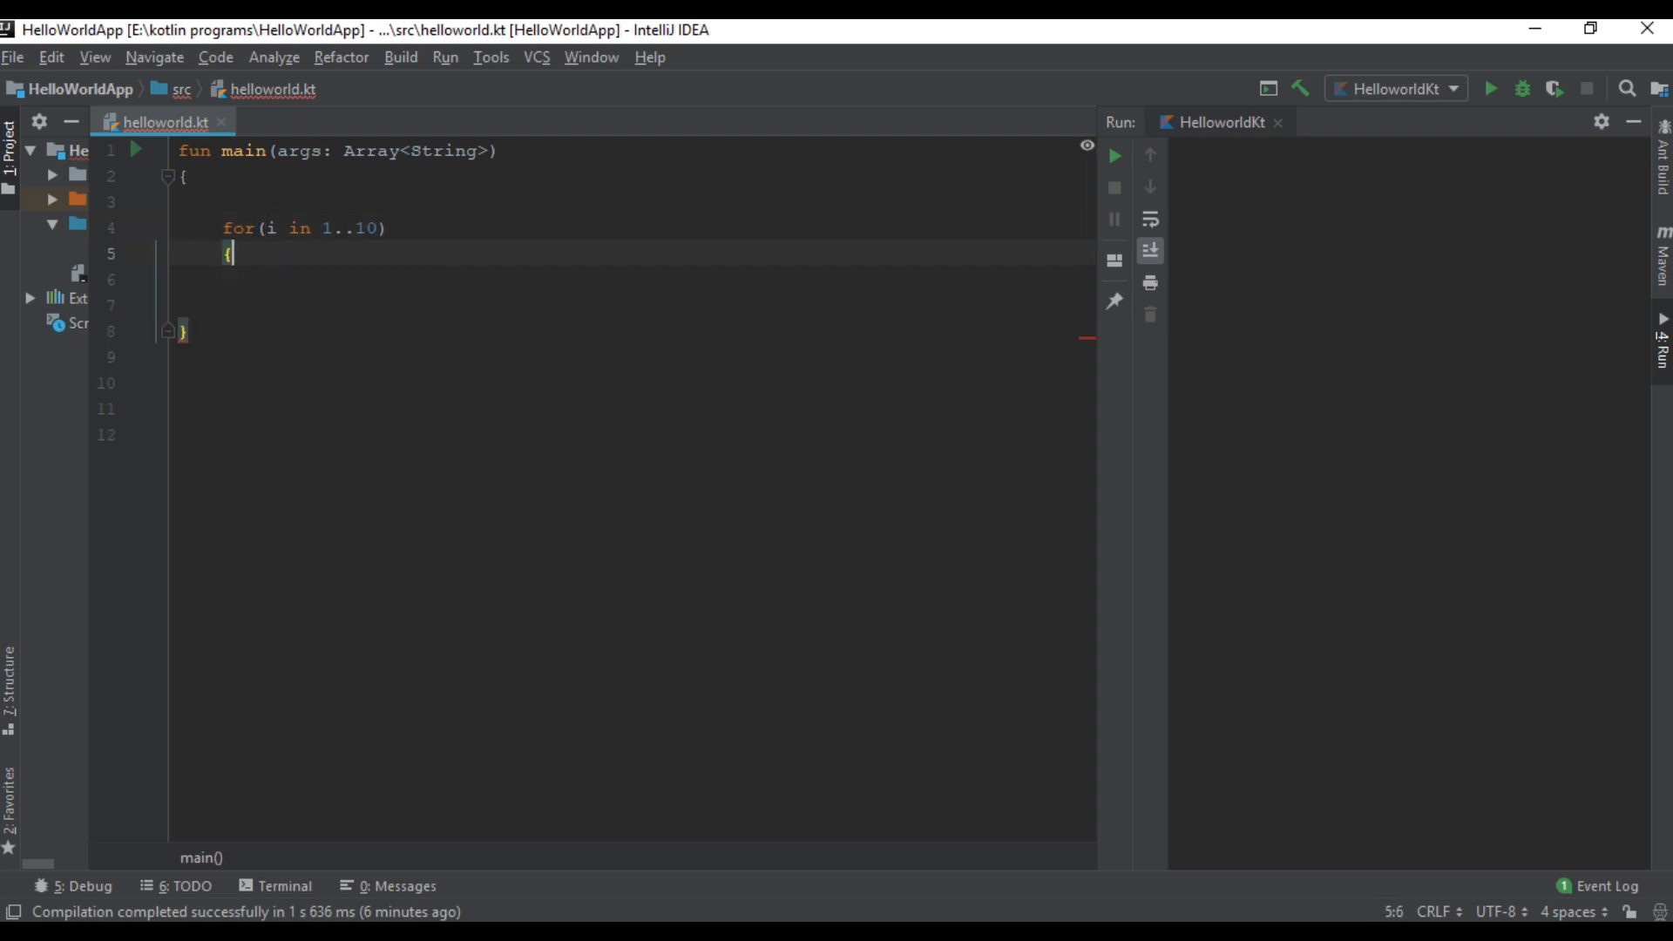
key(Enter)
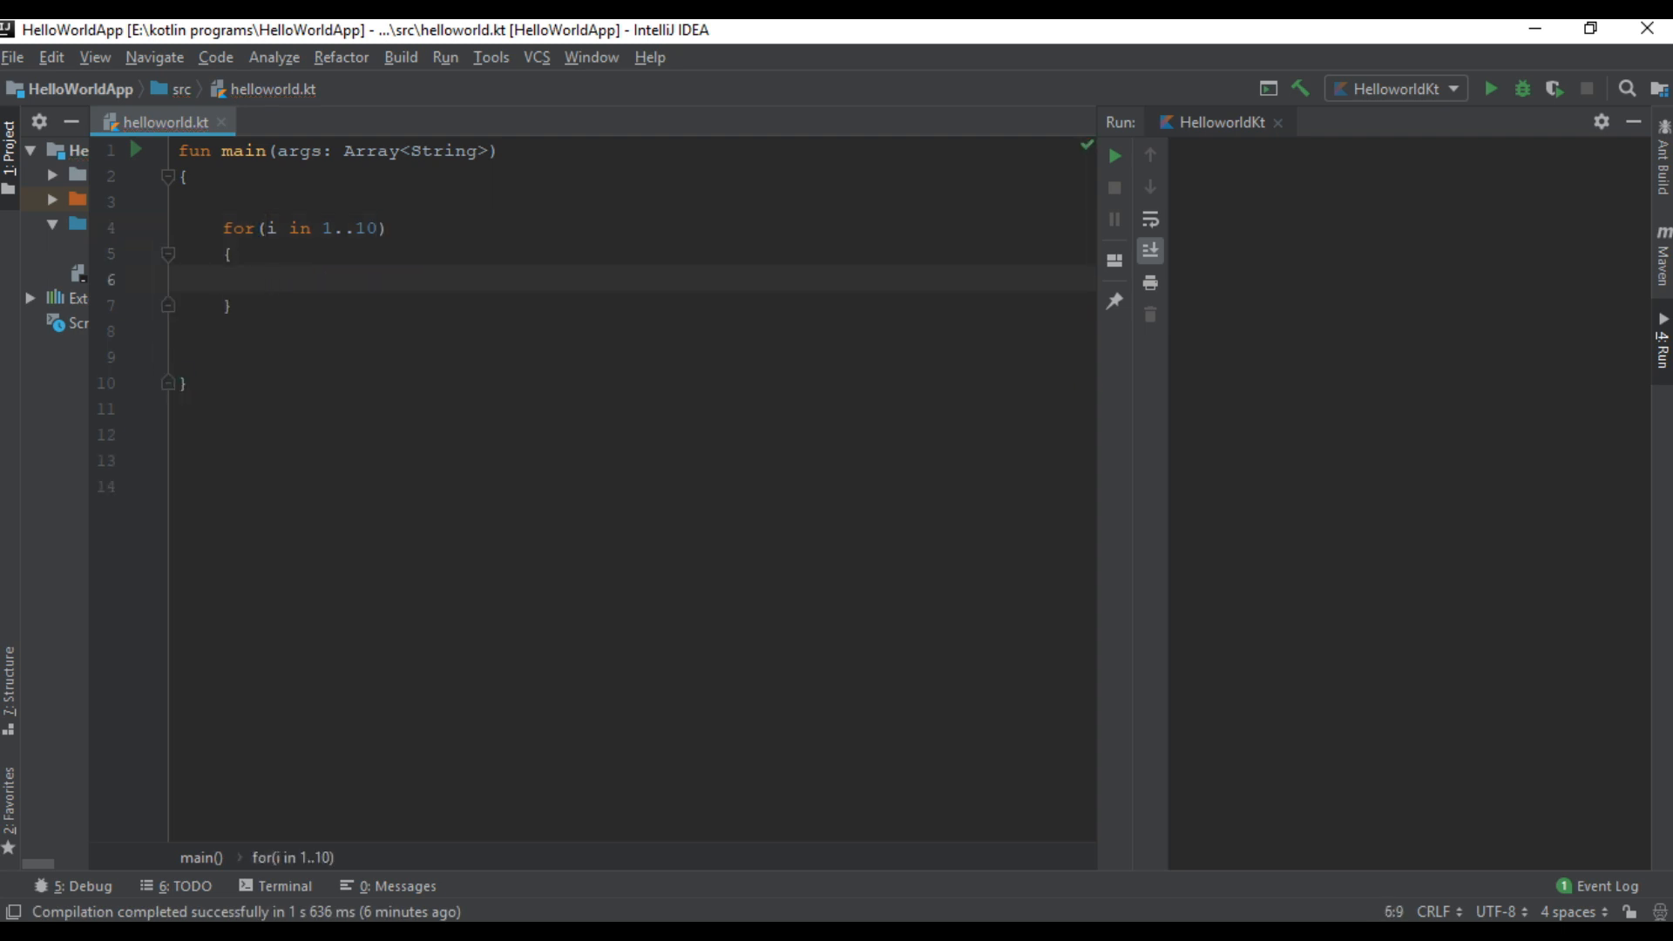
Step: Add an if(i == 5) check that breaks out of the loop
text(if())
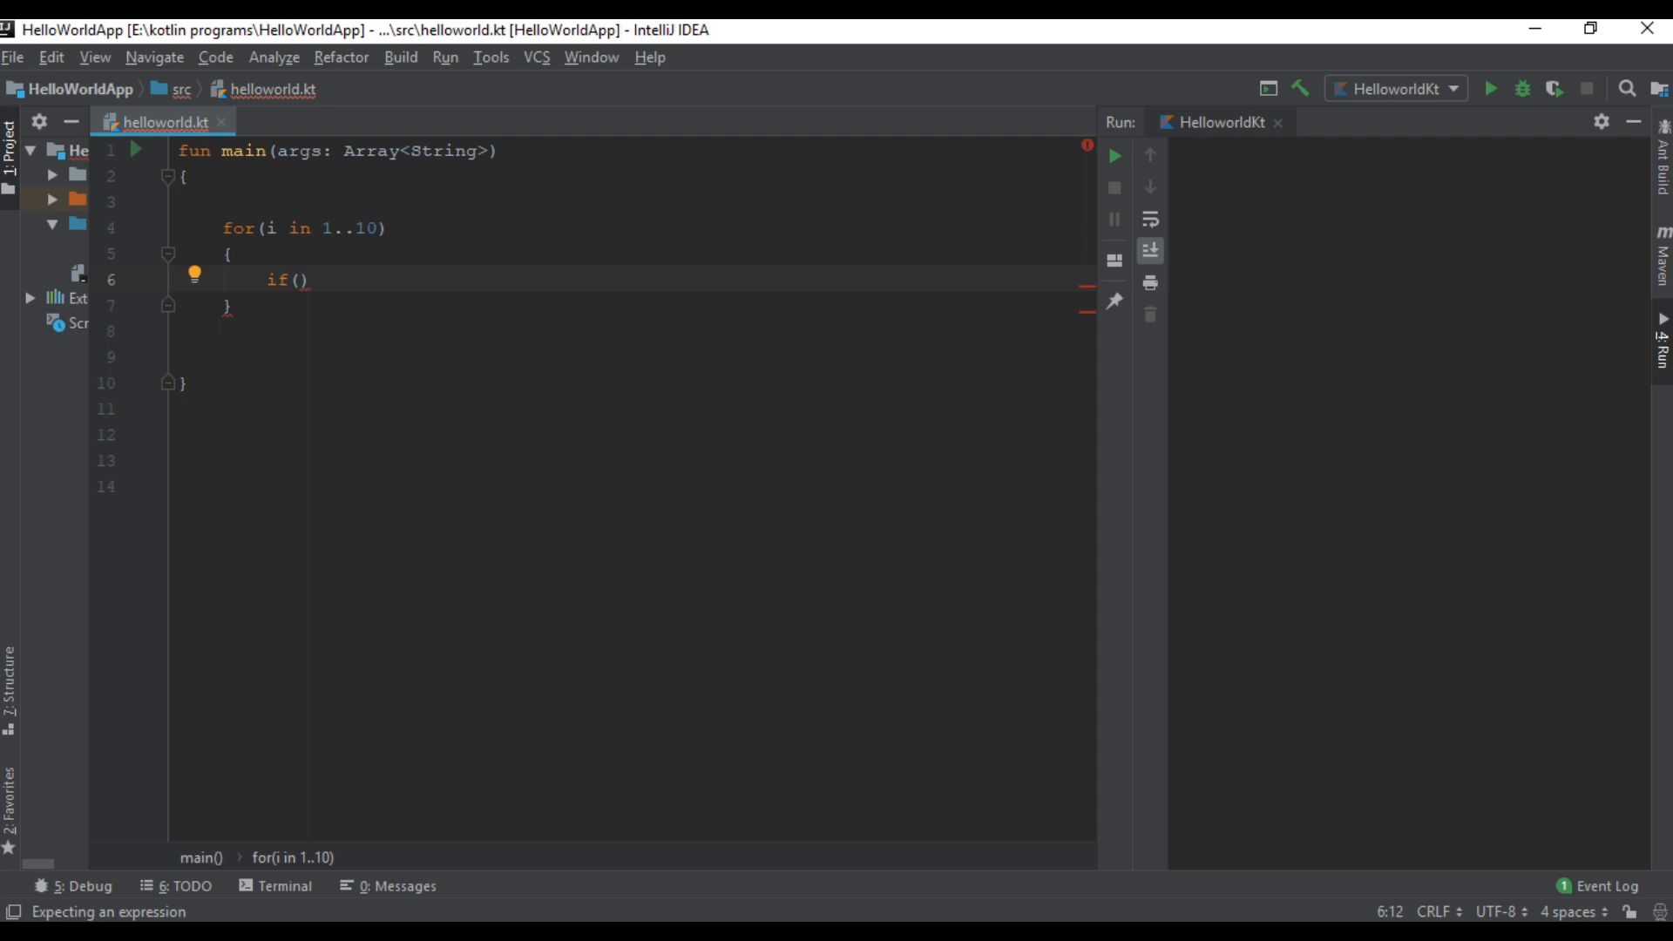
text(i ==)
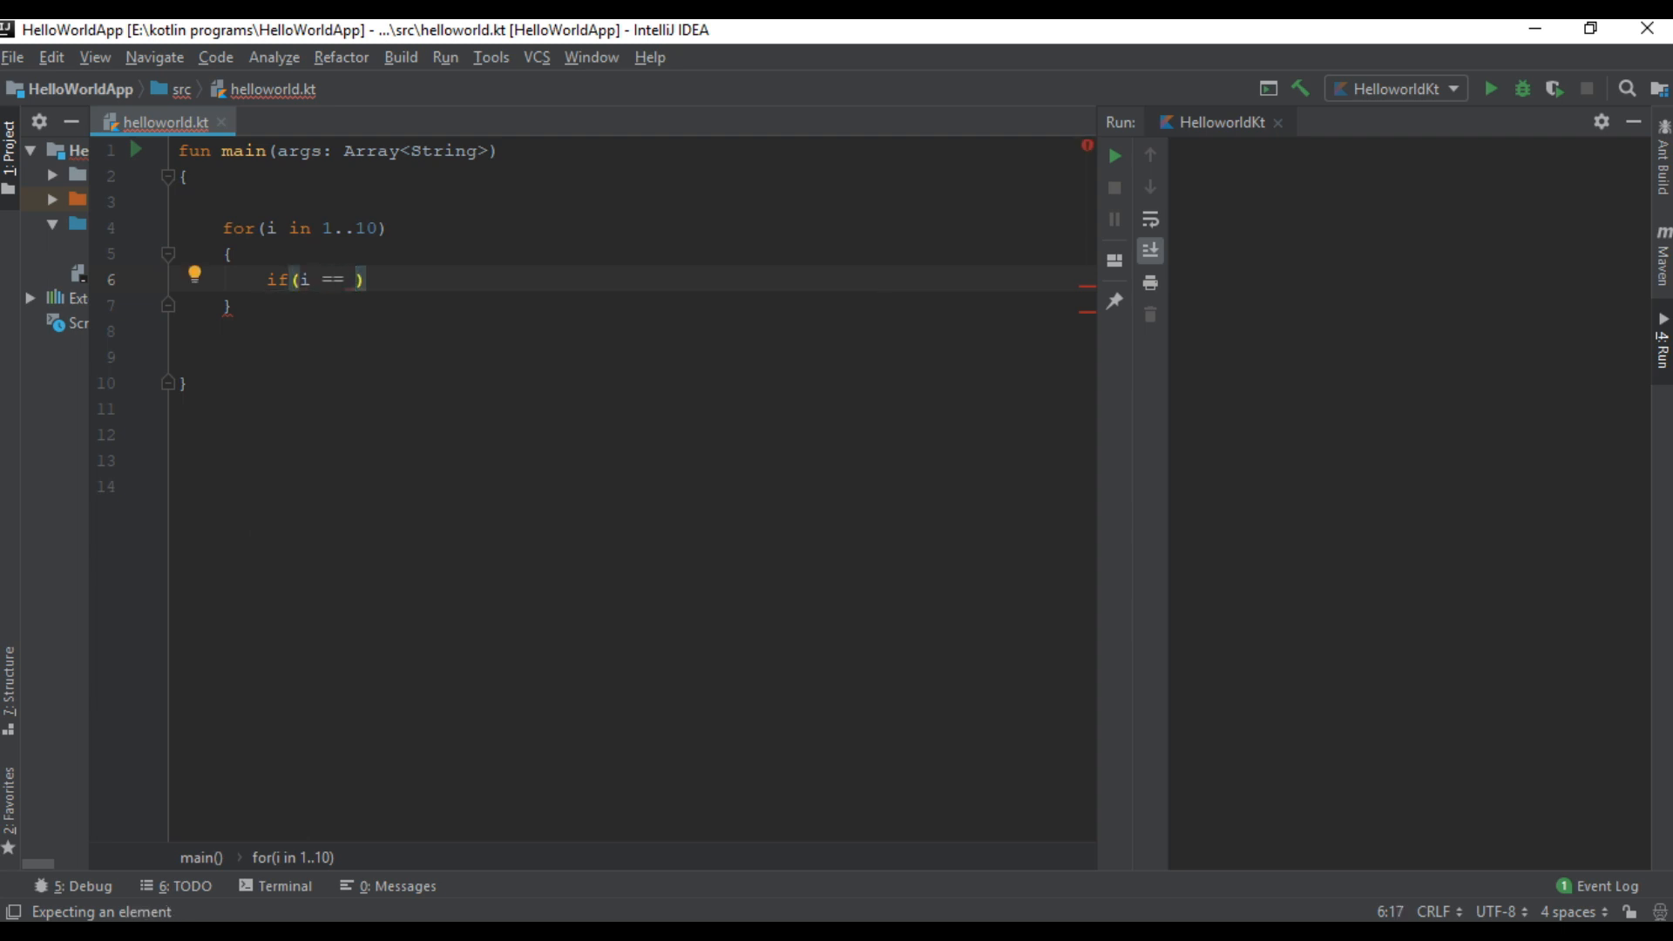
text(5)
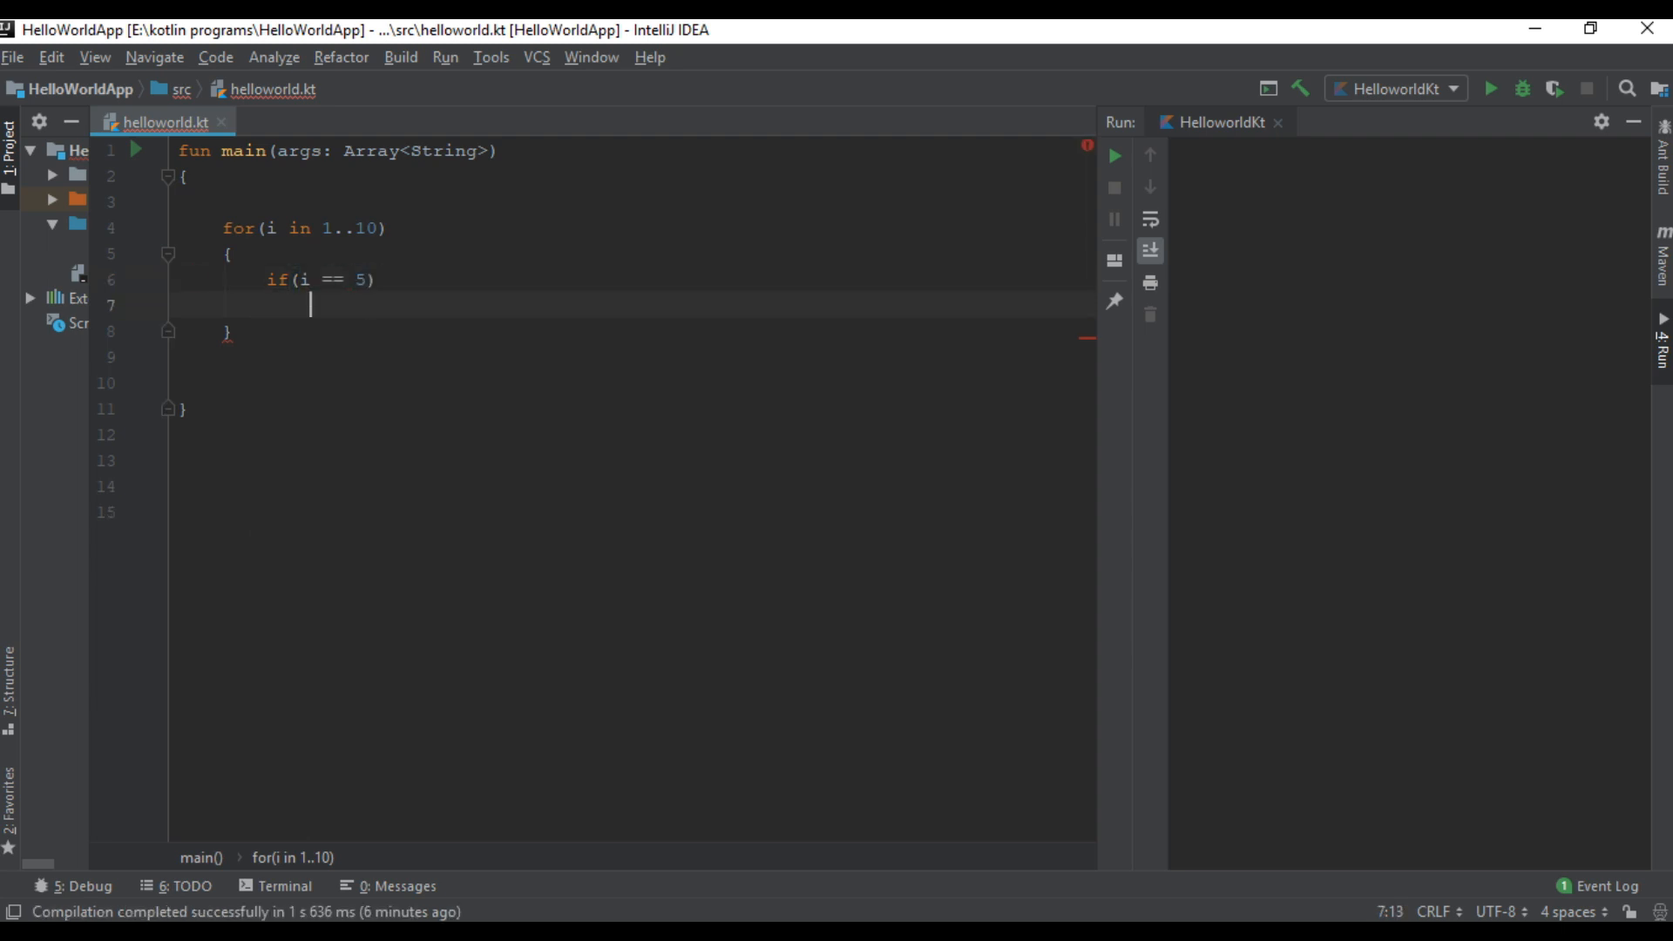
text(brer)
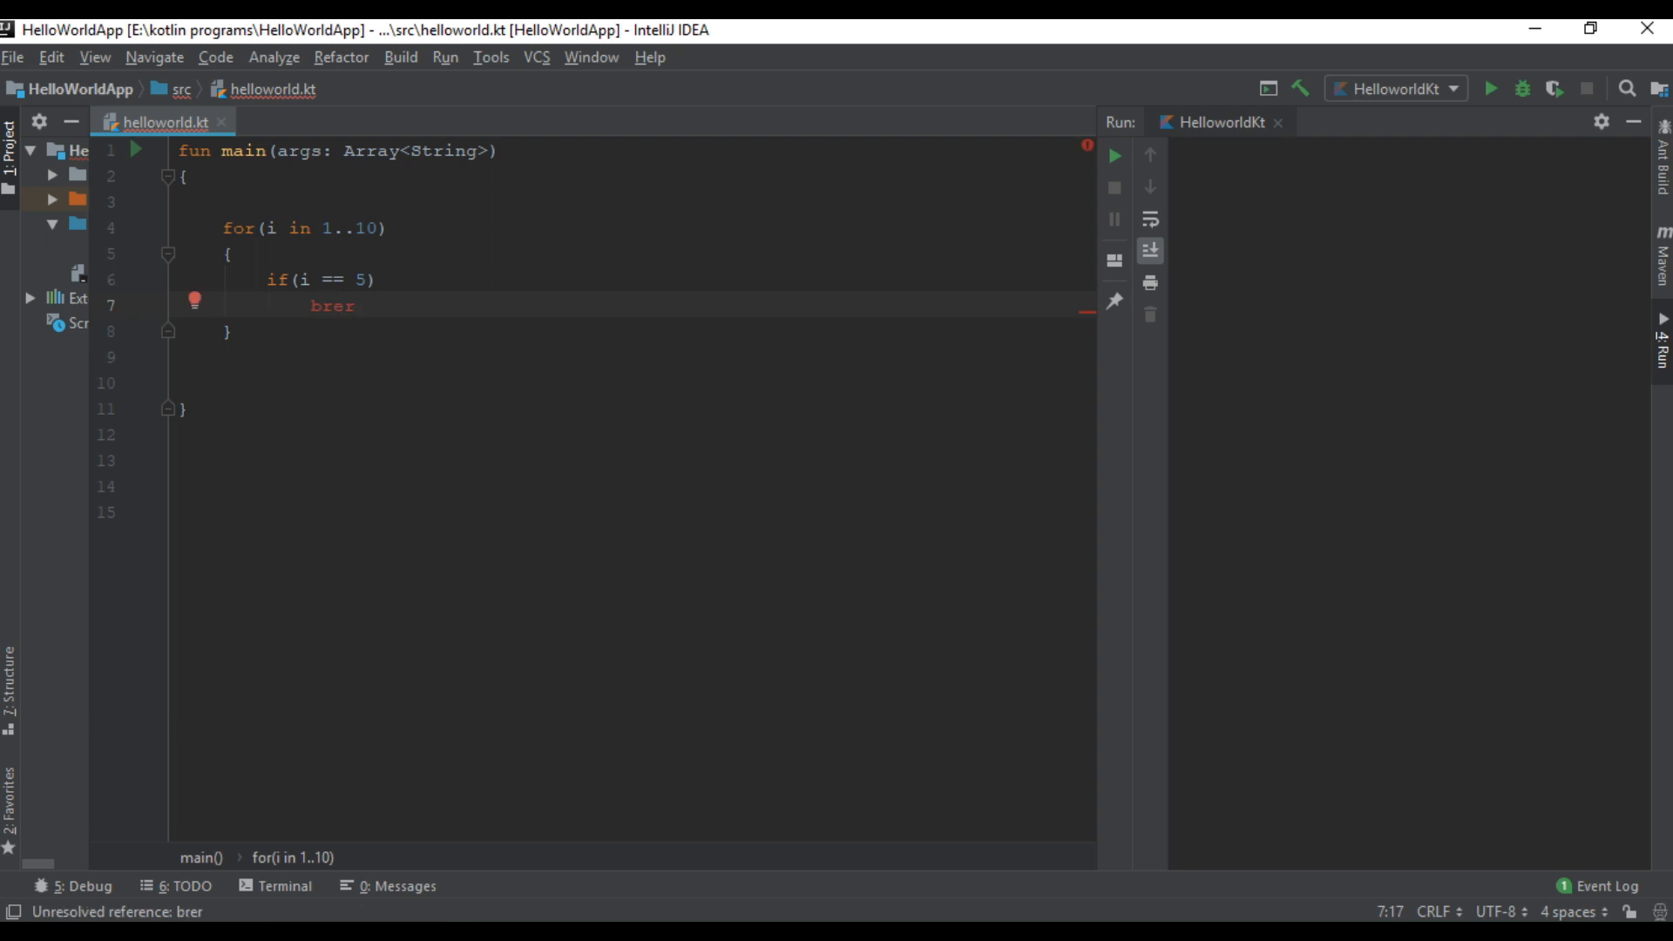
text(break)
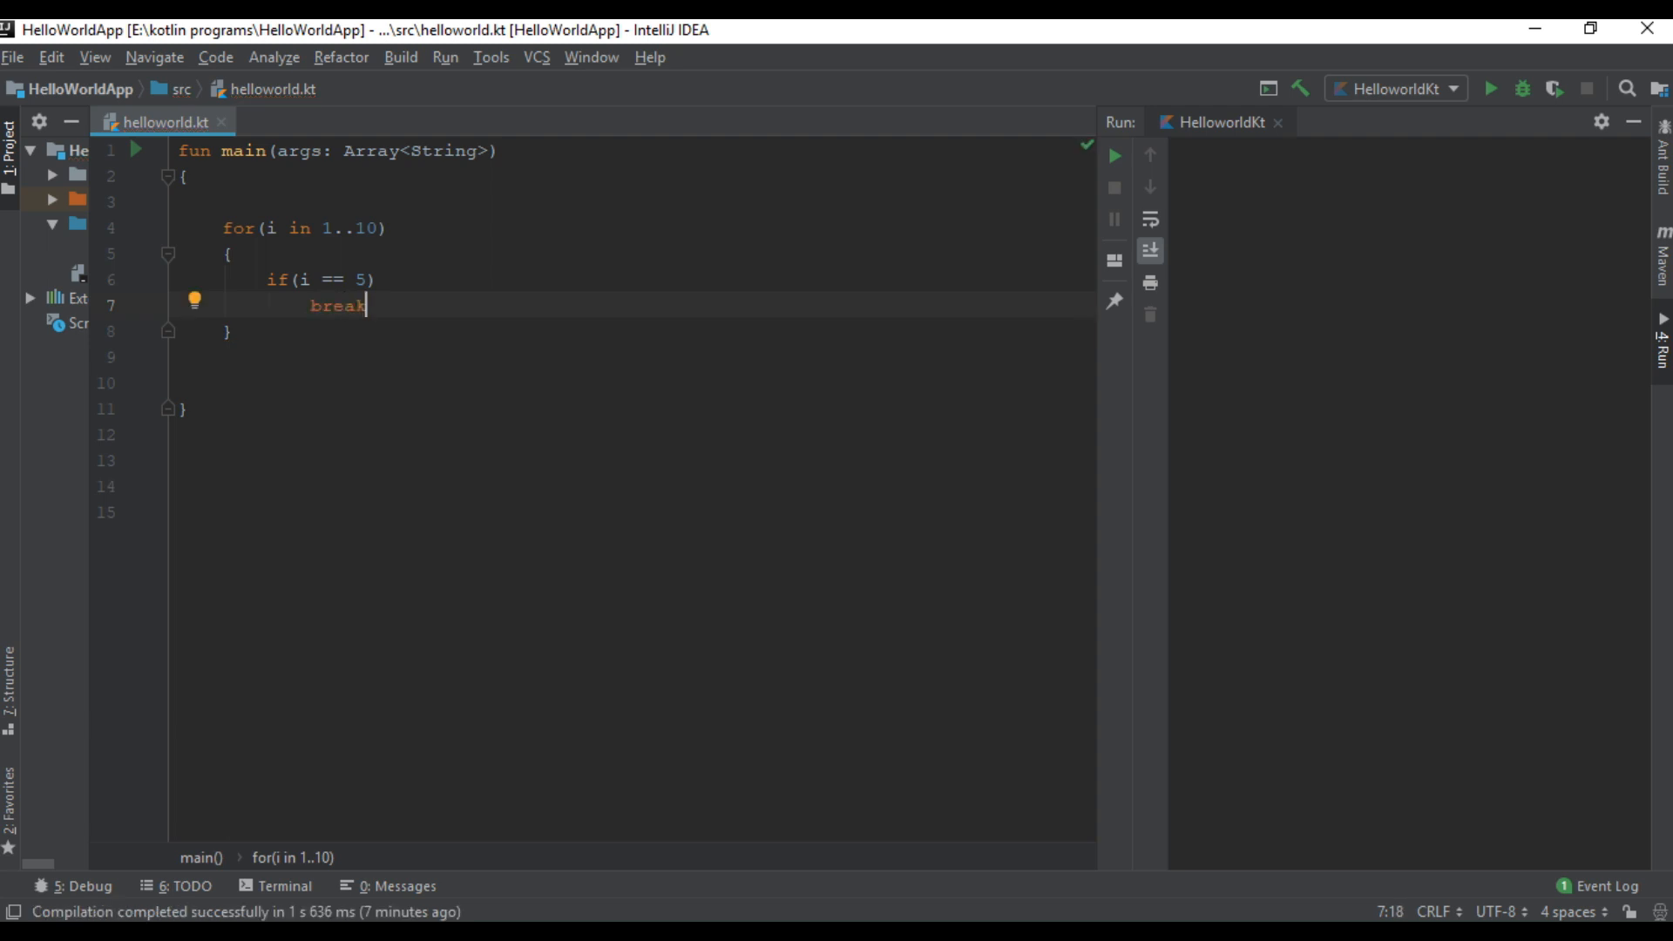
Step: Print "i = $i" inside the loop and "Statement after loop" after it
text(println()
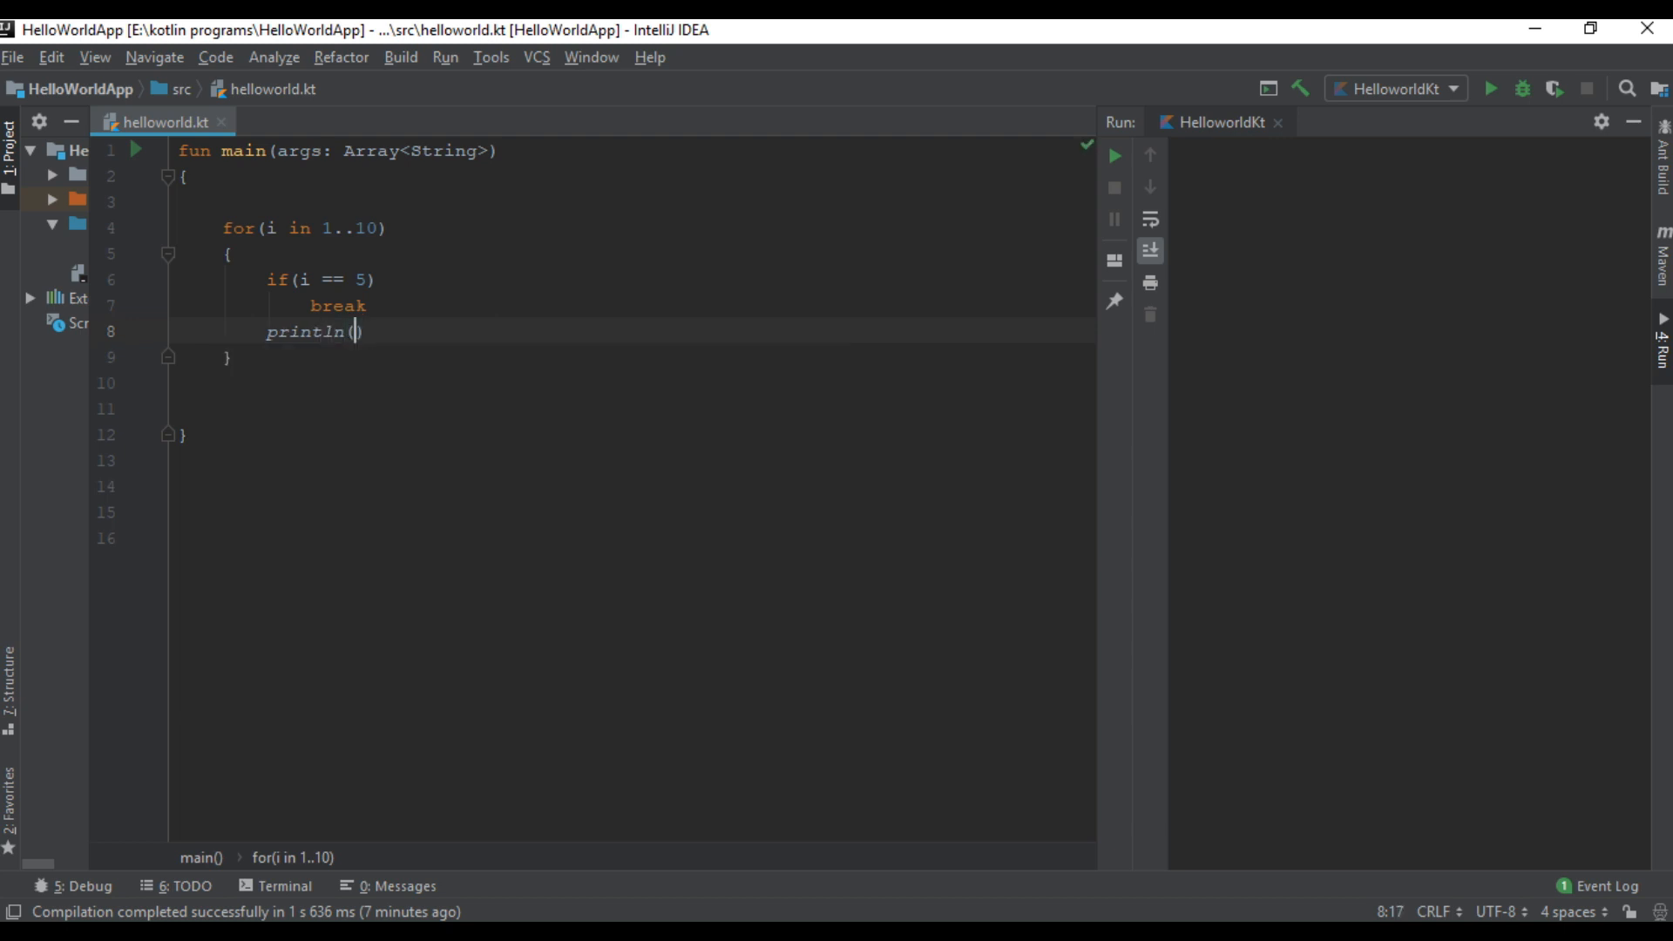
text("1")
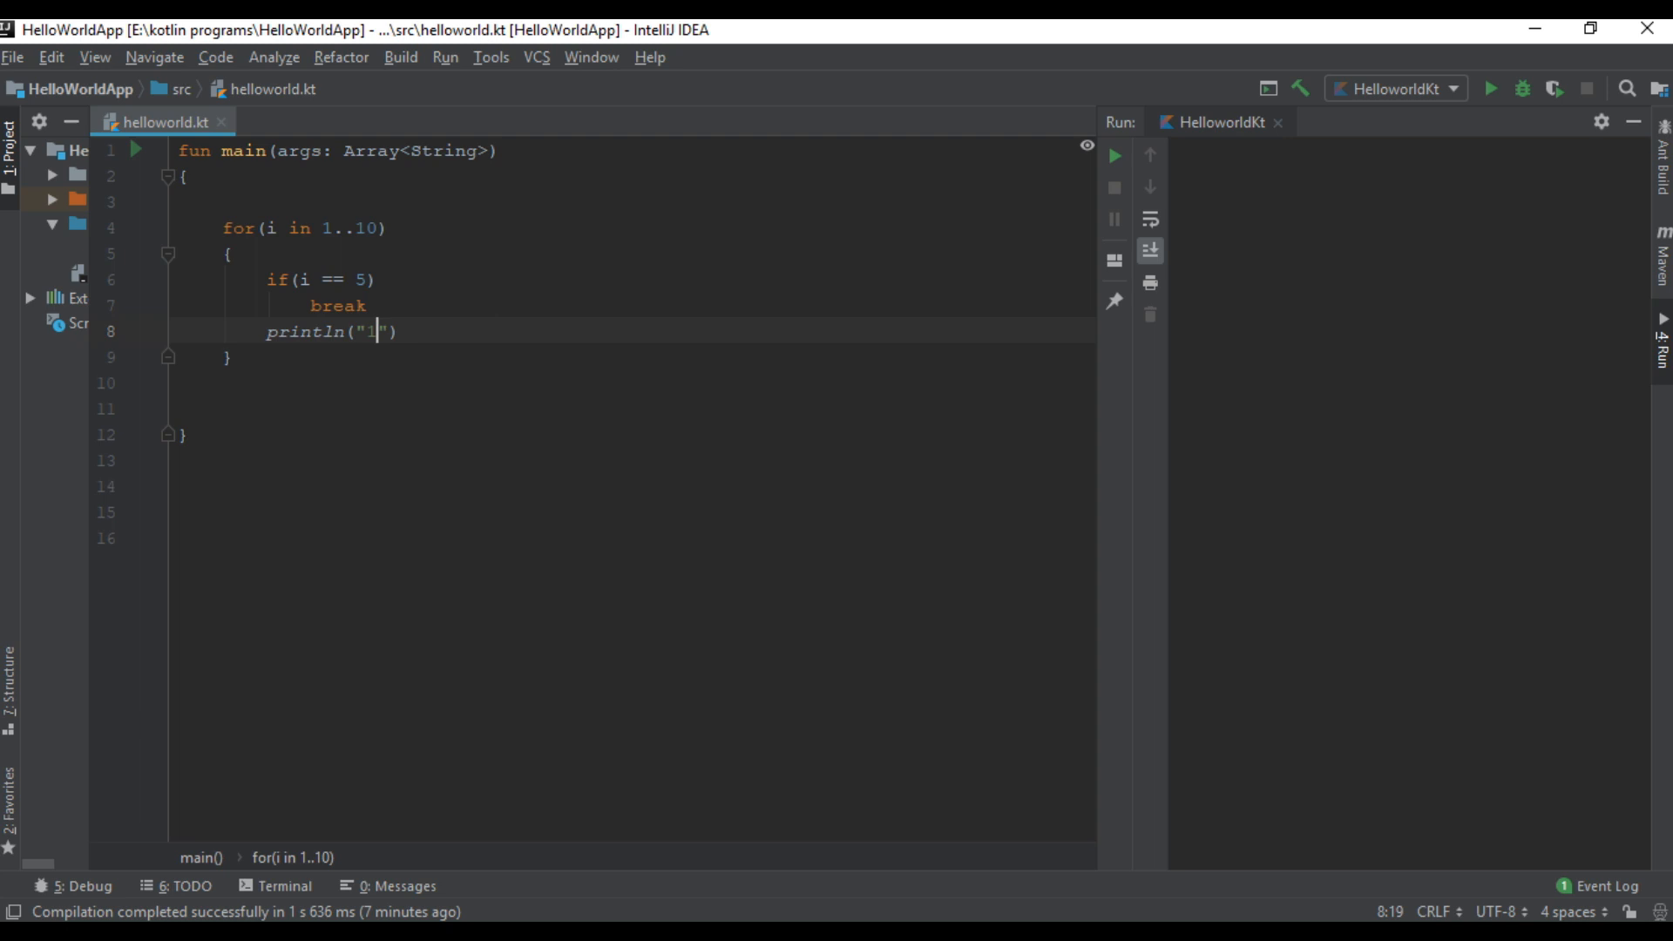
text(i =)
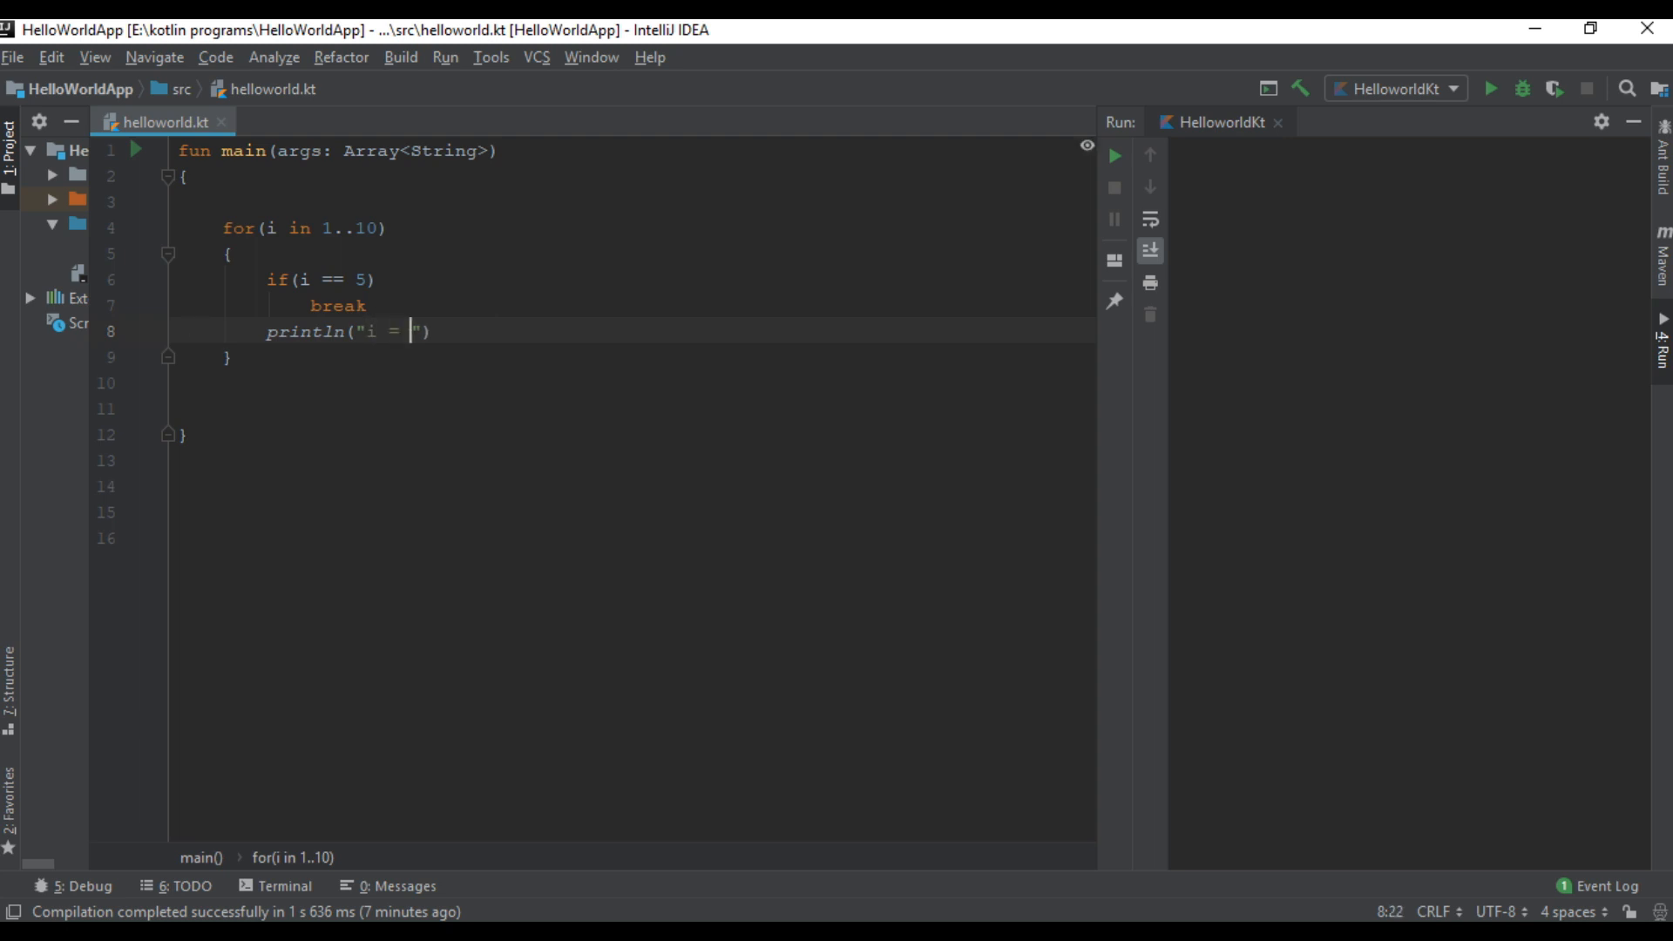
text($i)
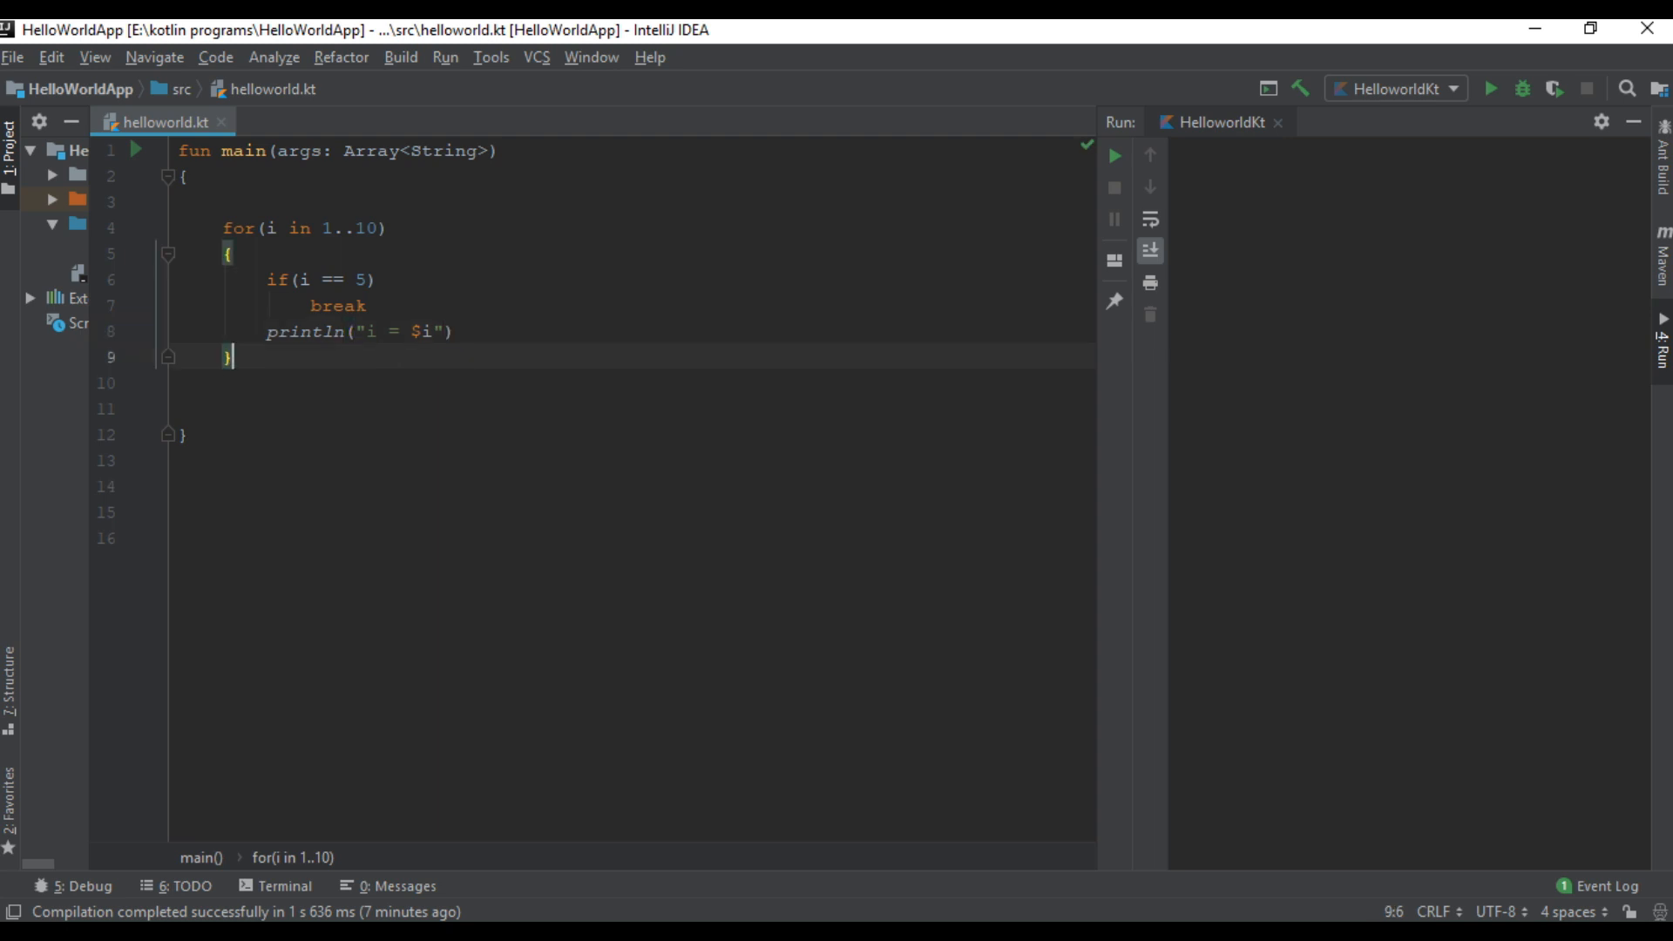
key(enter)
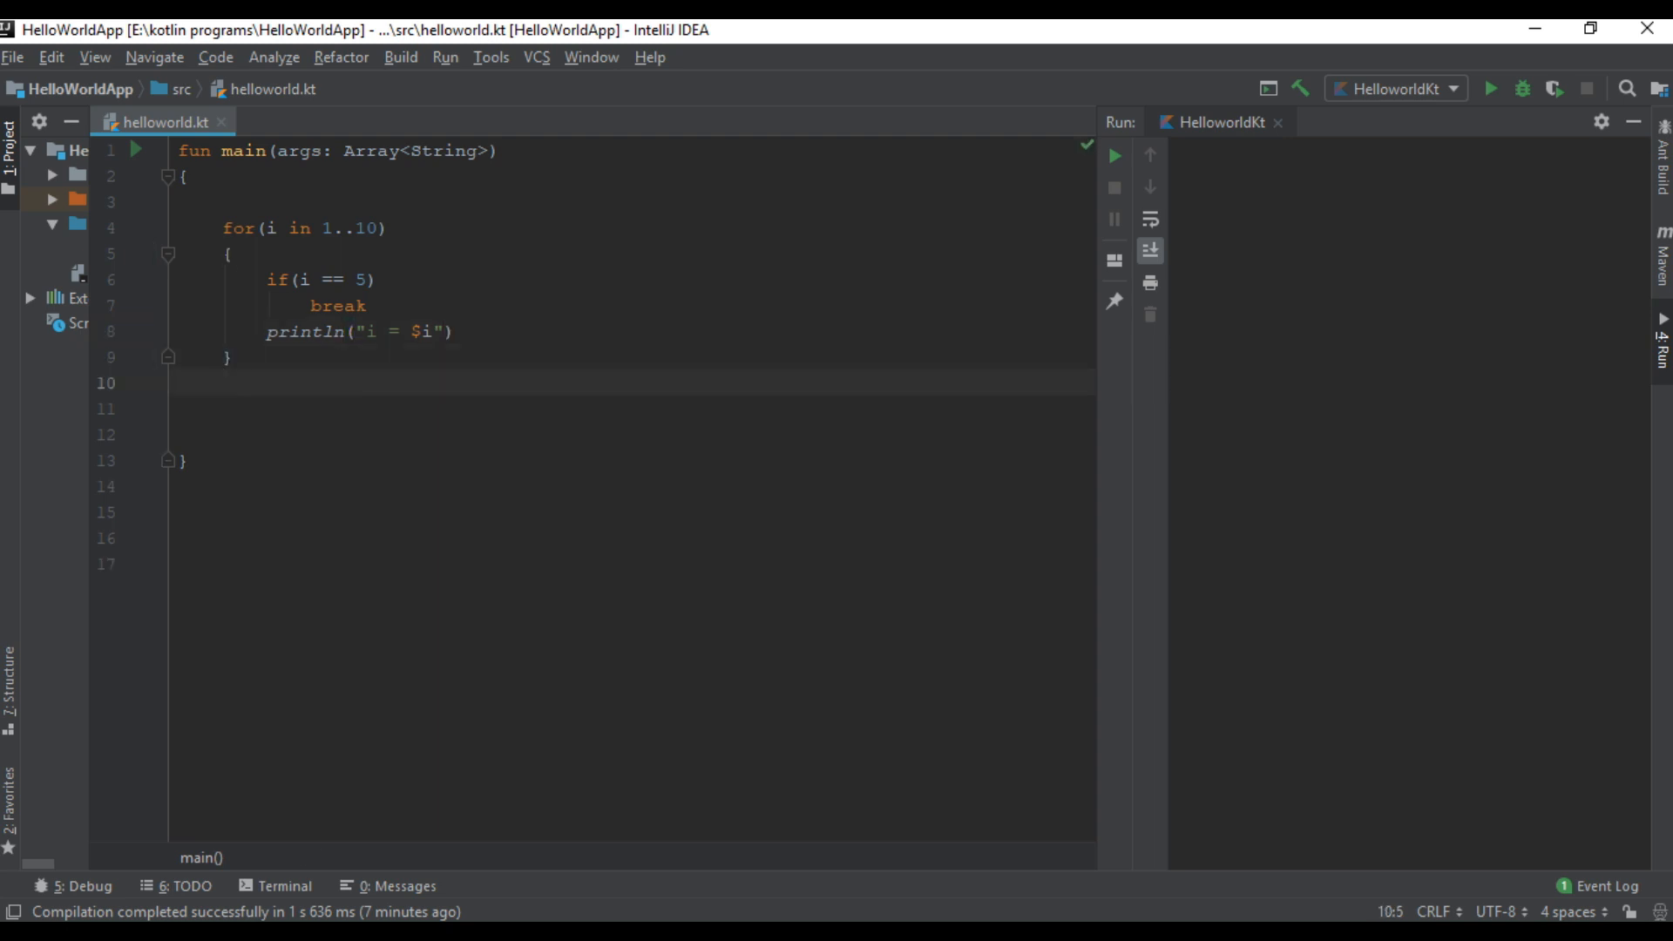
text(println()
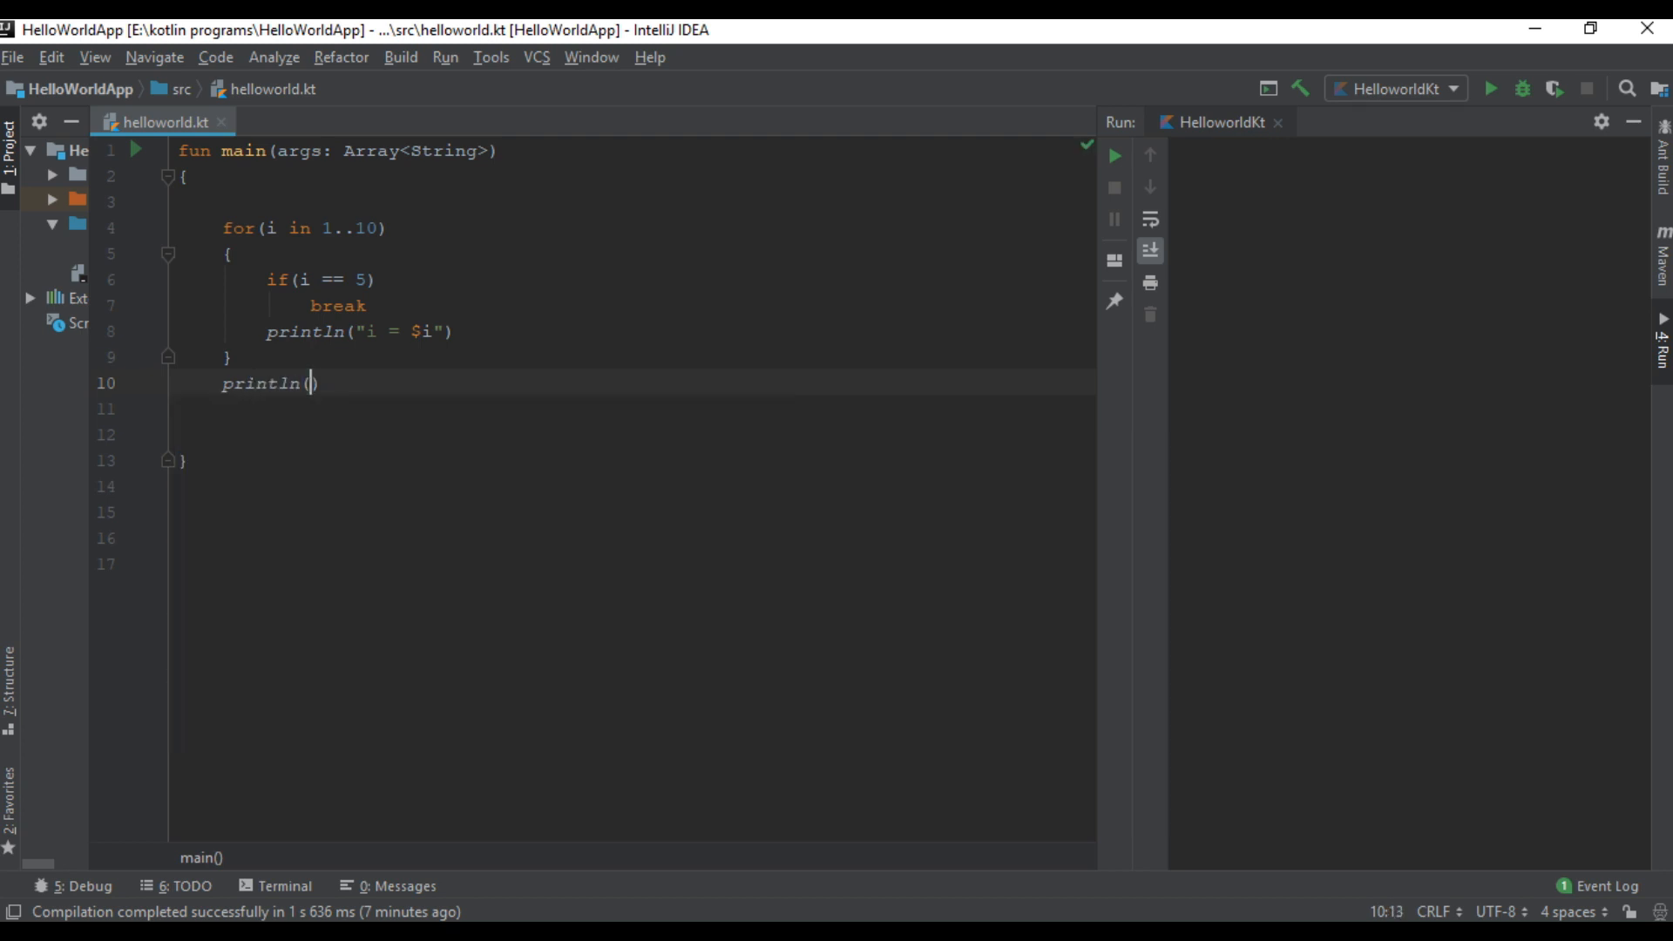
text(Statement af")
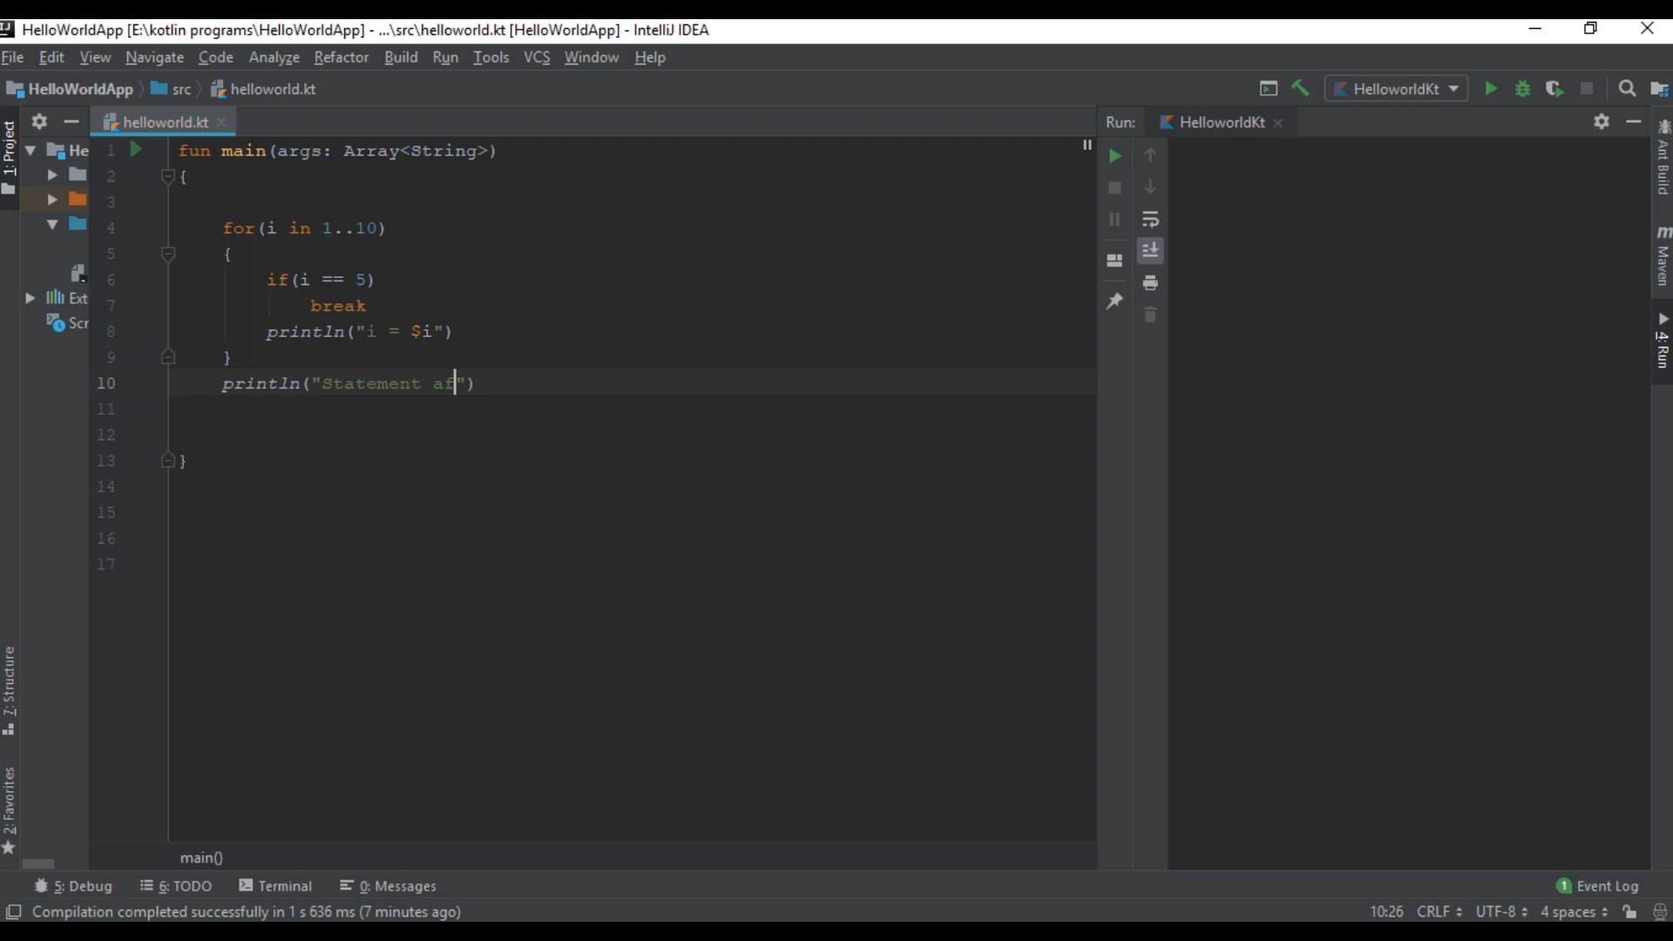
text(ter loop)
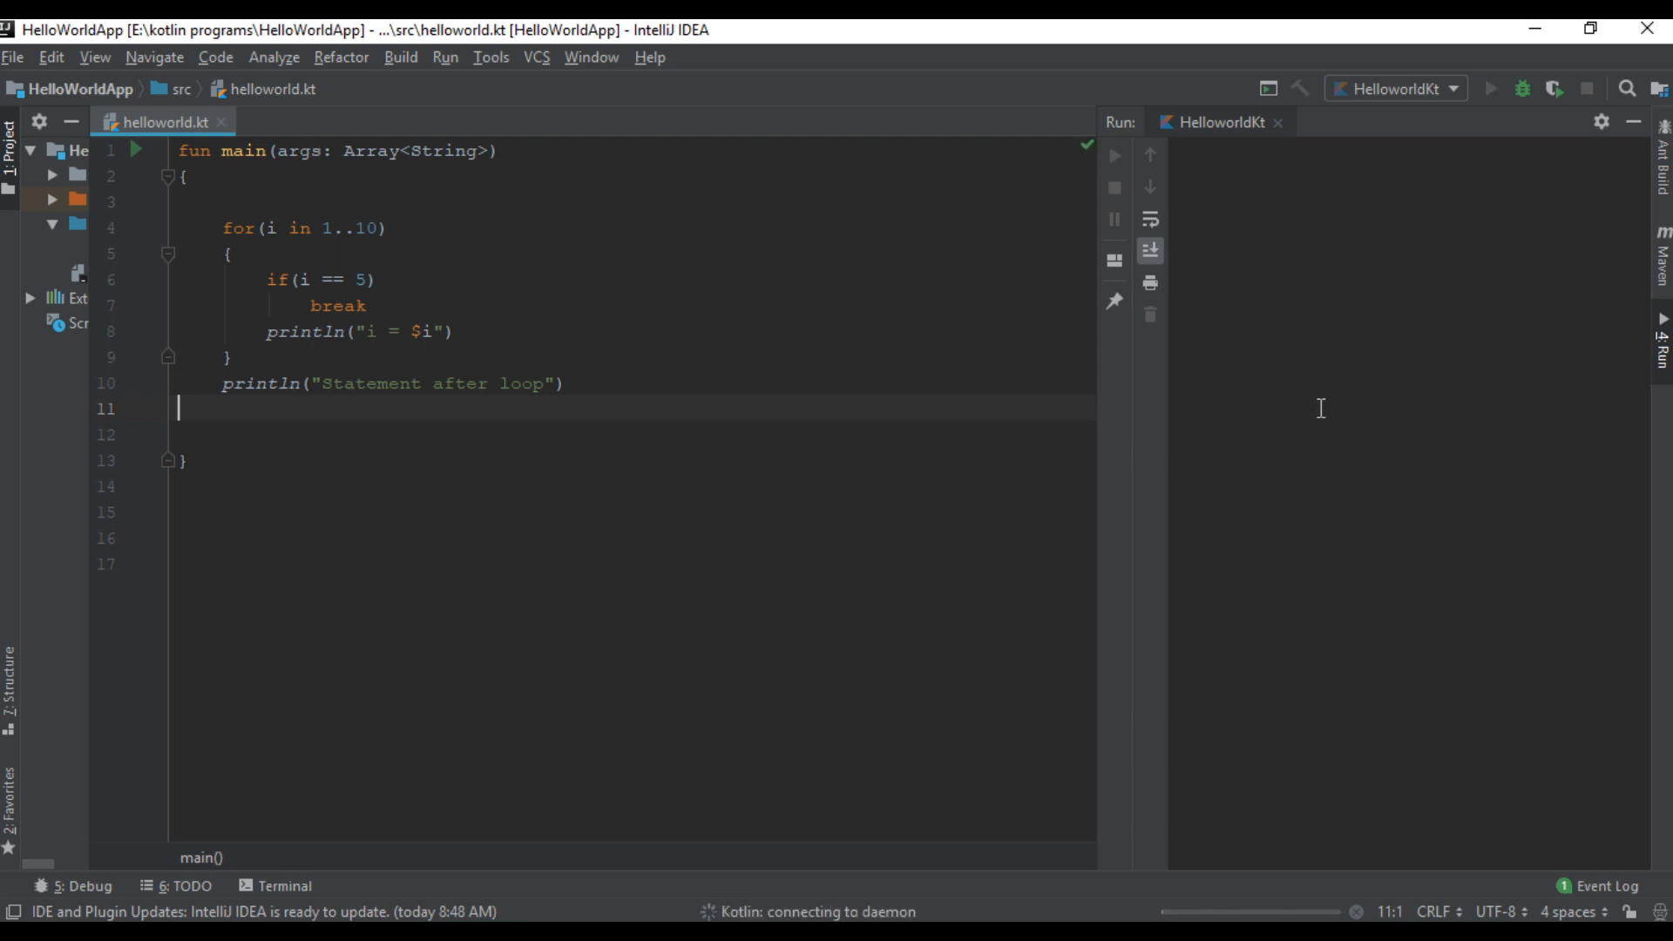
Step: Run the program to see i = 1 through 4 followed by Statement after loop
click(1491, 89)
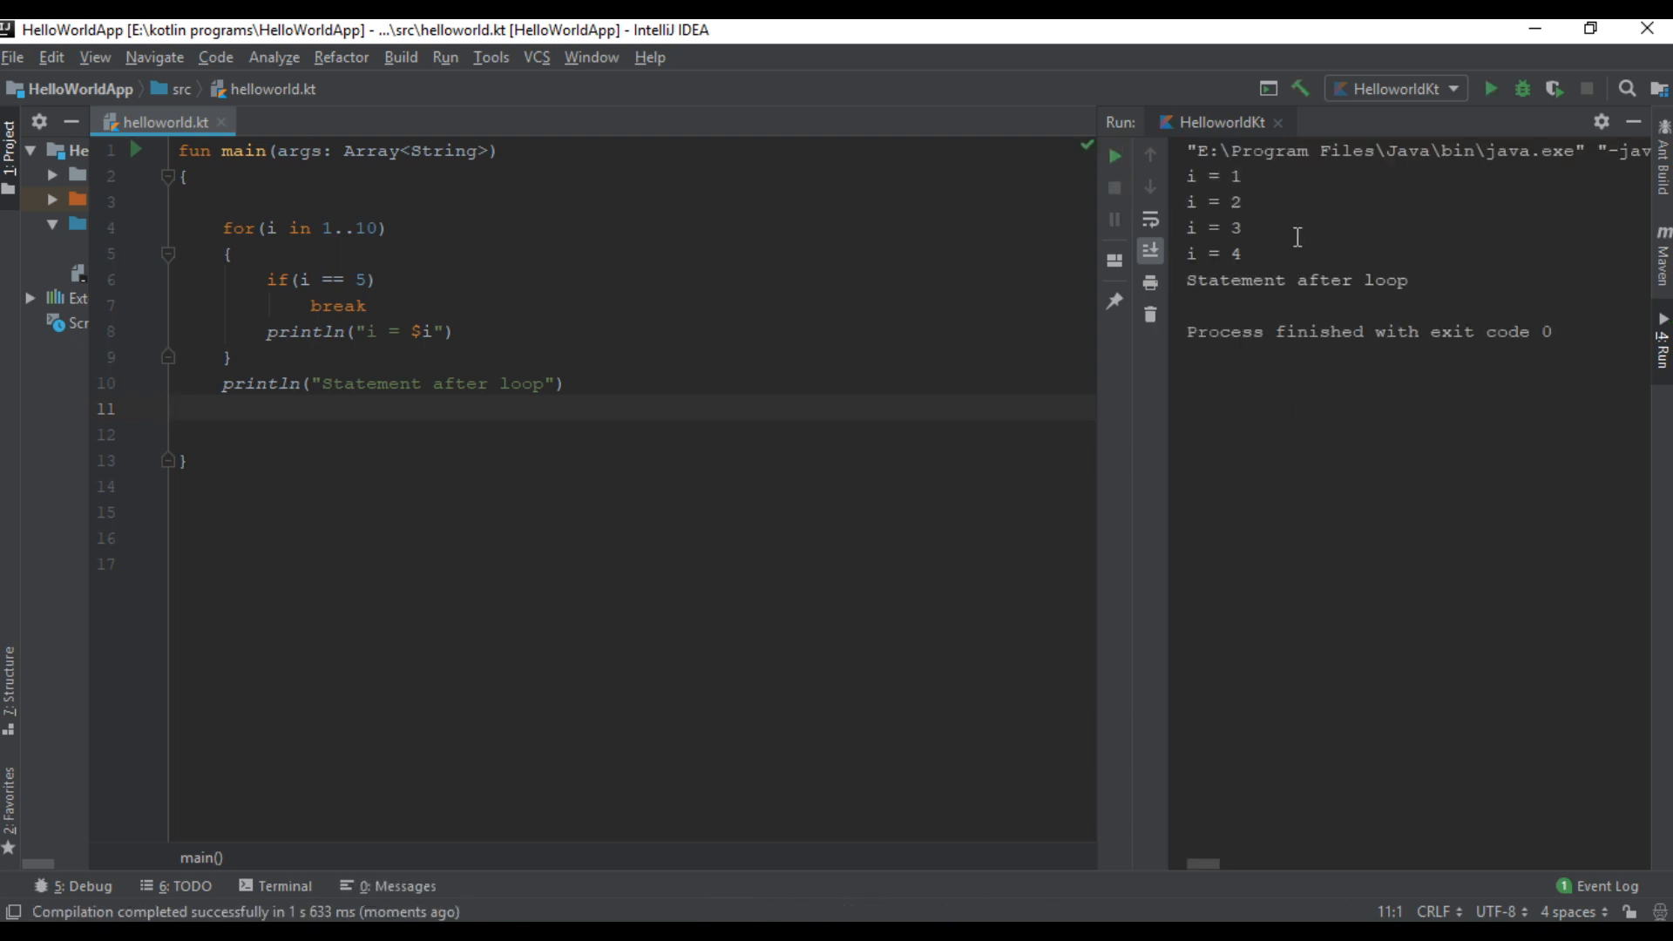
click(1192, 174)
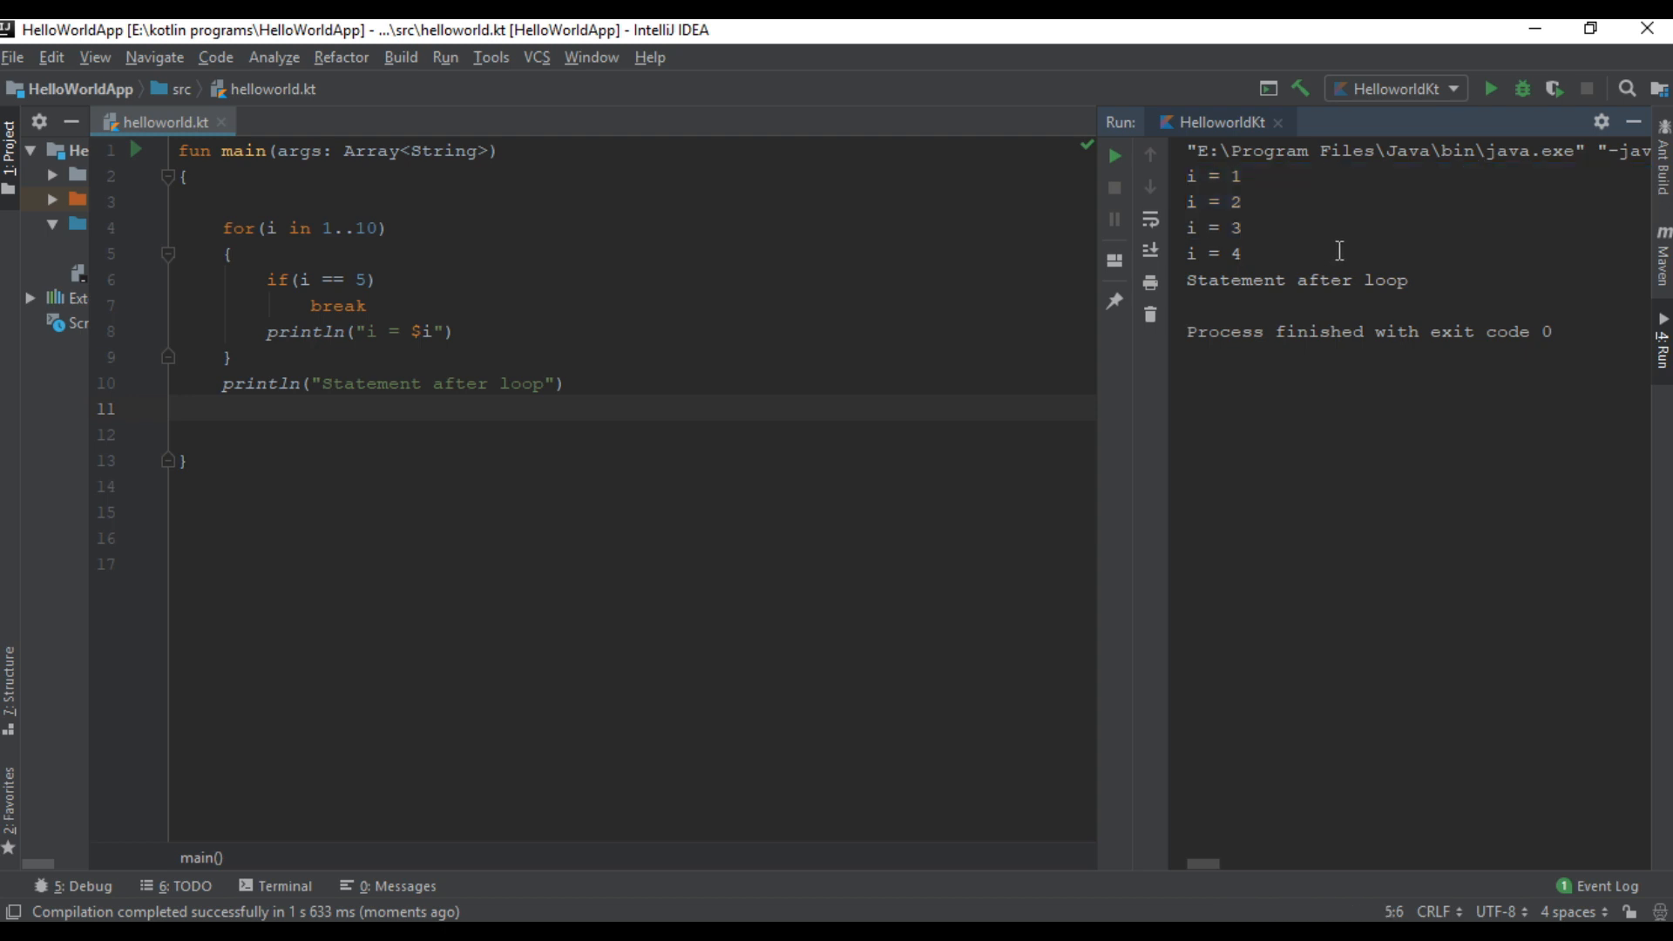
double_click(303, 279)
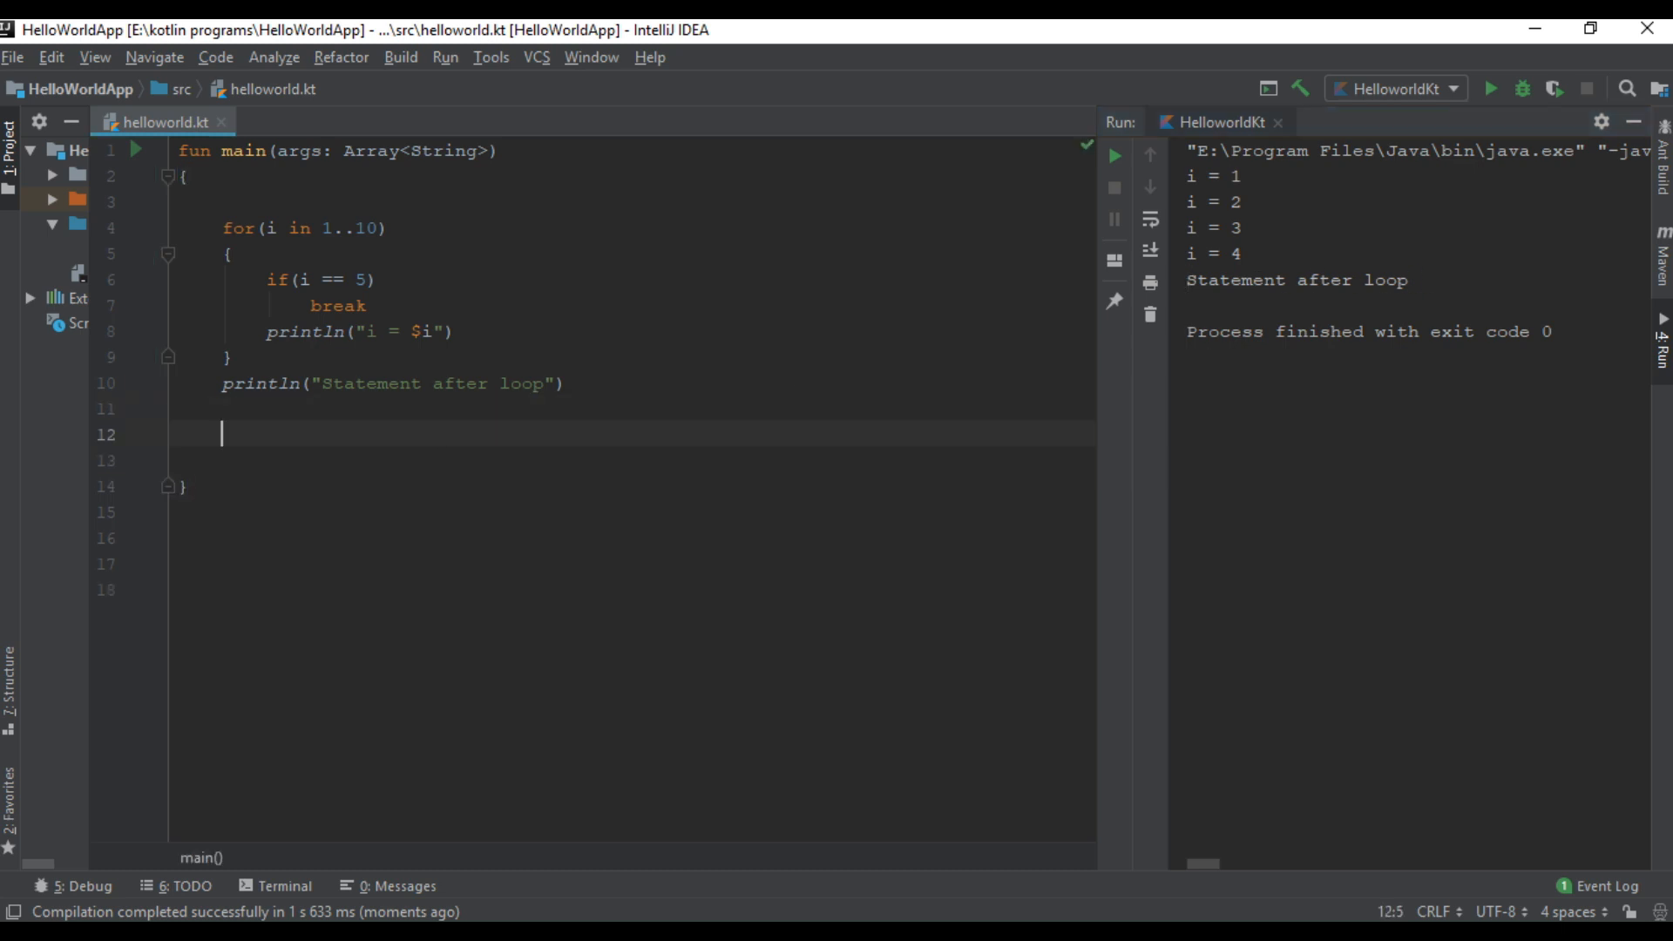
mouse_move(558, 464)
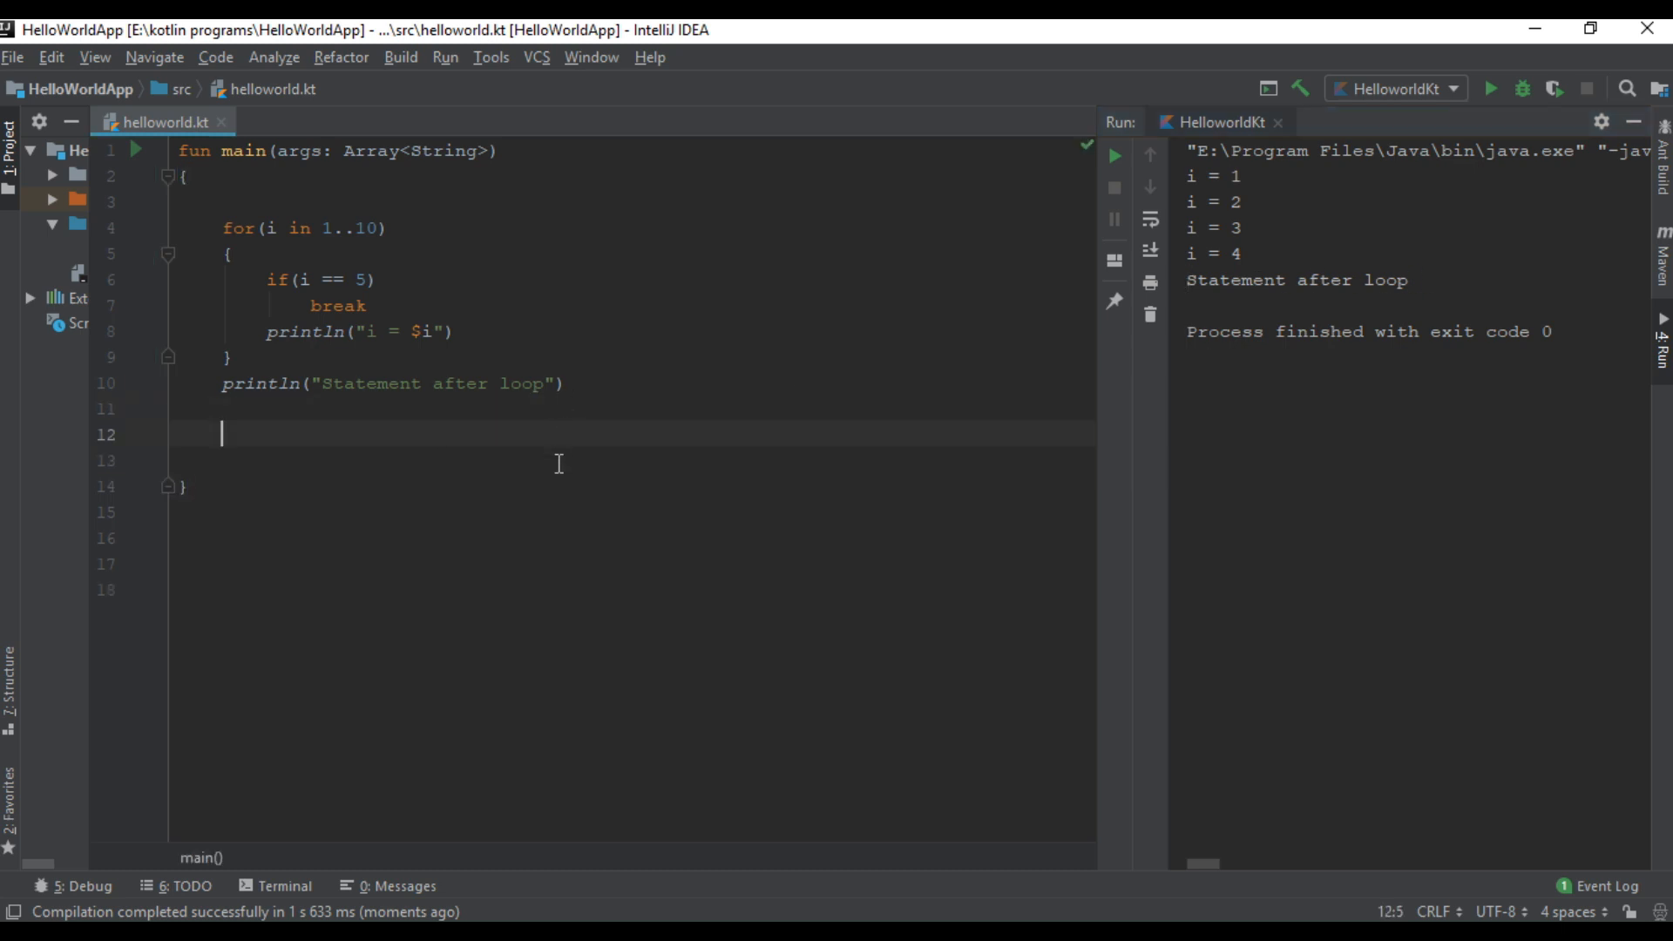
Step: Write a while(true) loop declaring String variables num1, num2 and isContinue
text(w)
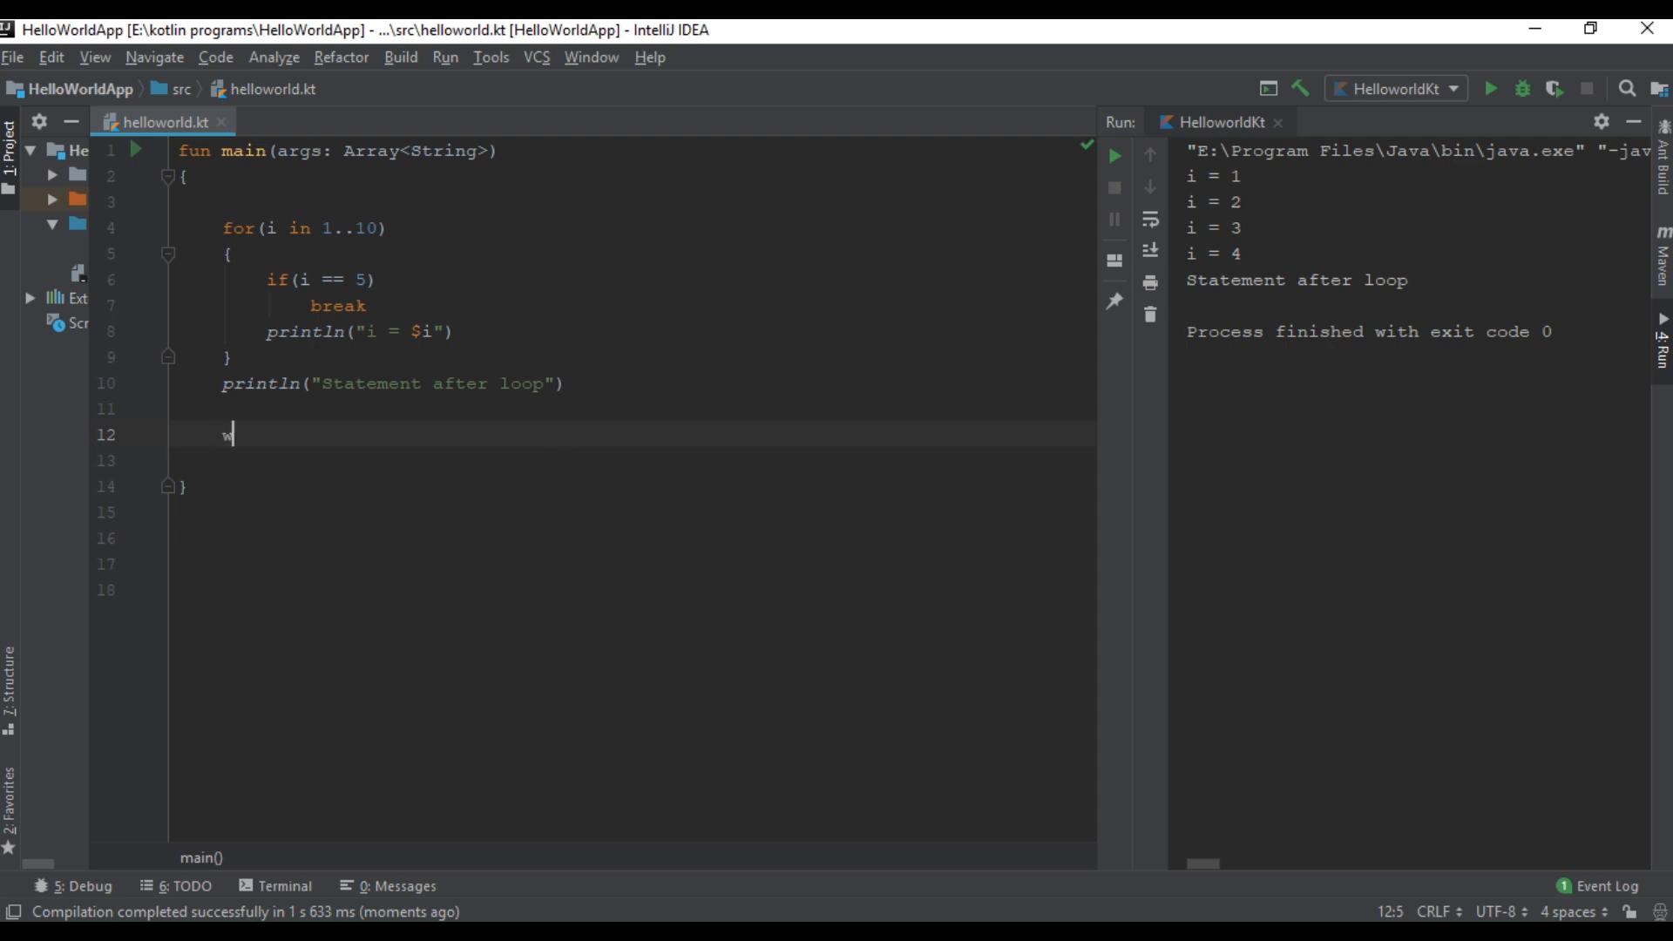
text(hile (t)
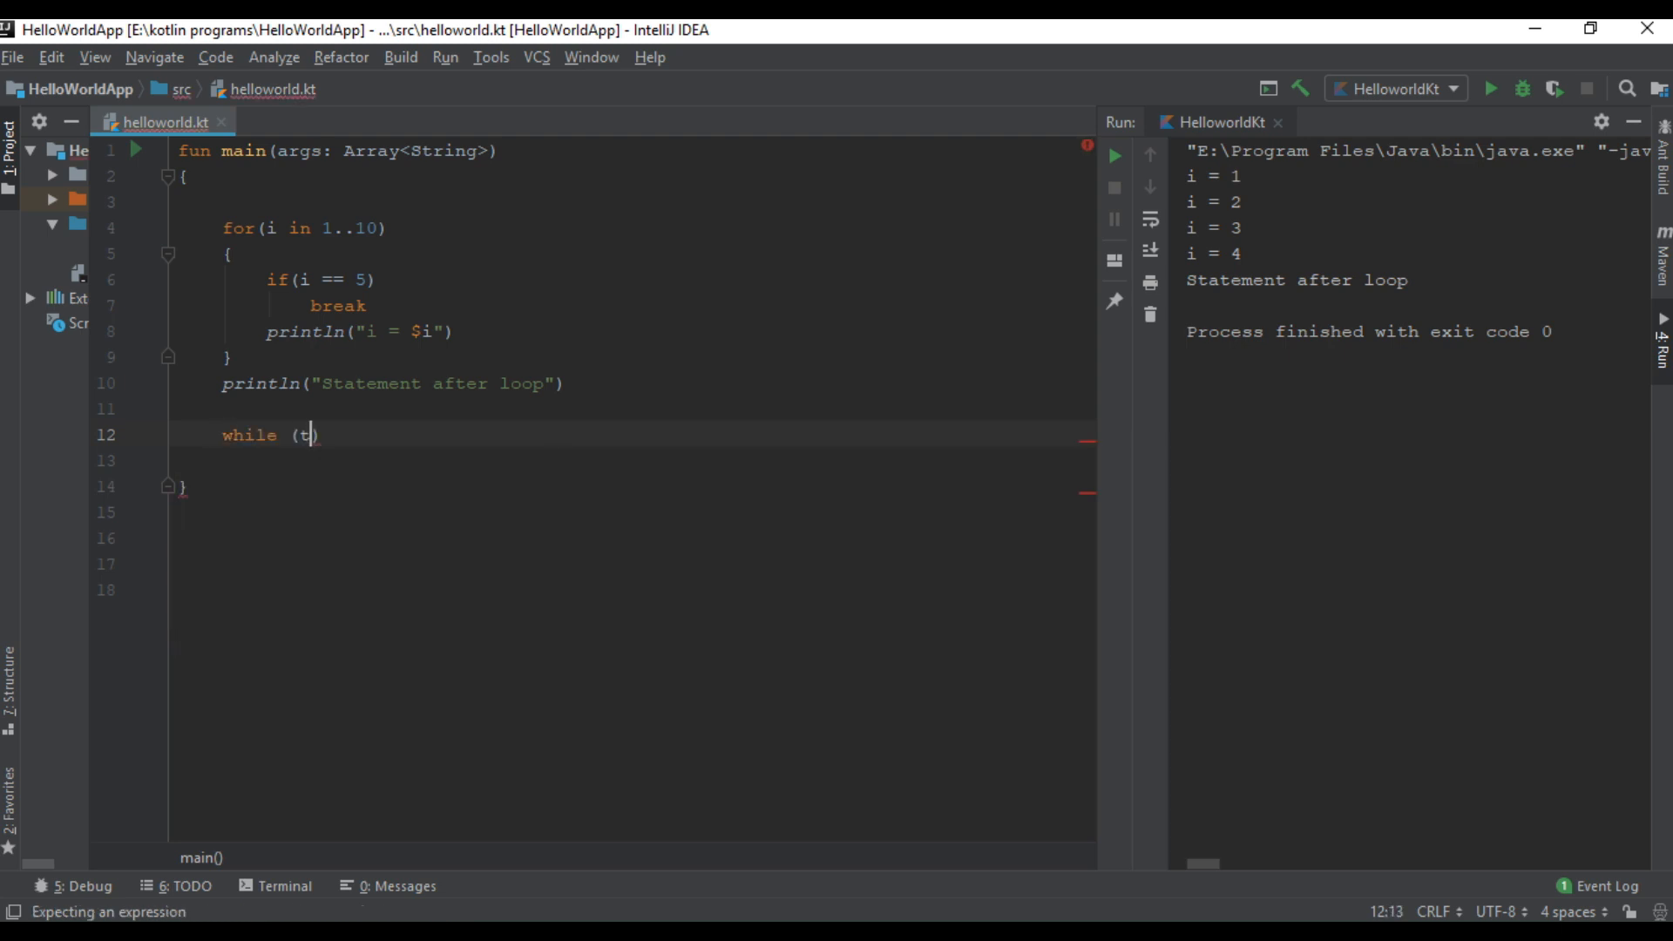
text(rue))
click(633, 460)
text({)
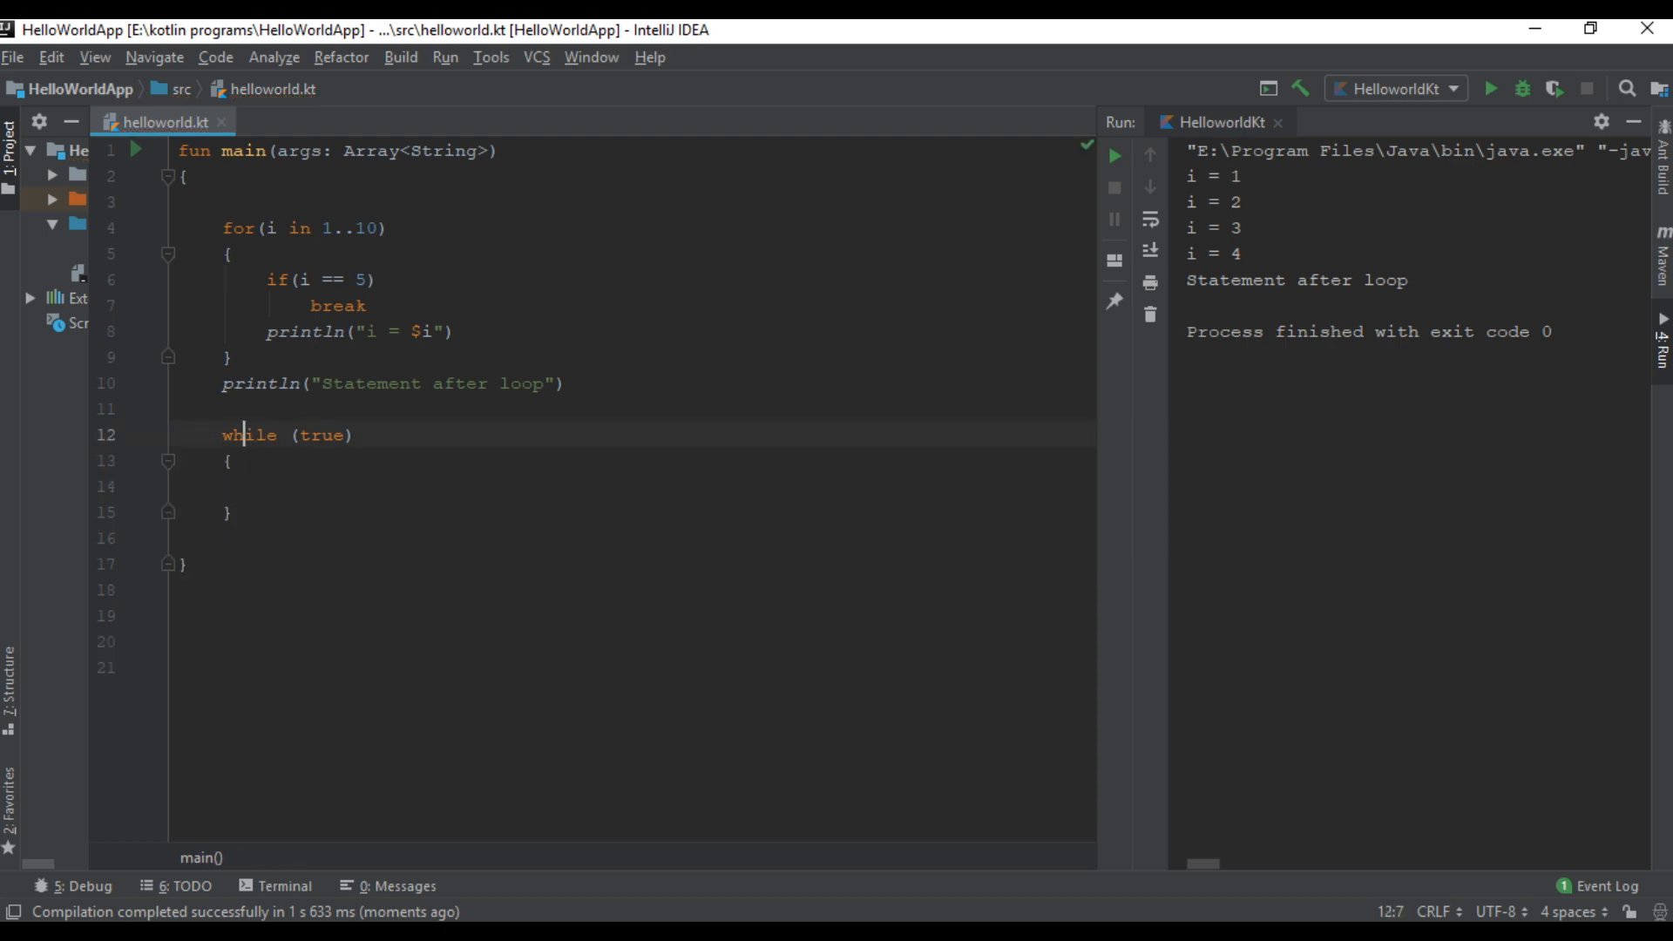
text(var)
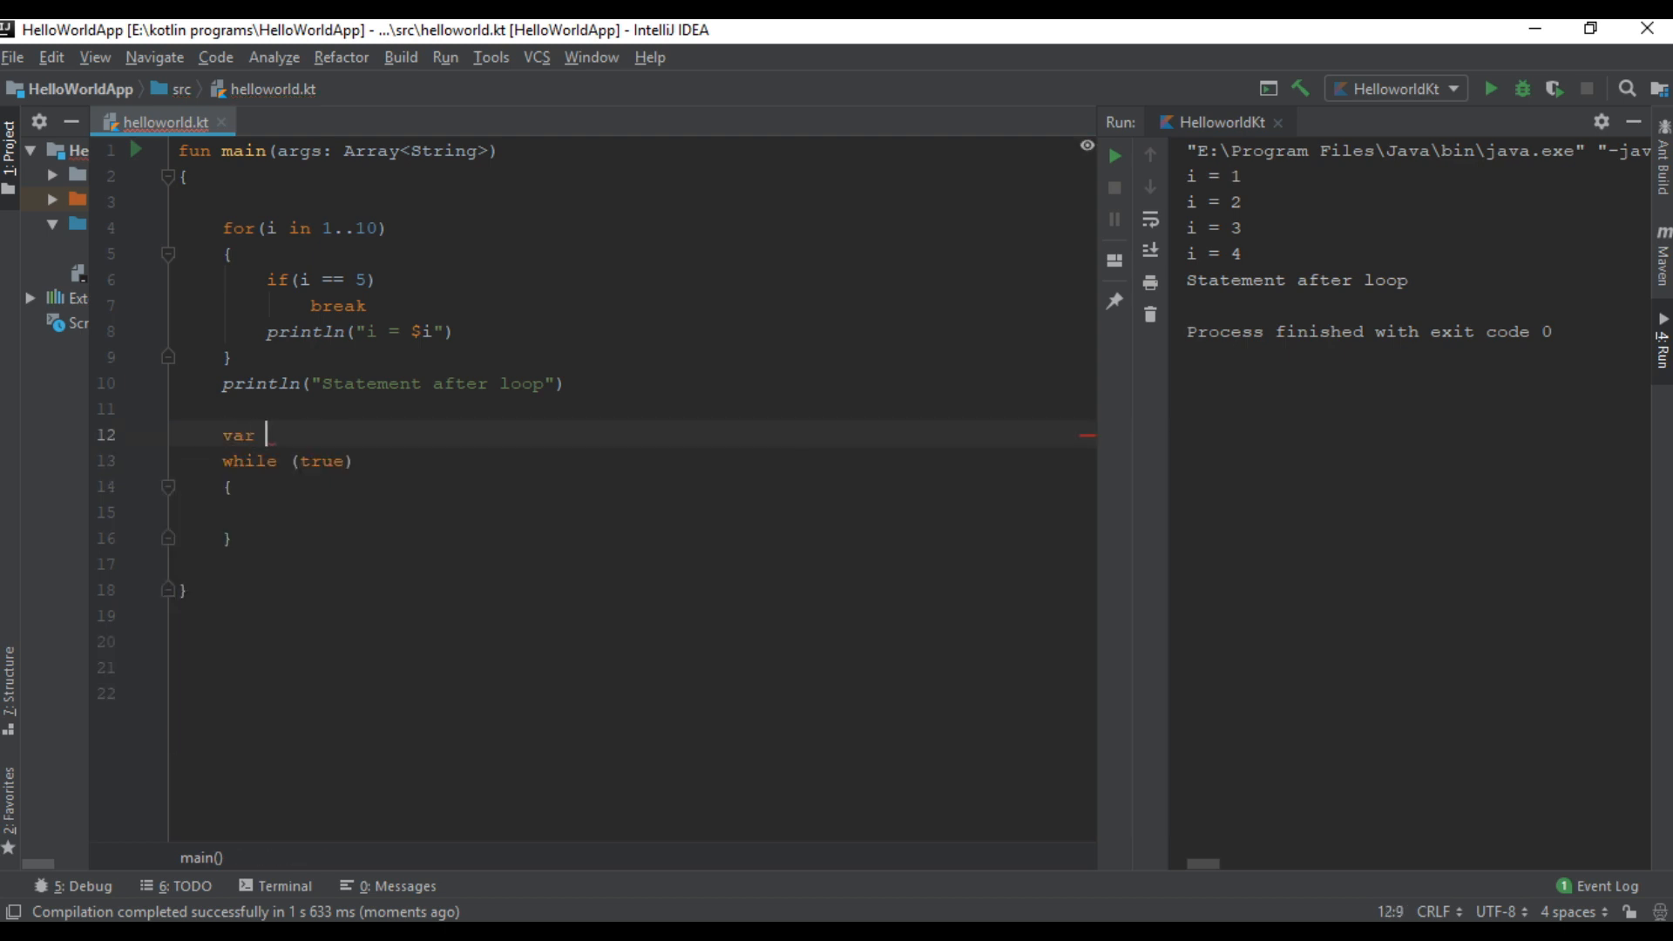
text(num1 :)
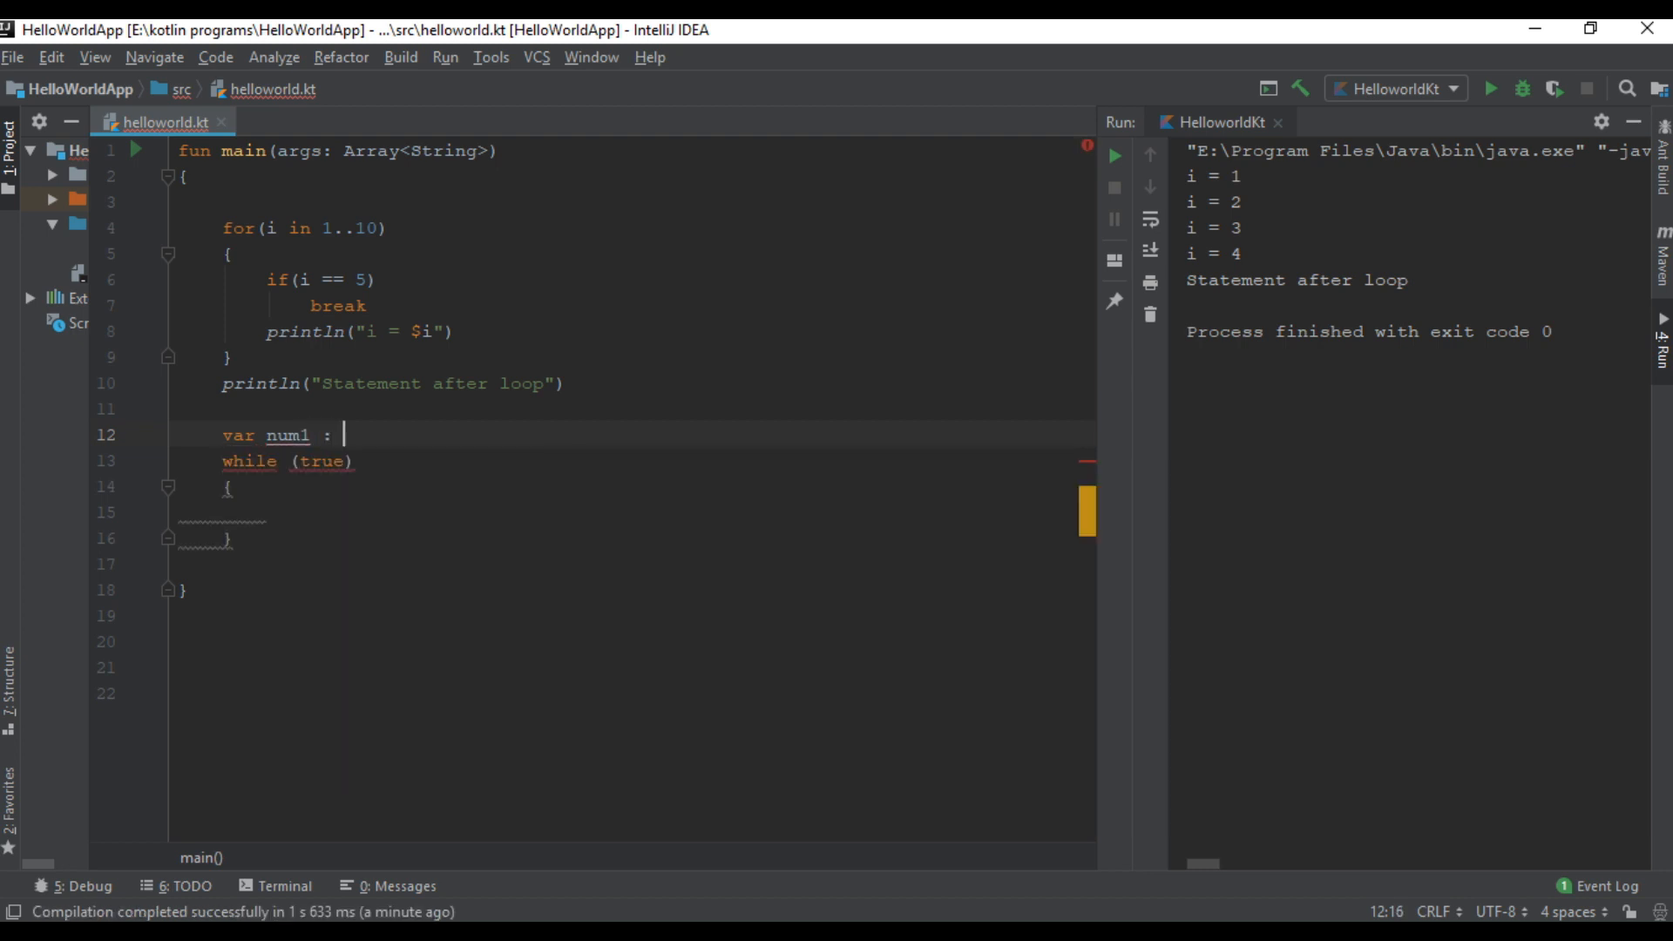
text(String)
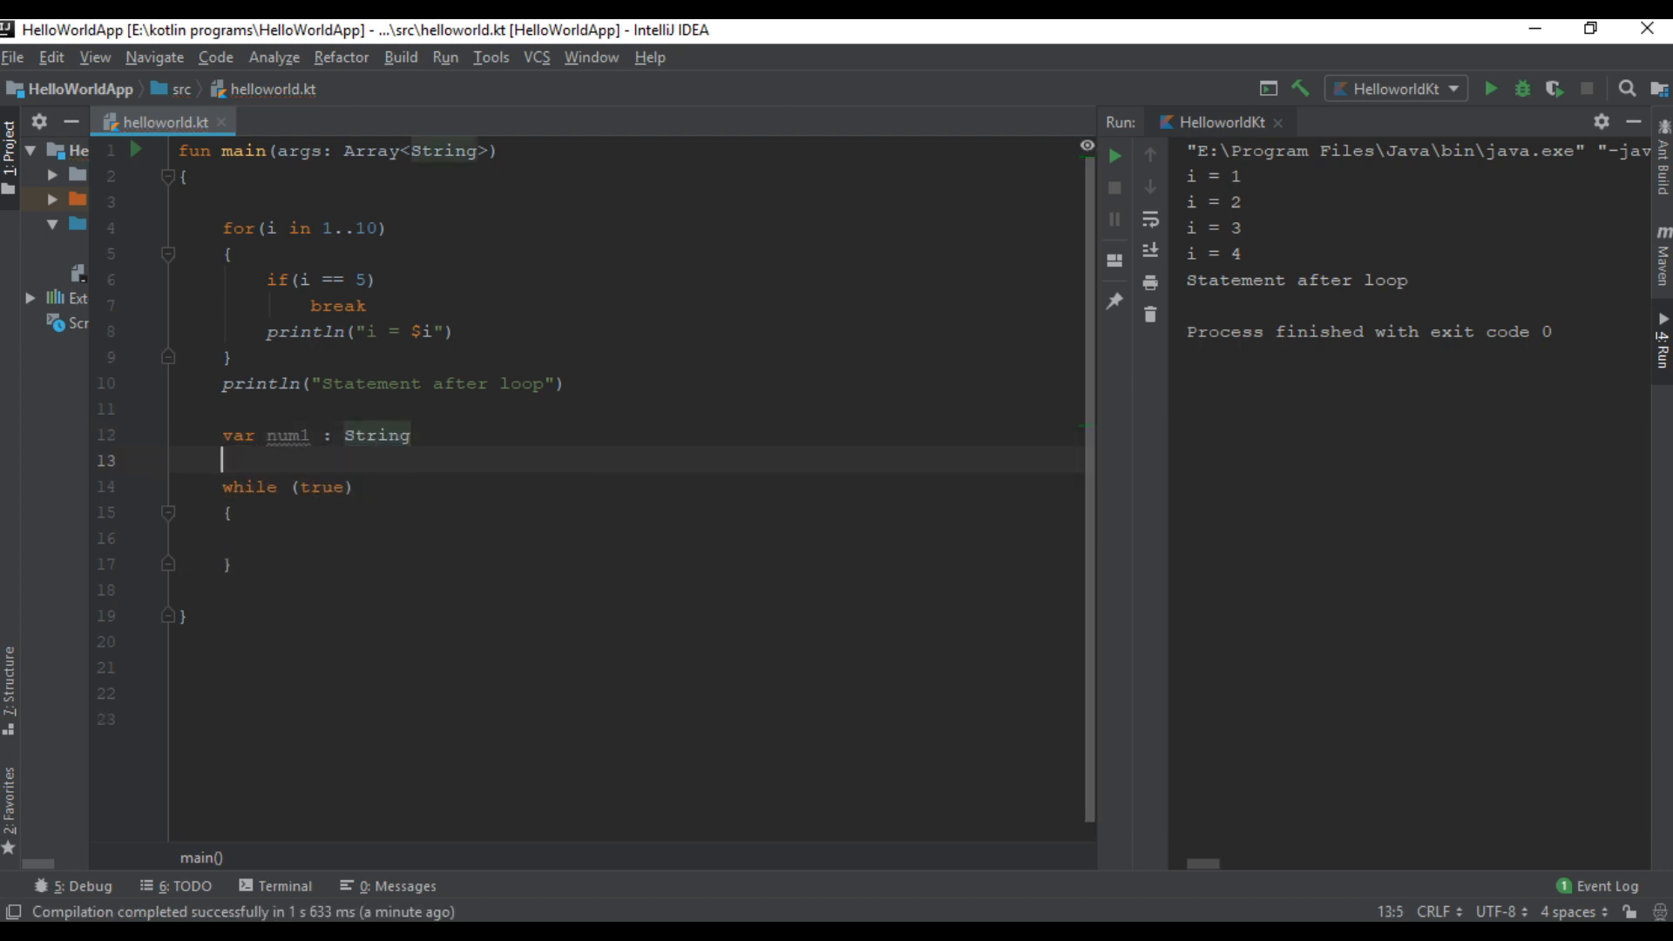
text(var num2:)
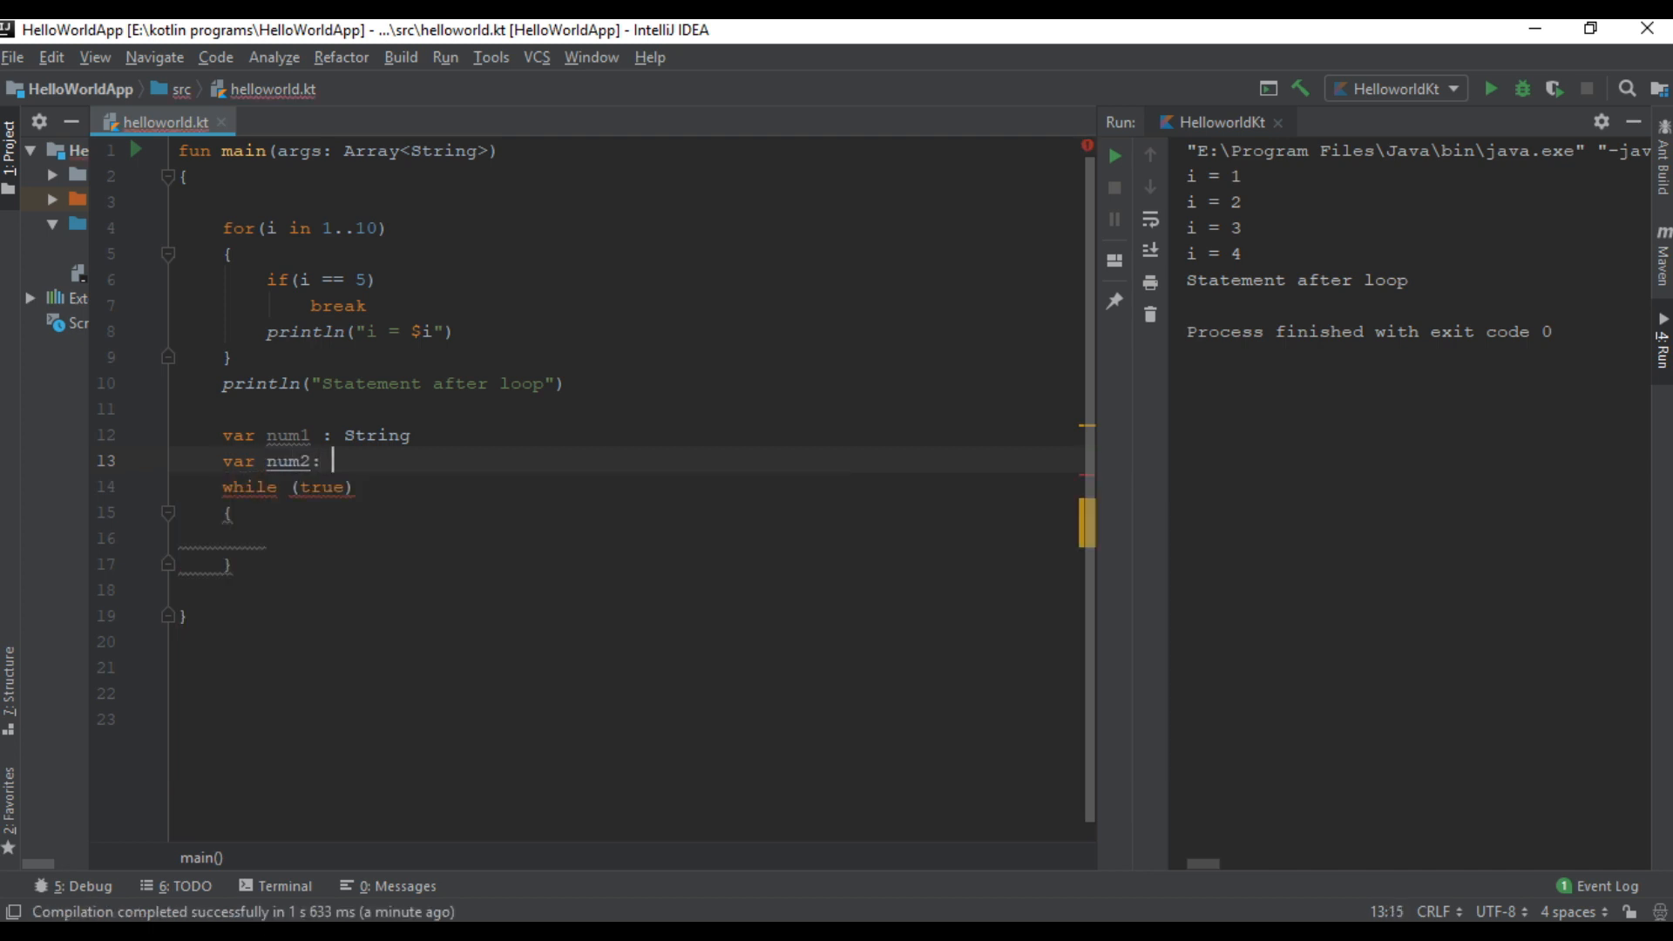
text(String)
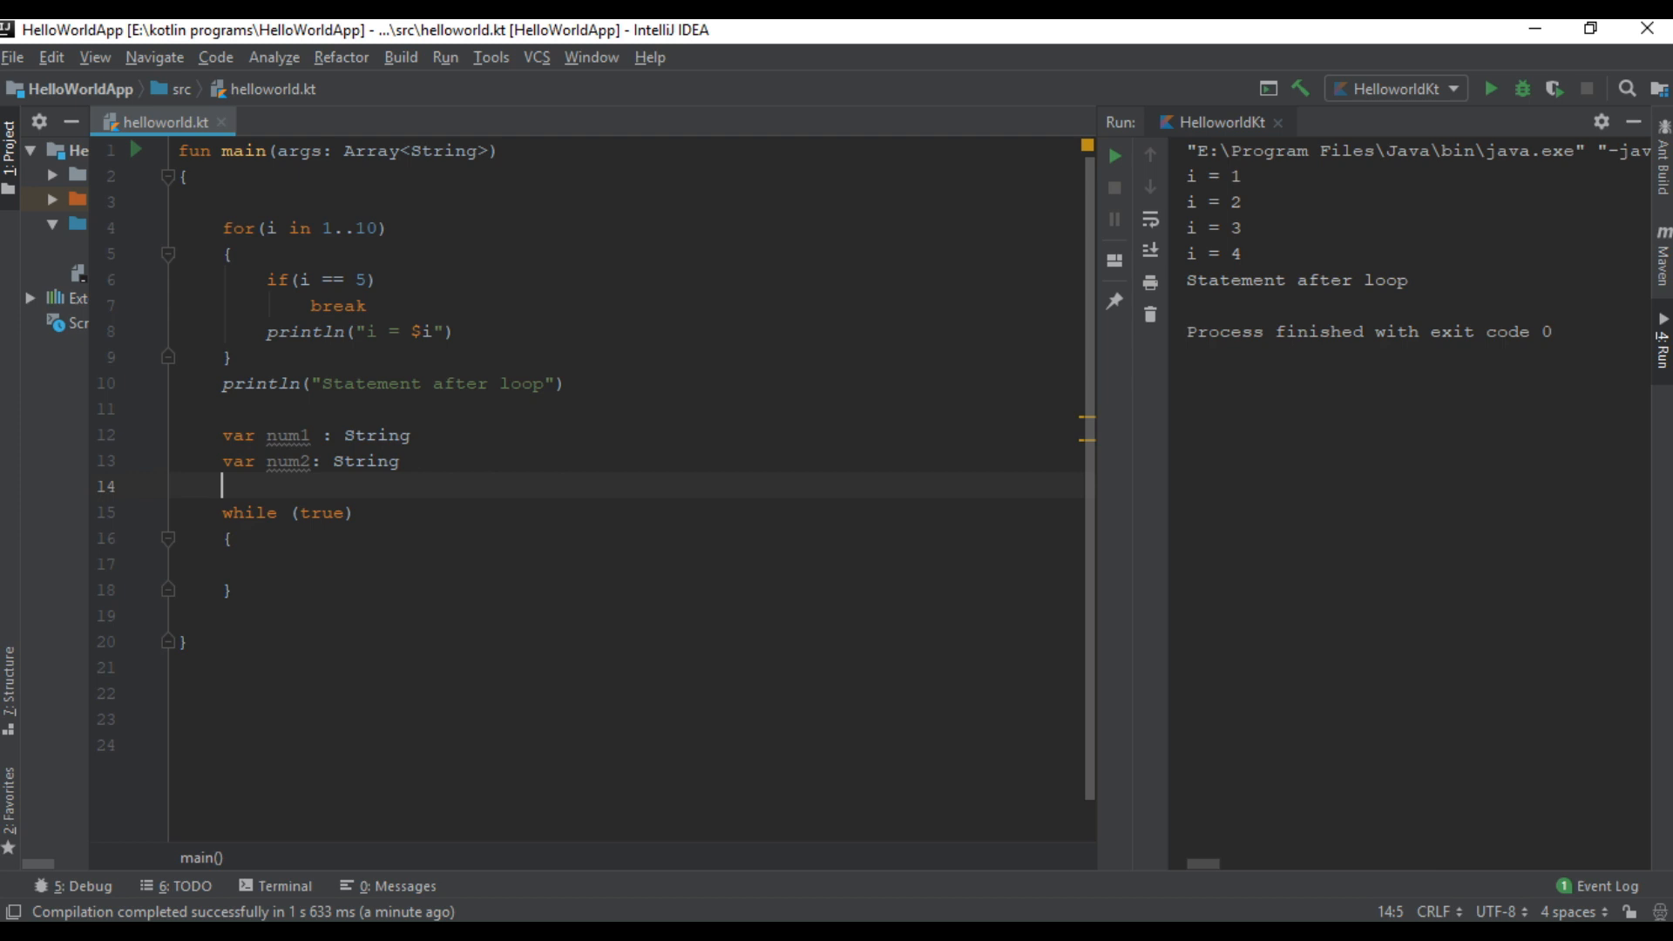
text(var isContinu)
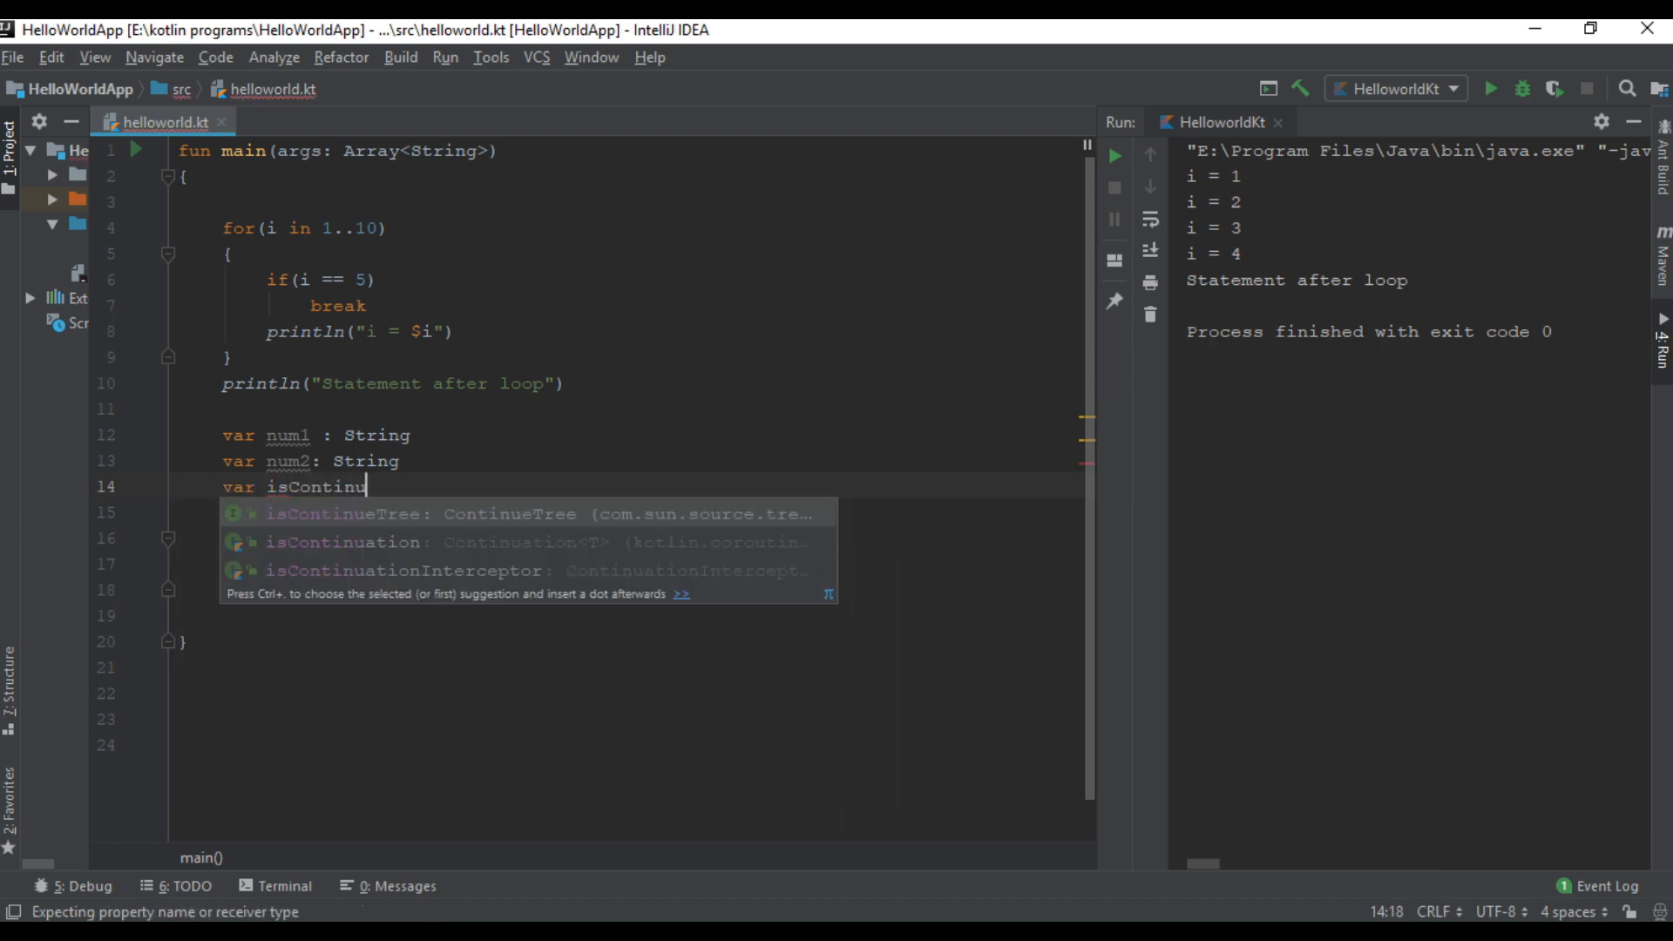
text(e: String)
click(647, 513)
text(while (true)
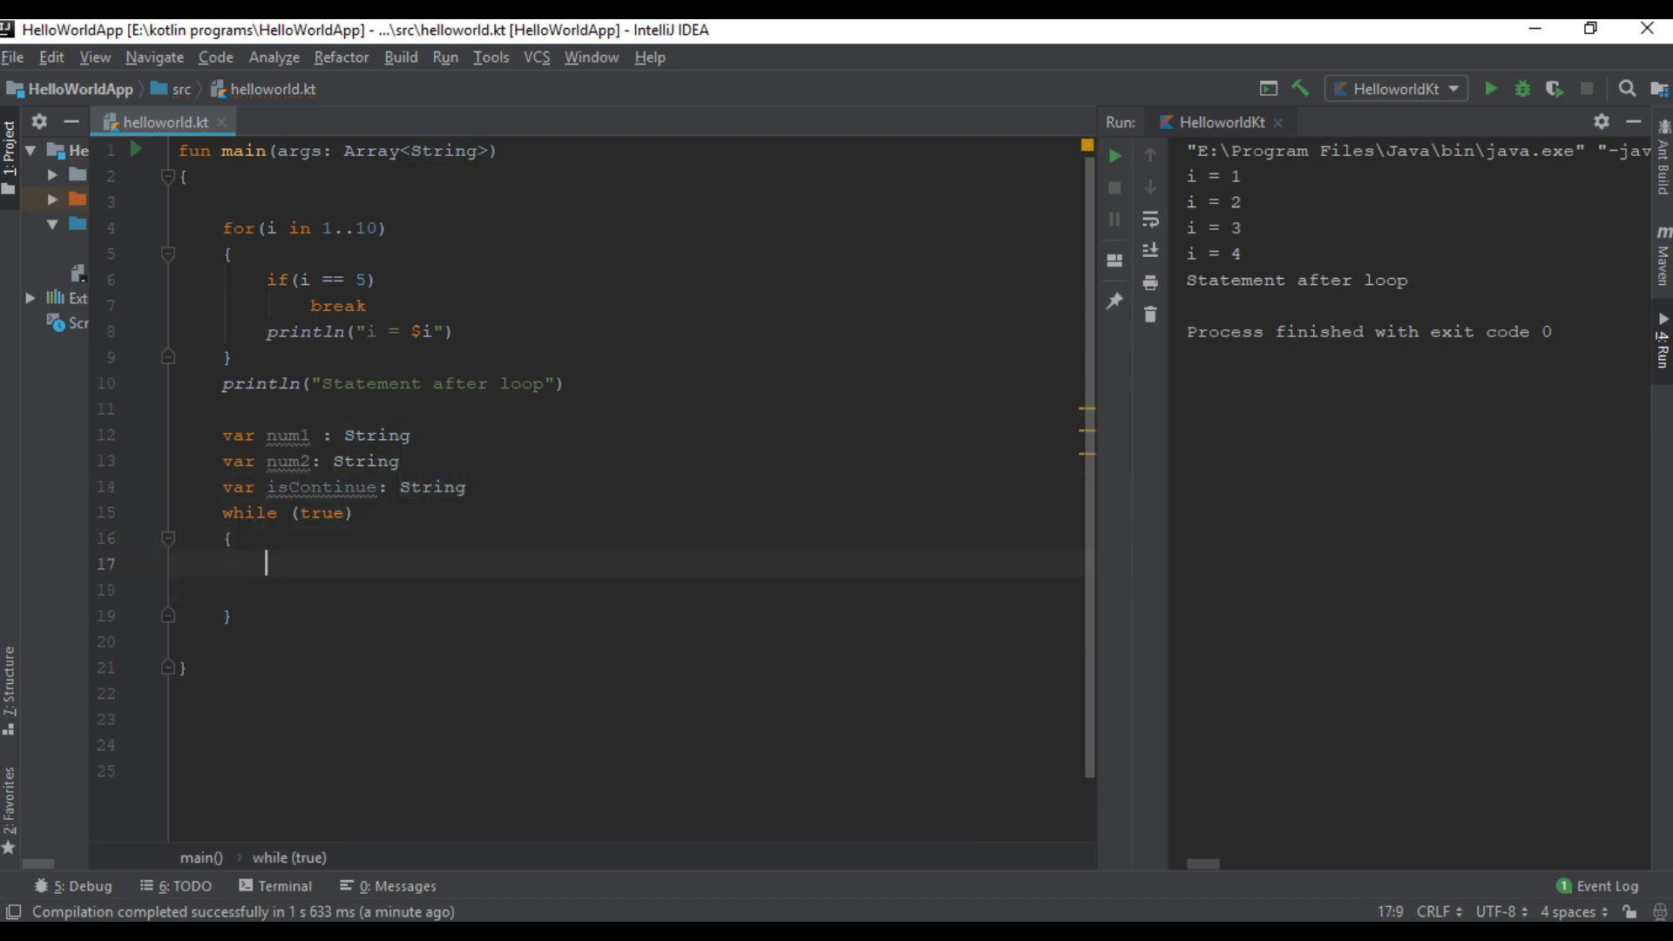
Step: Prompt "Enter first number" and assign num1 from readLine()!!
text(println(")
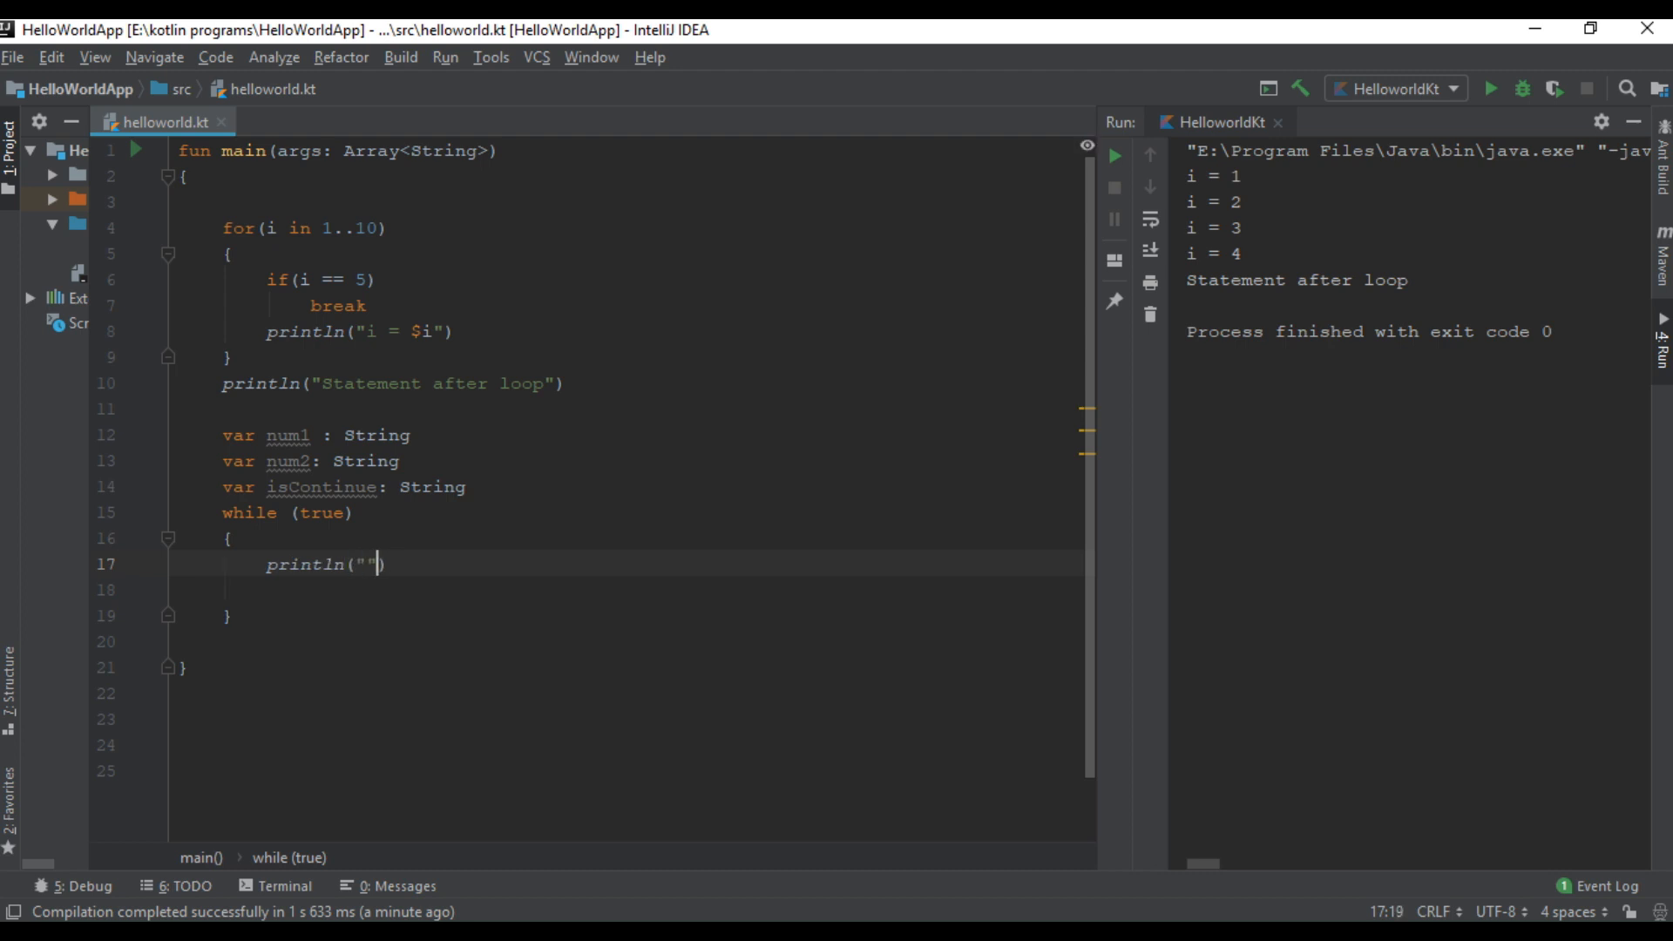
text(Enter)
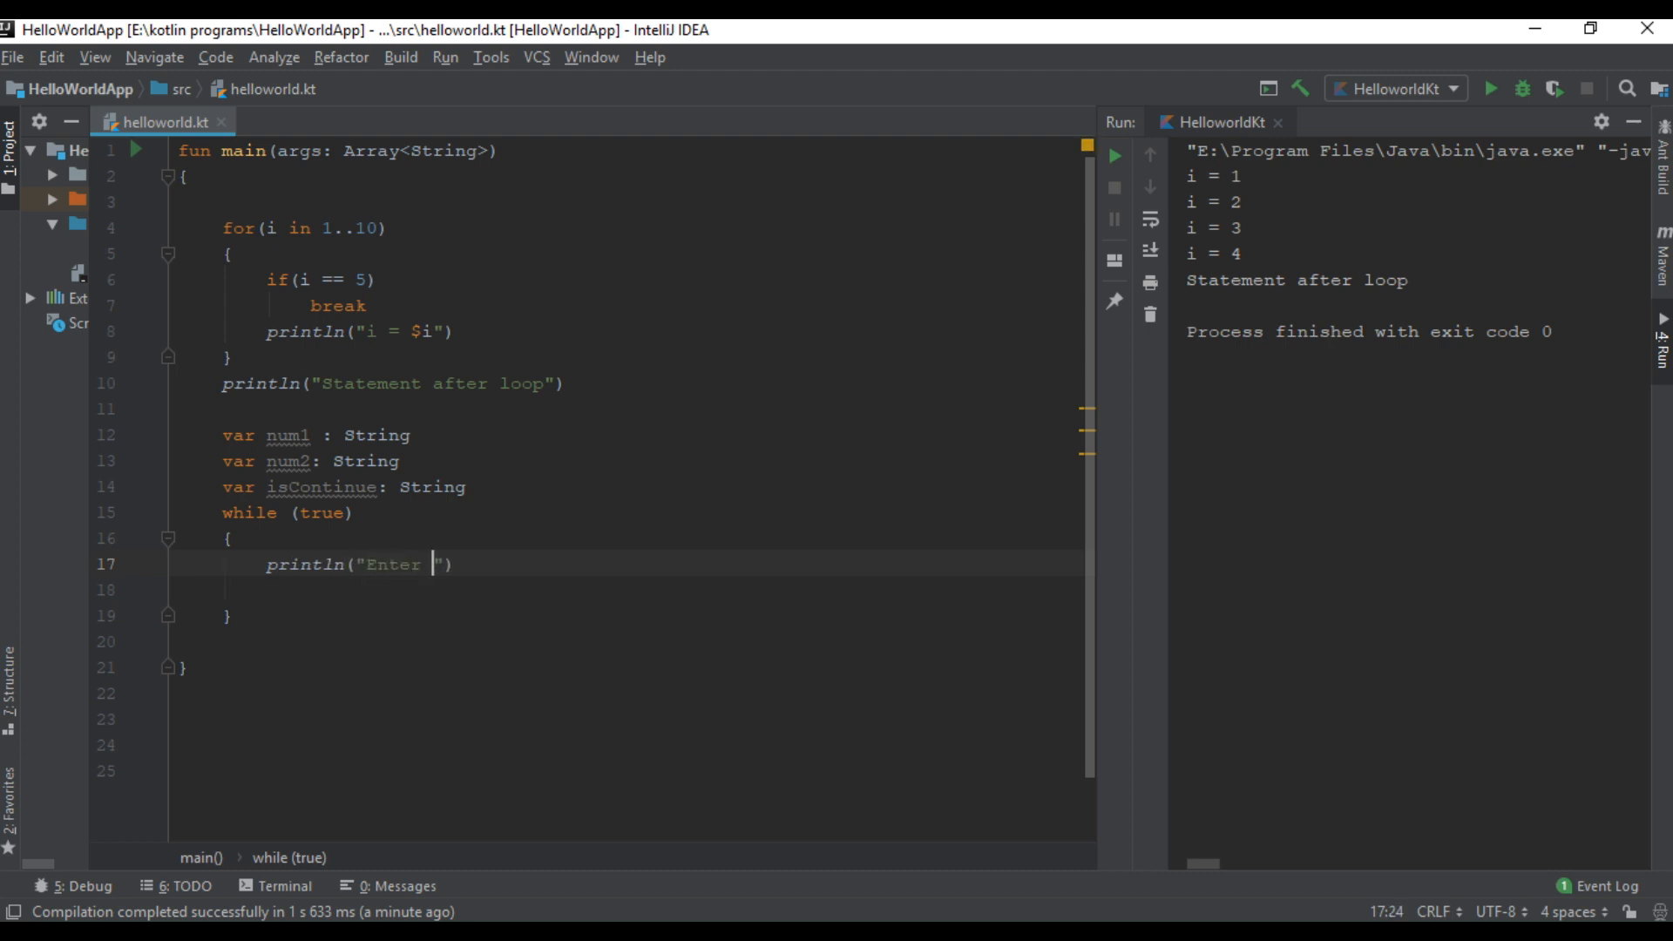
text(first)
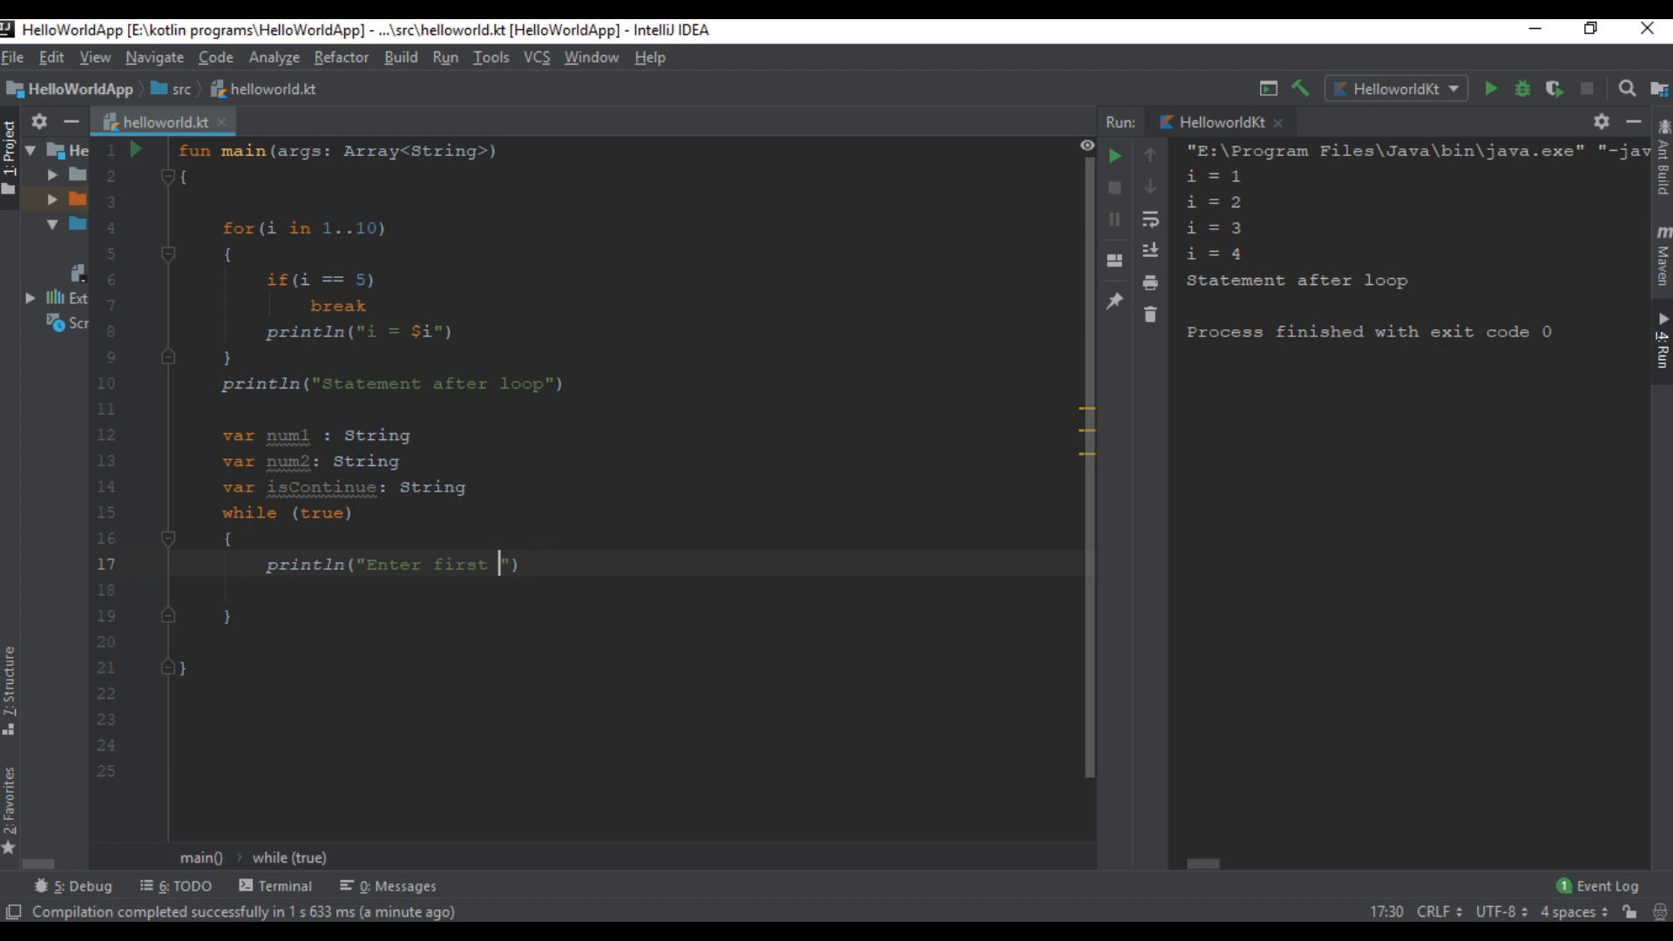
text(number:)
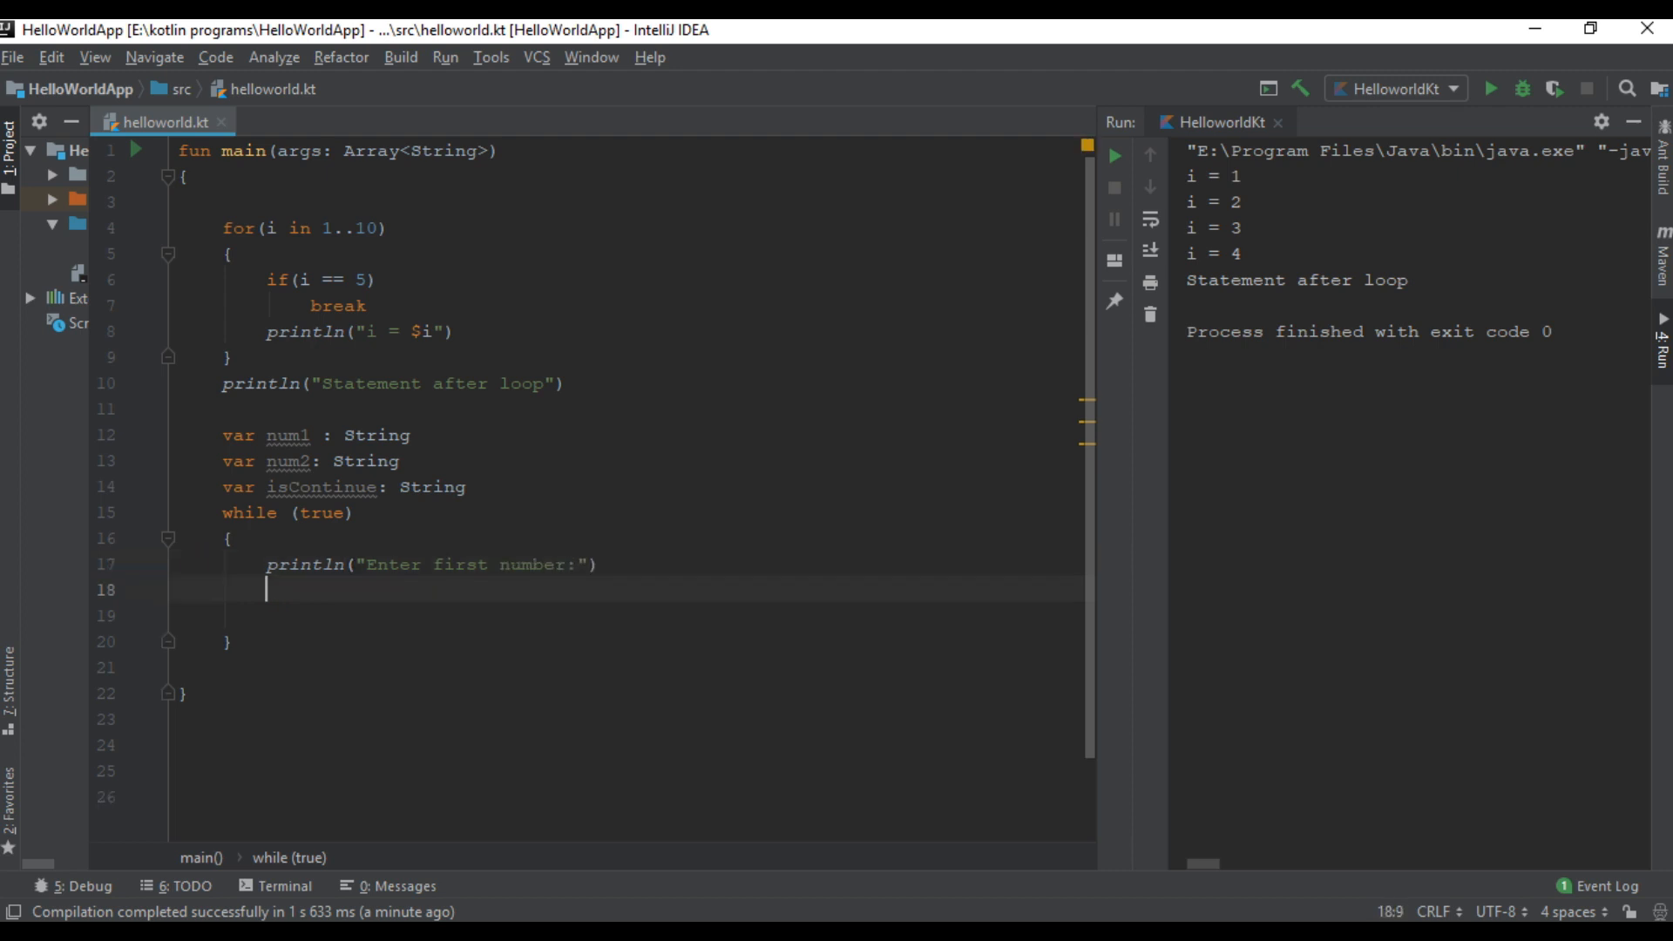
text(num1)
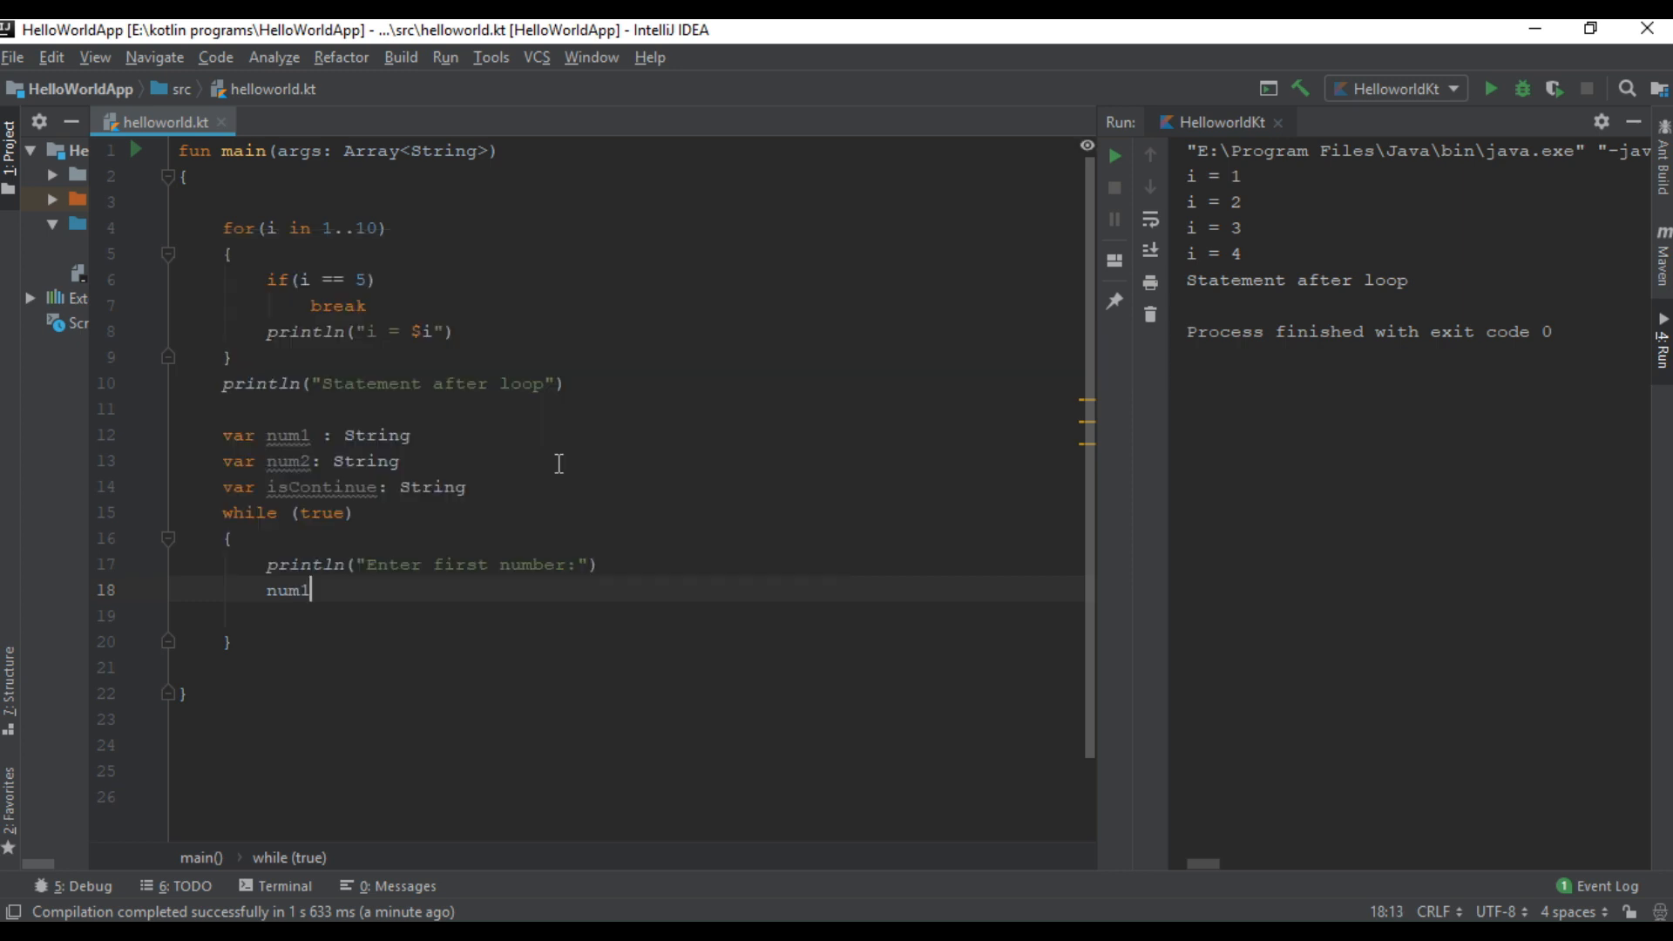
text(= readLine()
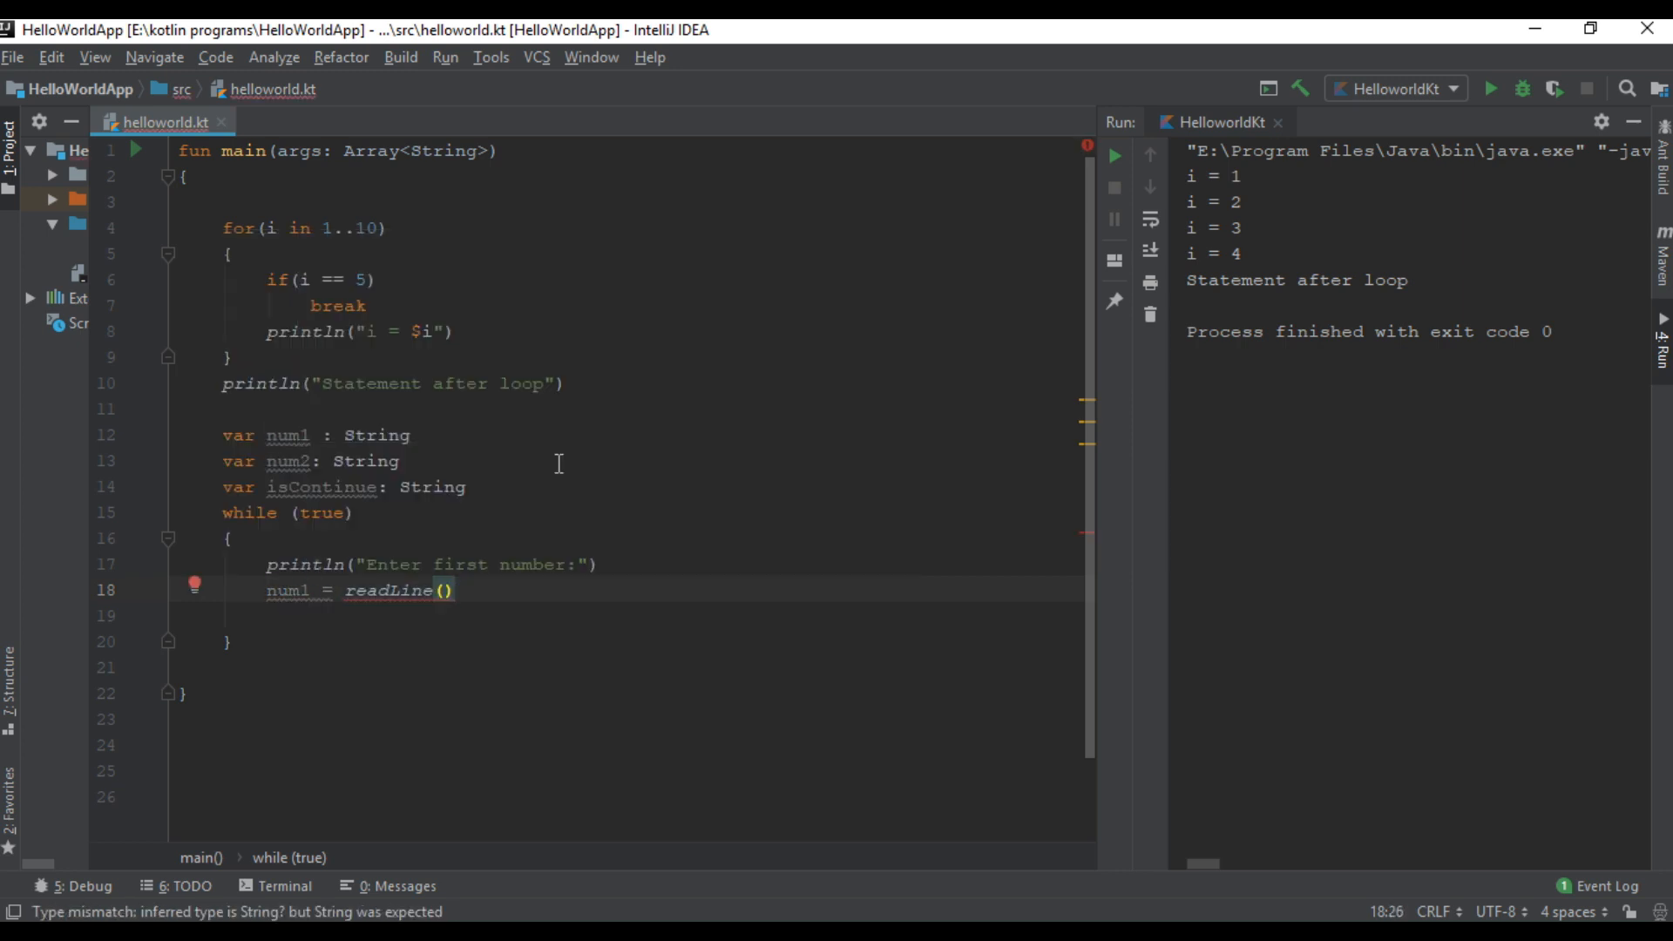
text(println()
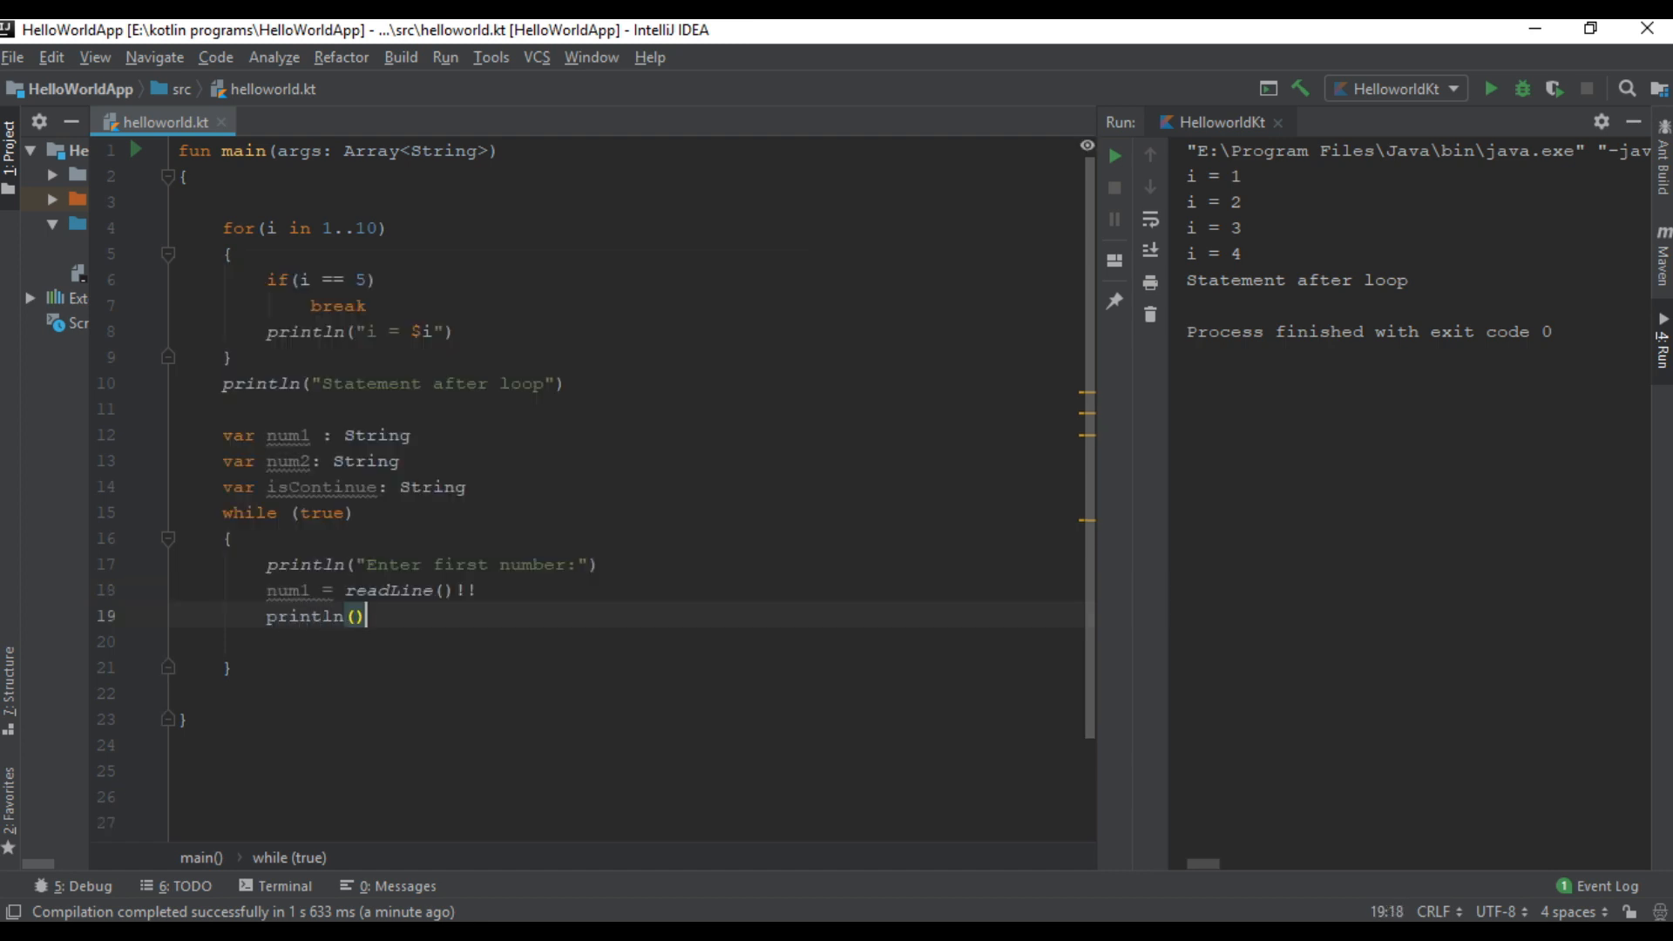
Step: Prompt for the second number and assign num2 from readLine()!!
text("Enter secio)
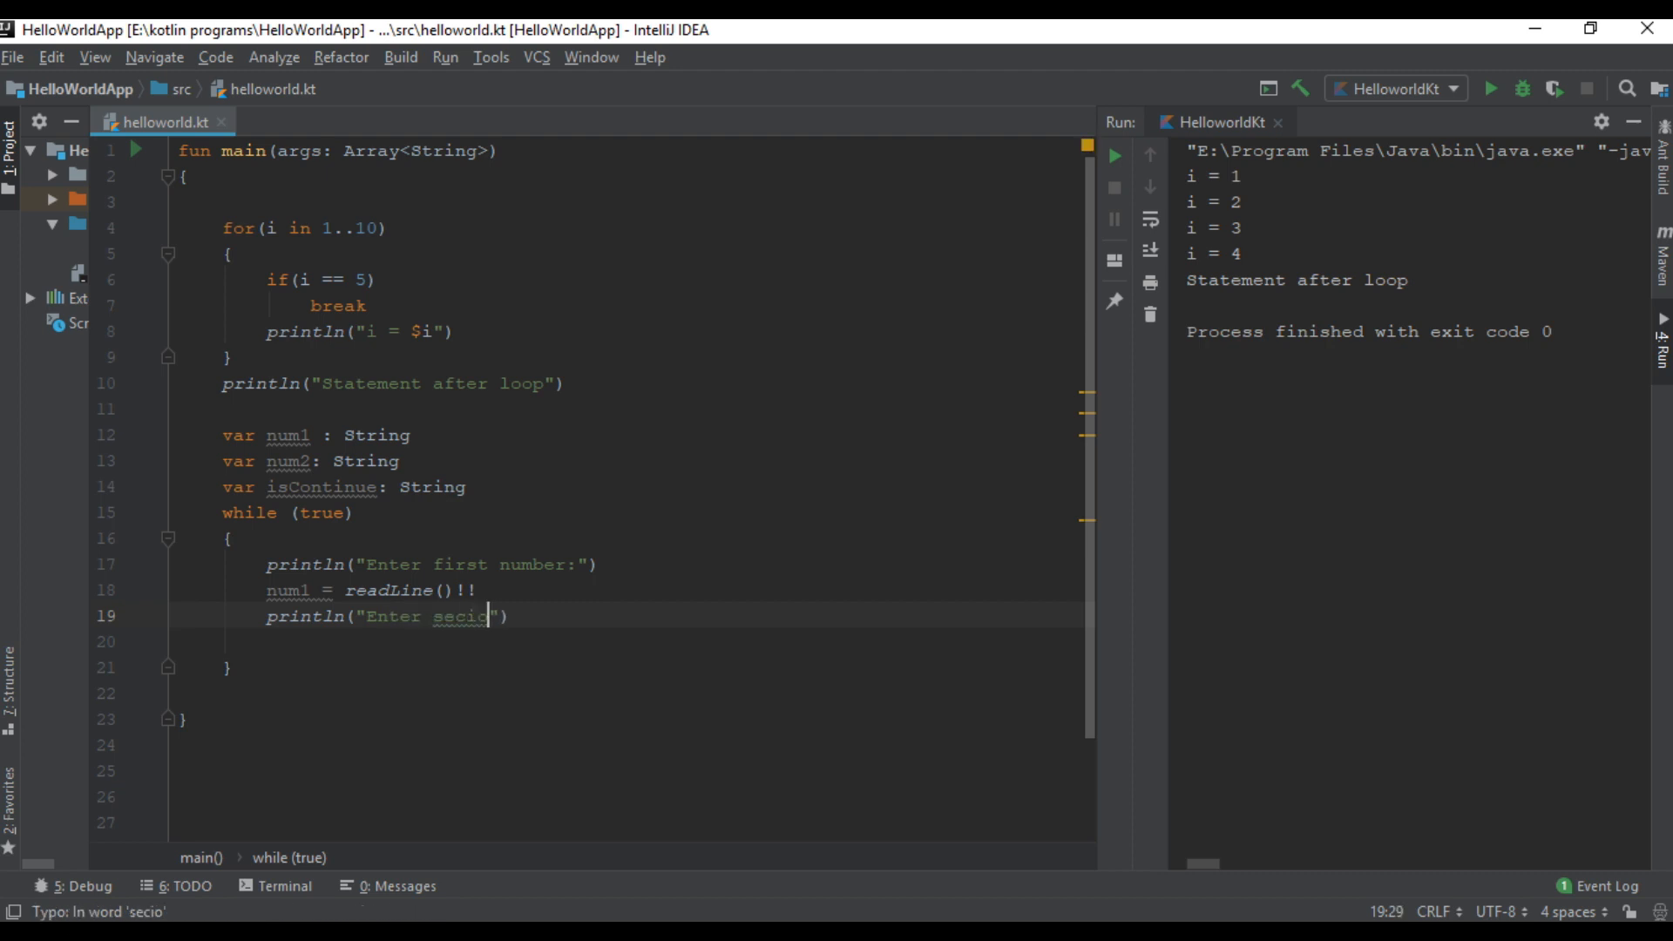
key(Backspace)
text(nd numb)
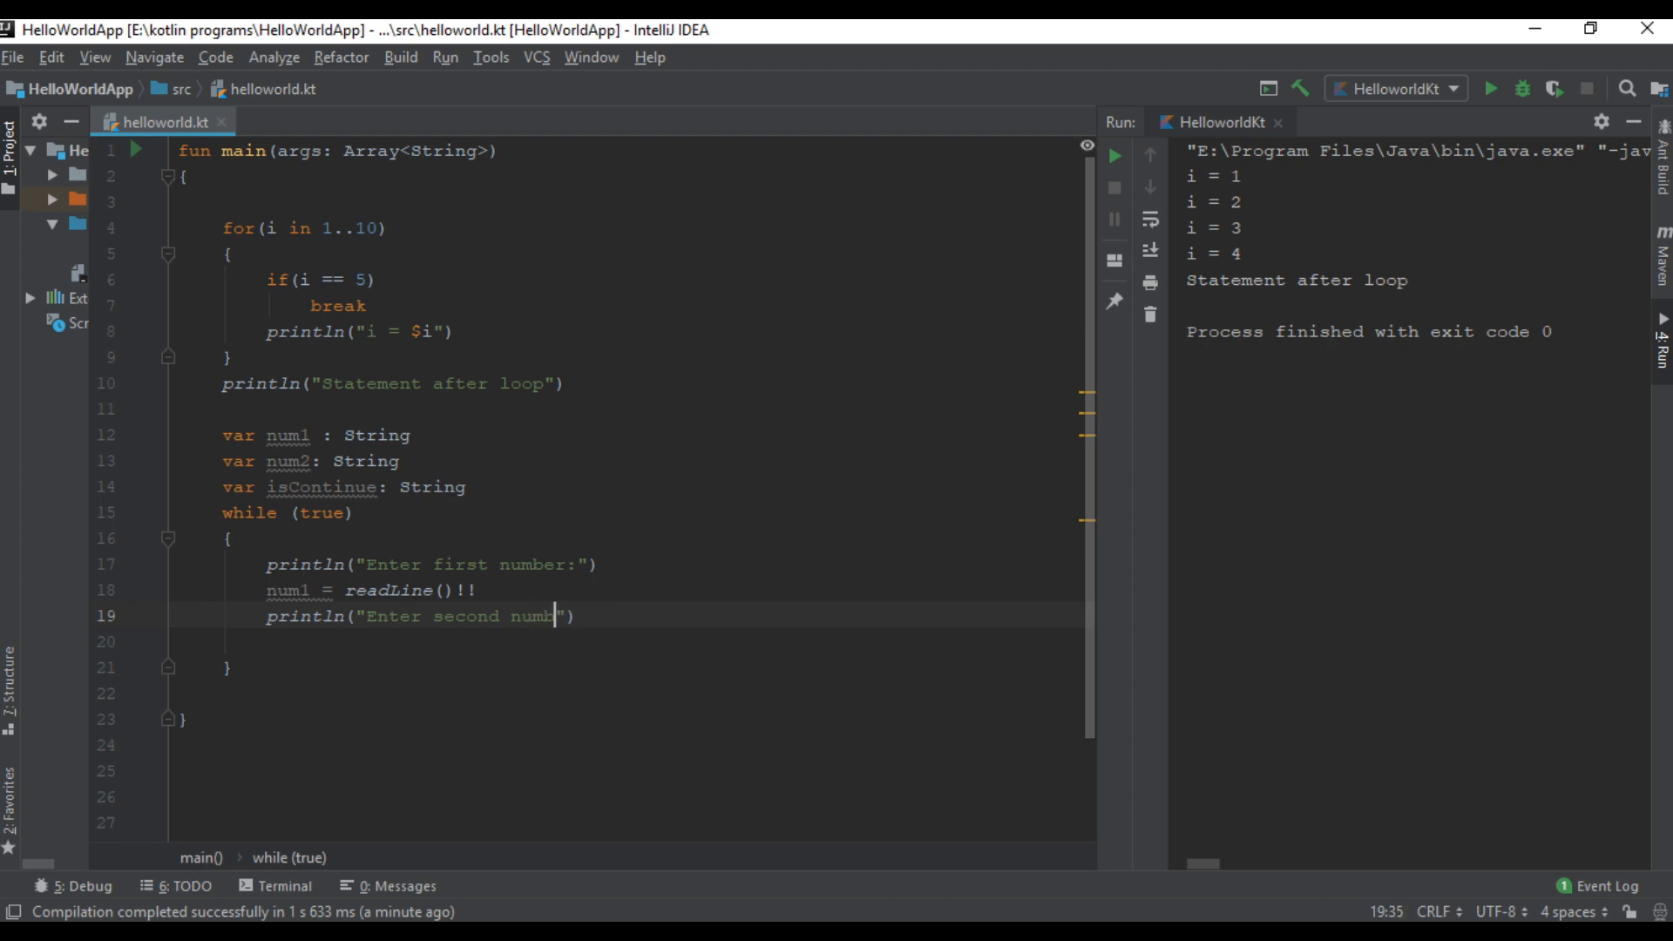
text(er :)
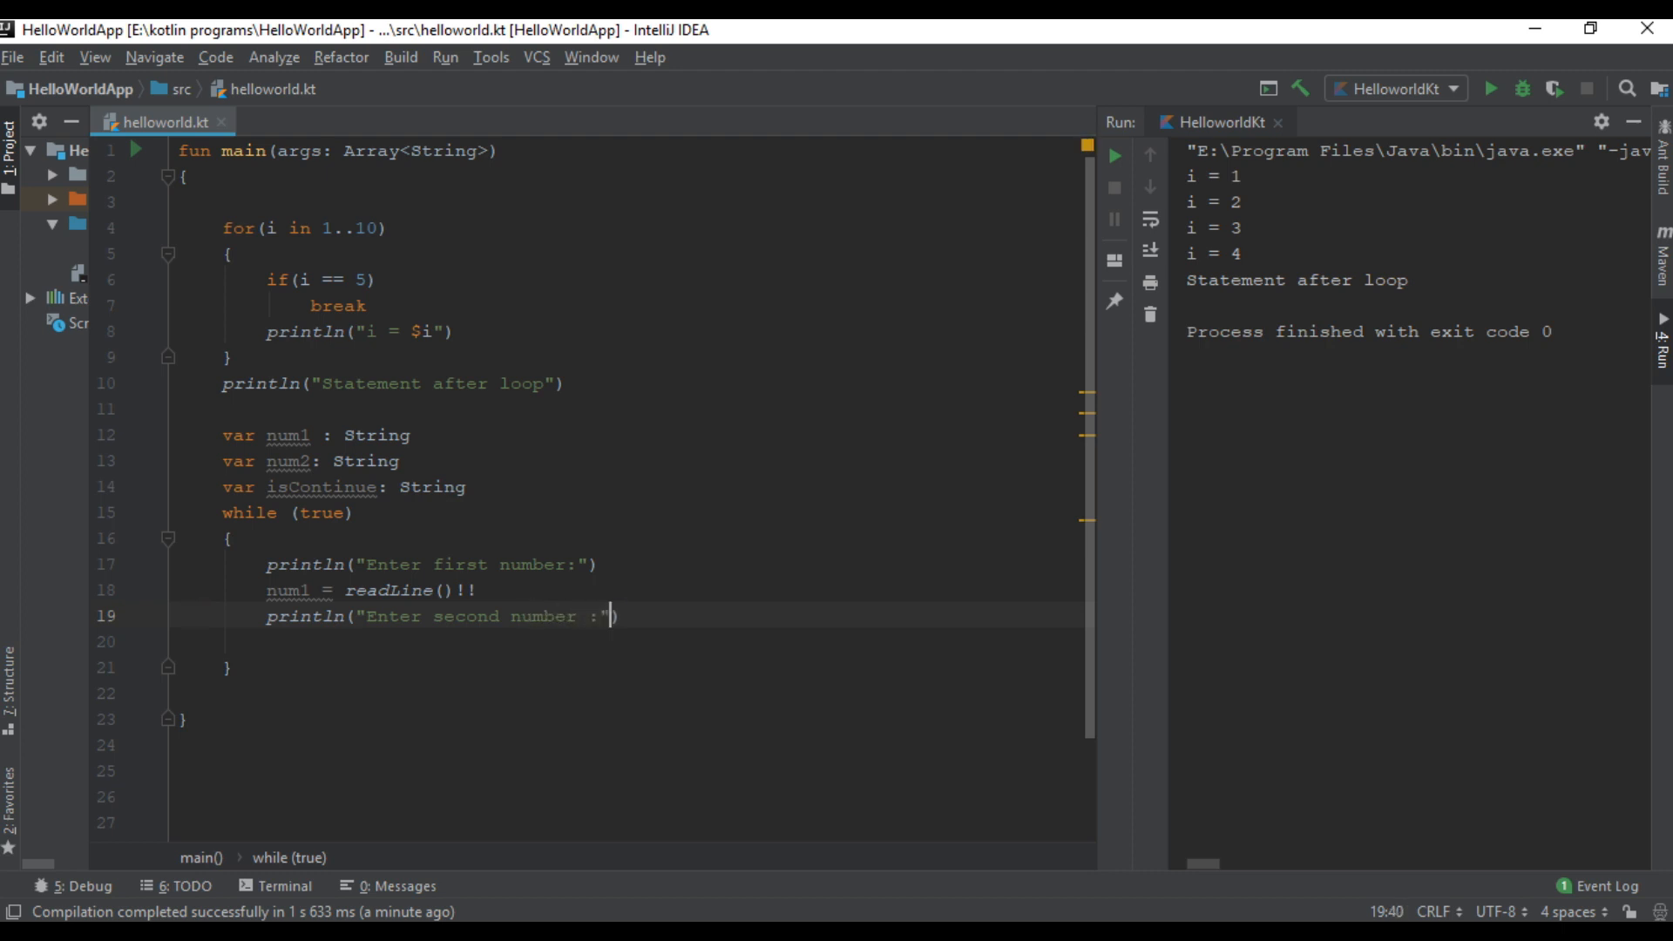
text(num2 =)
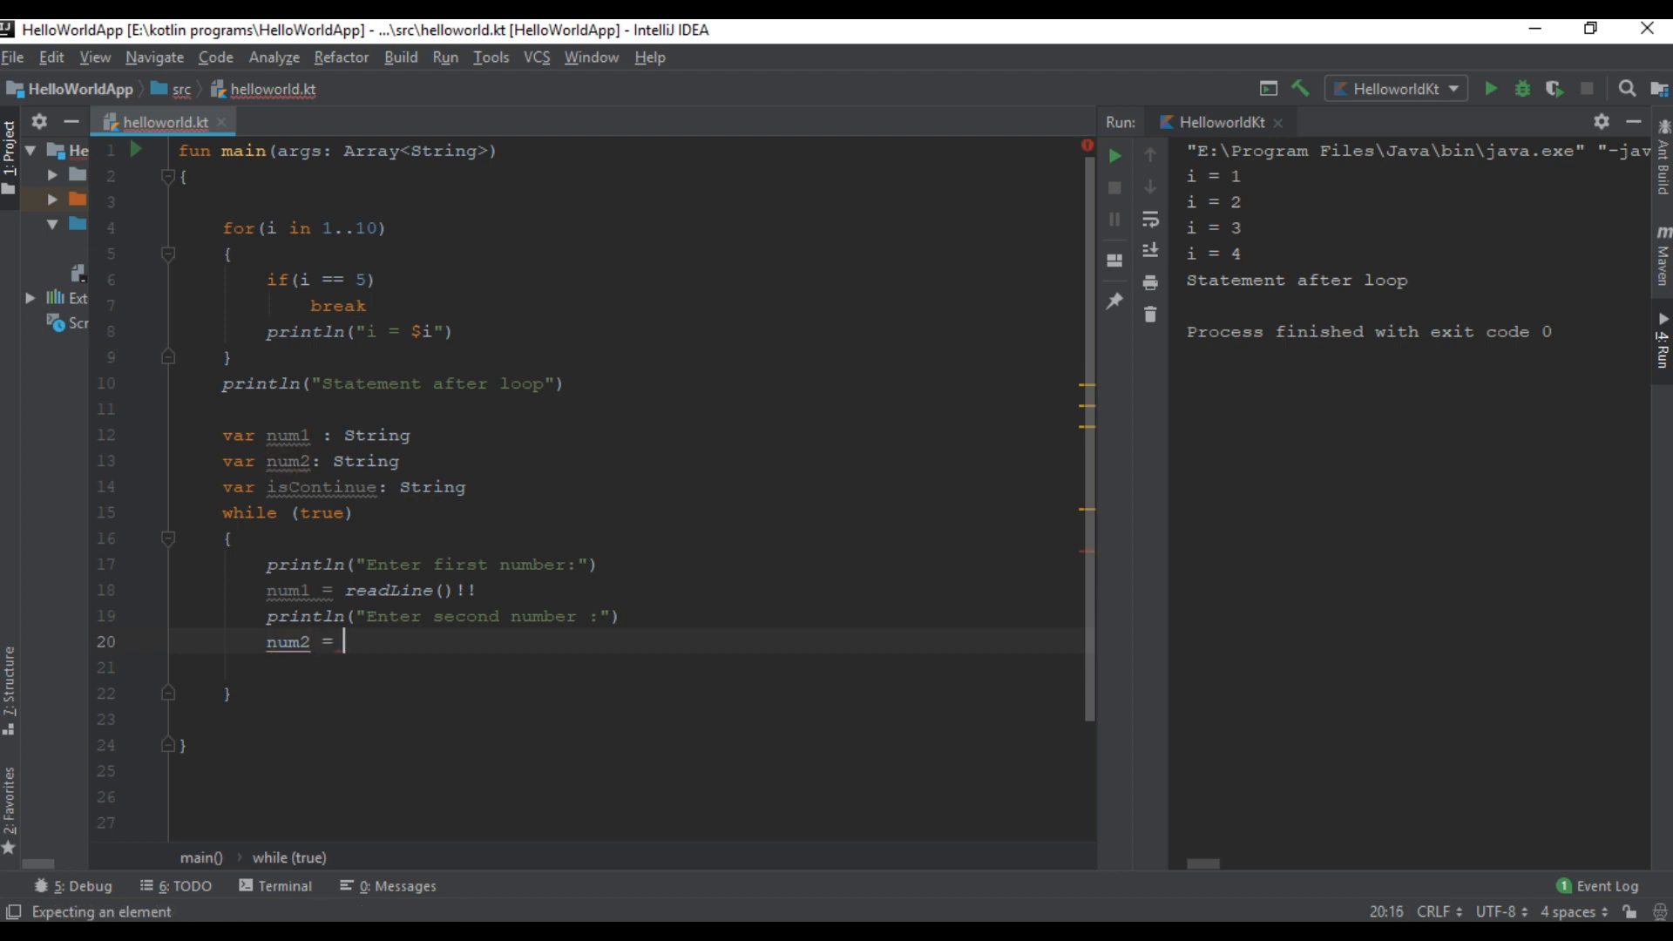
text(readLine())
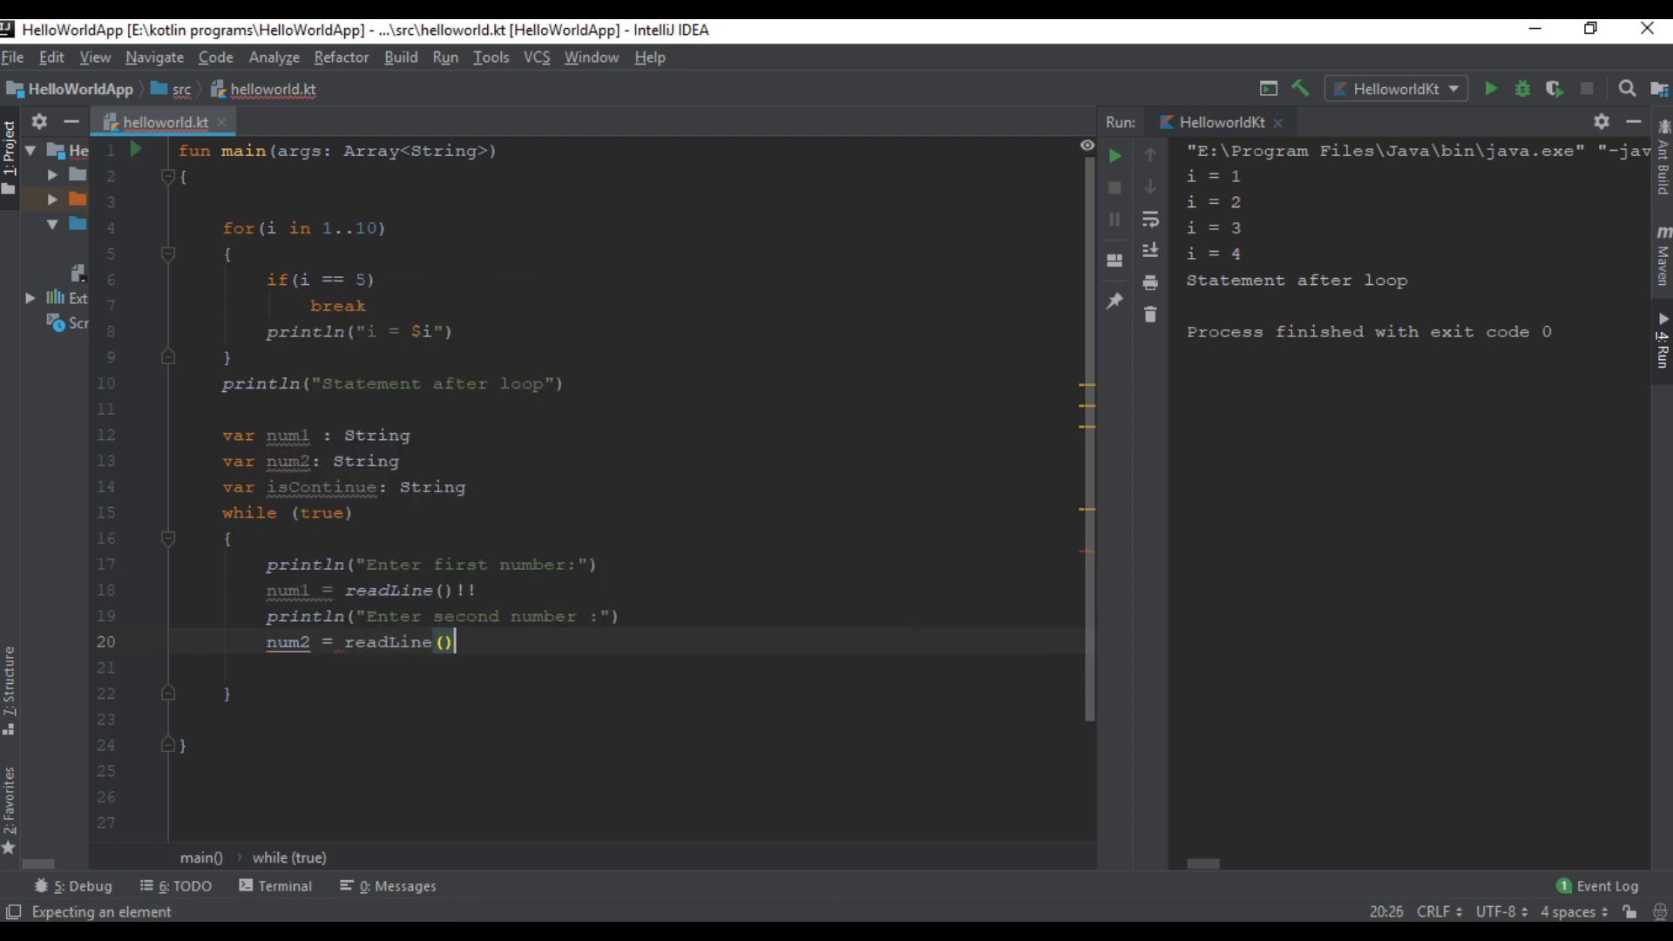
text(!!)
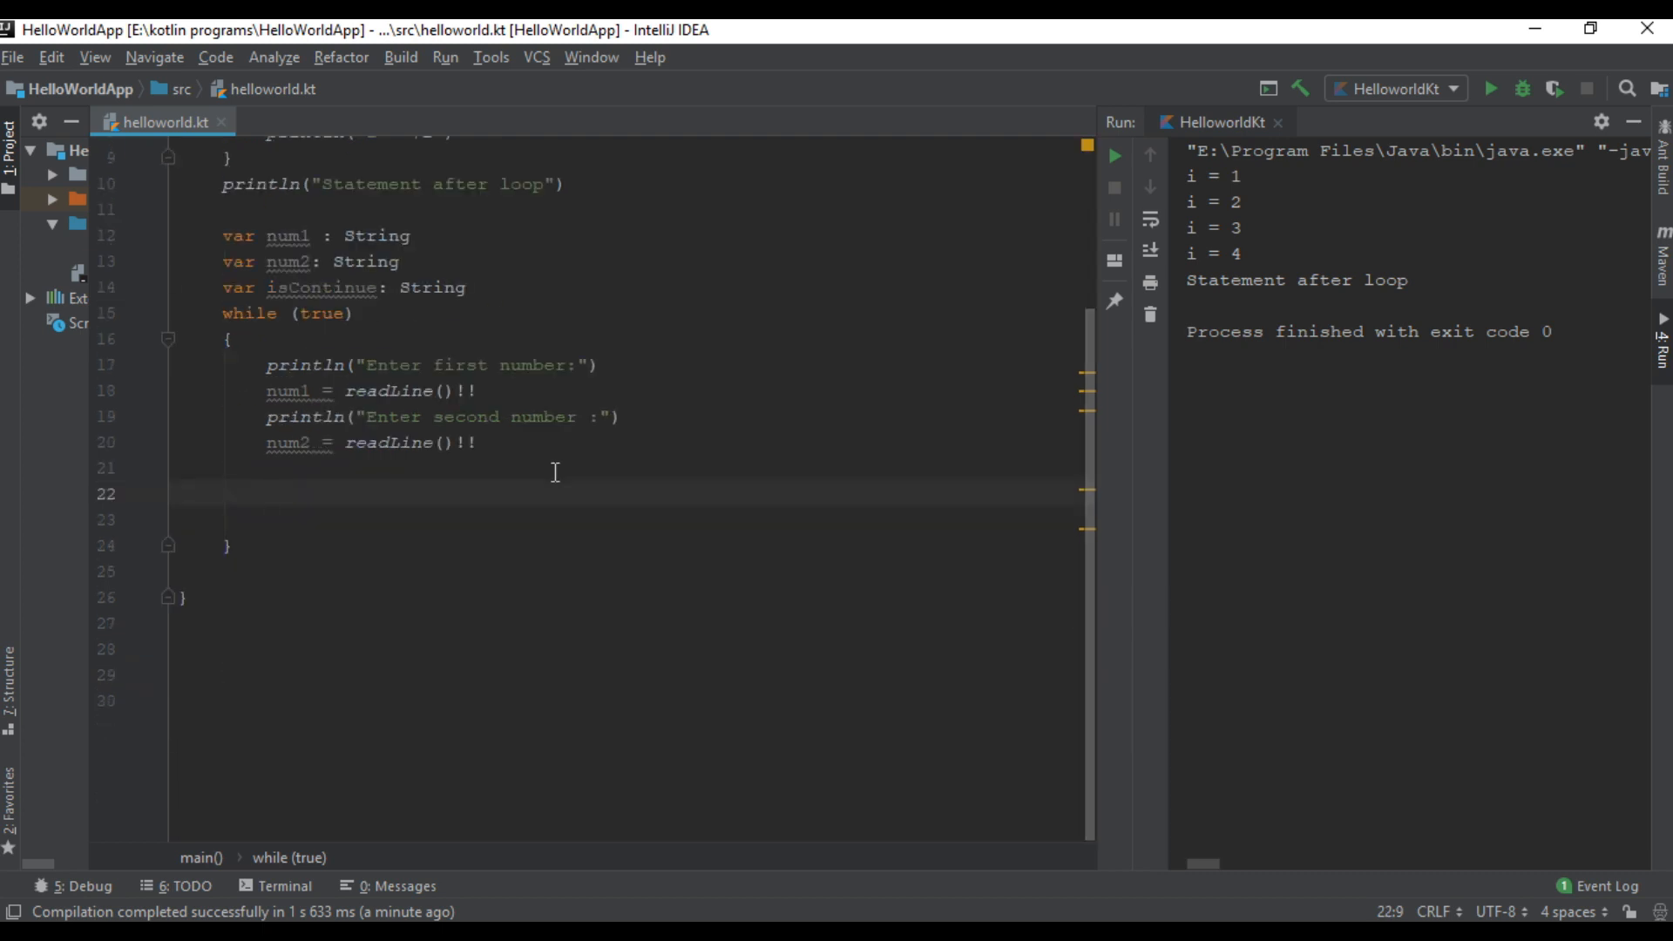
Step: Print "$num1 + $num2 = " with the sum num1.toInt() + num2.toInt()
text(println()
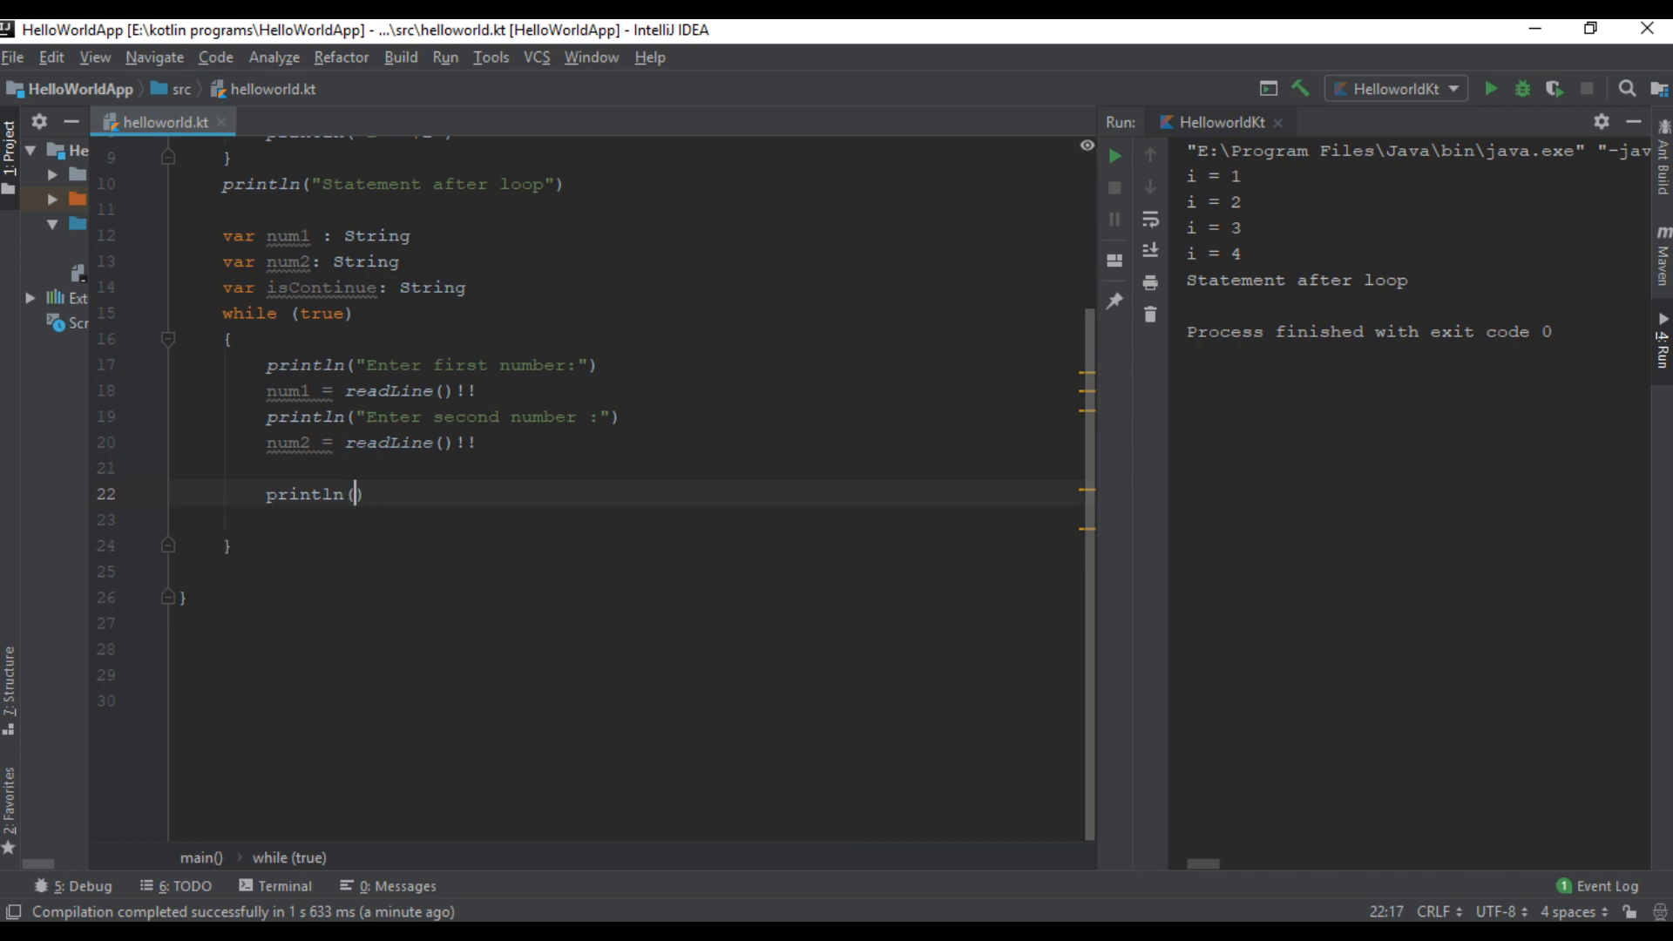
text("")
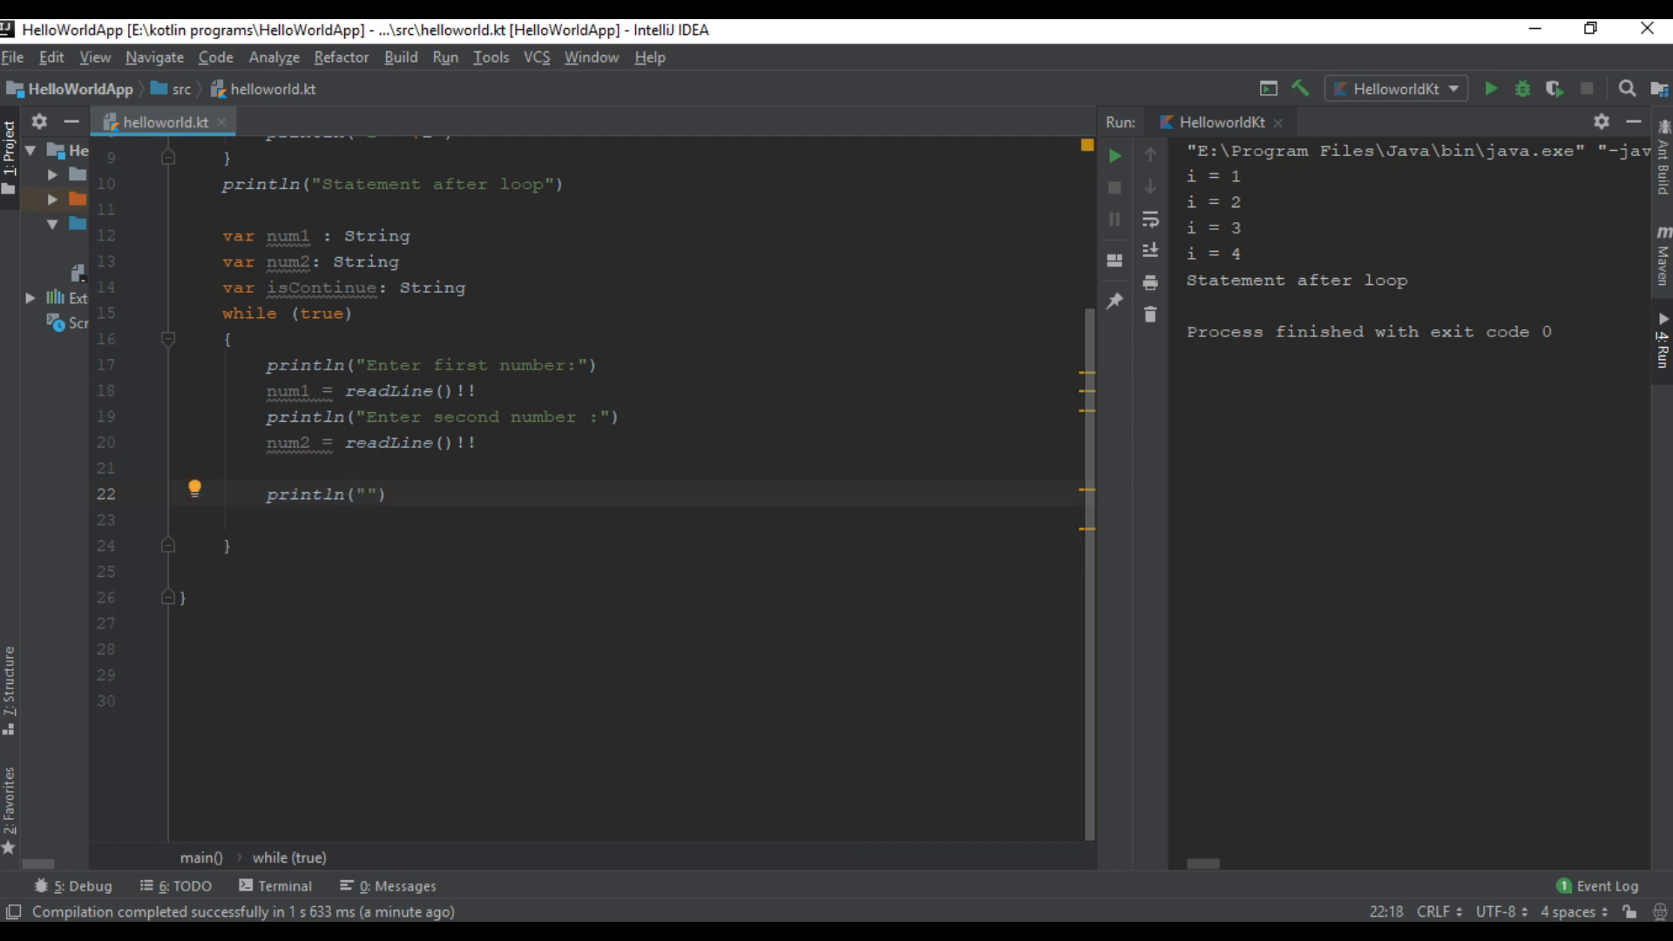
text($num1)
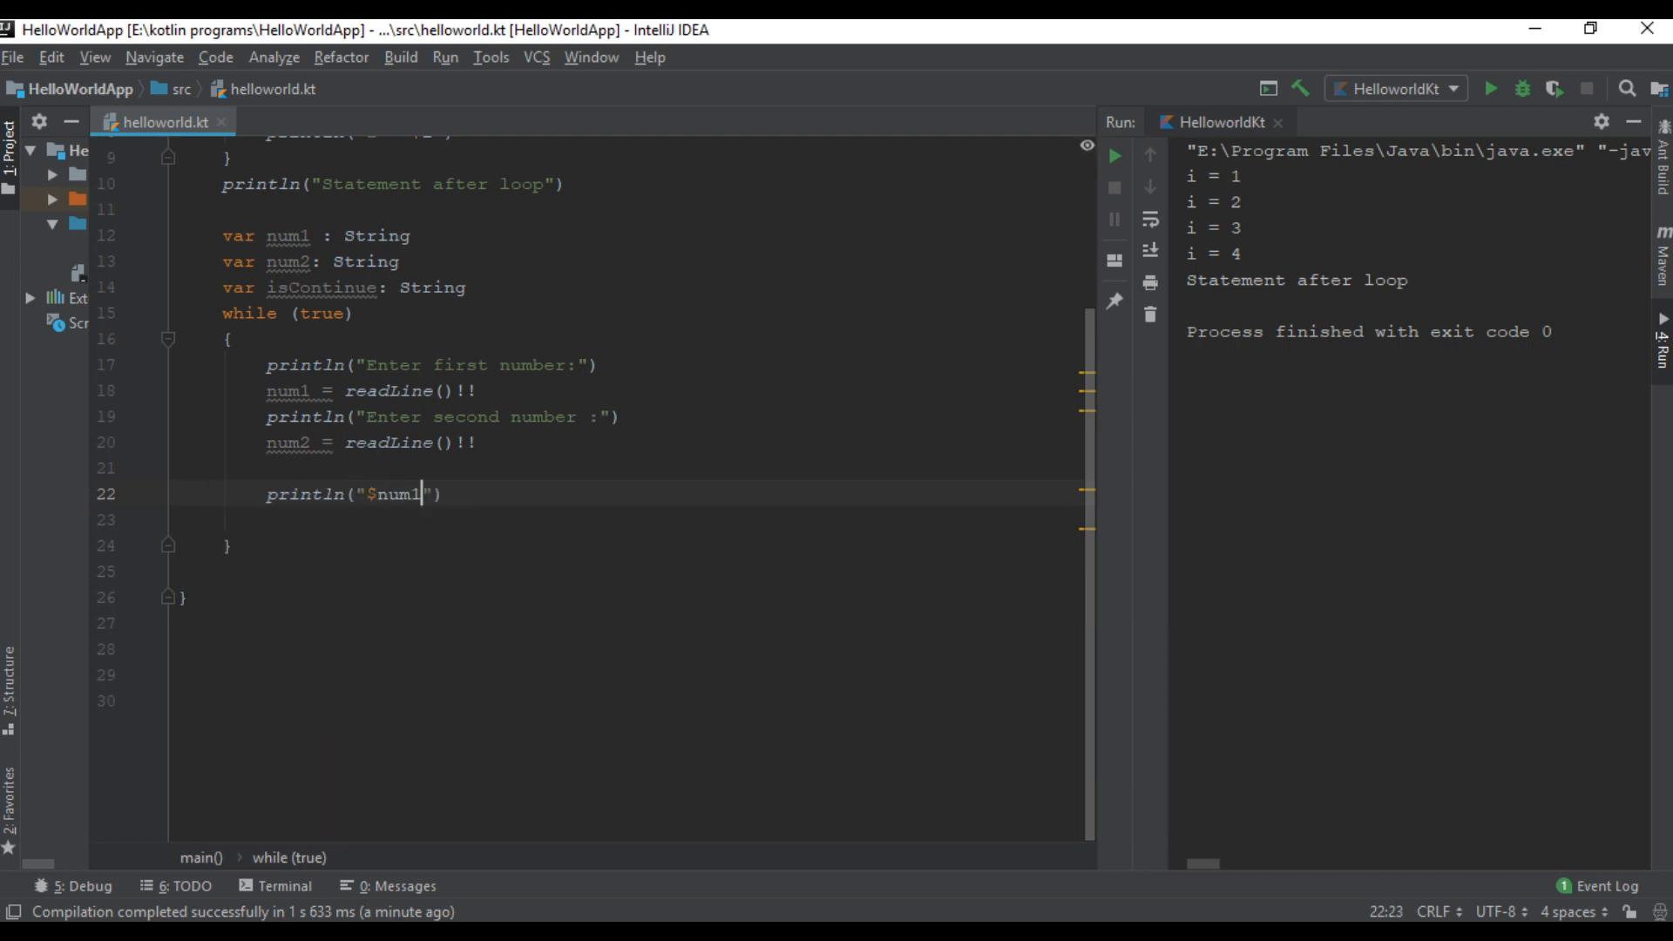
text(+)
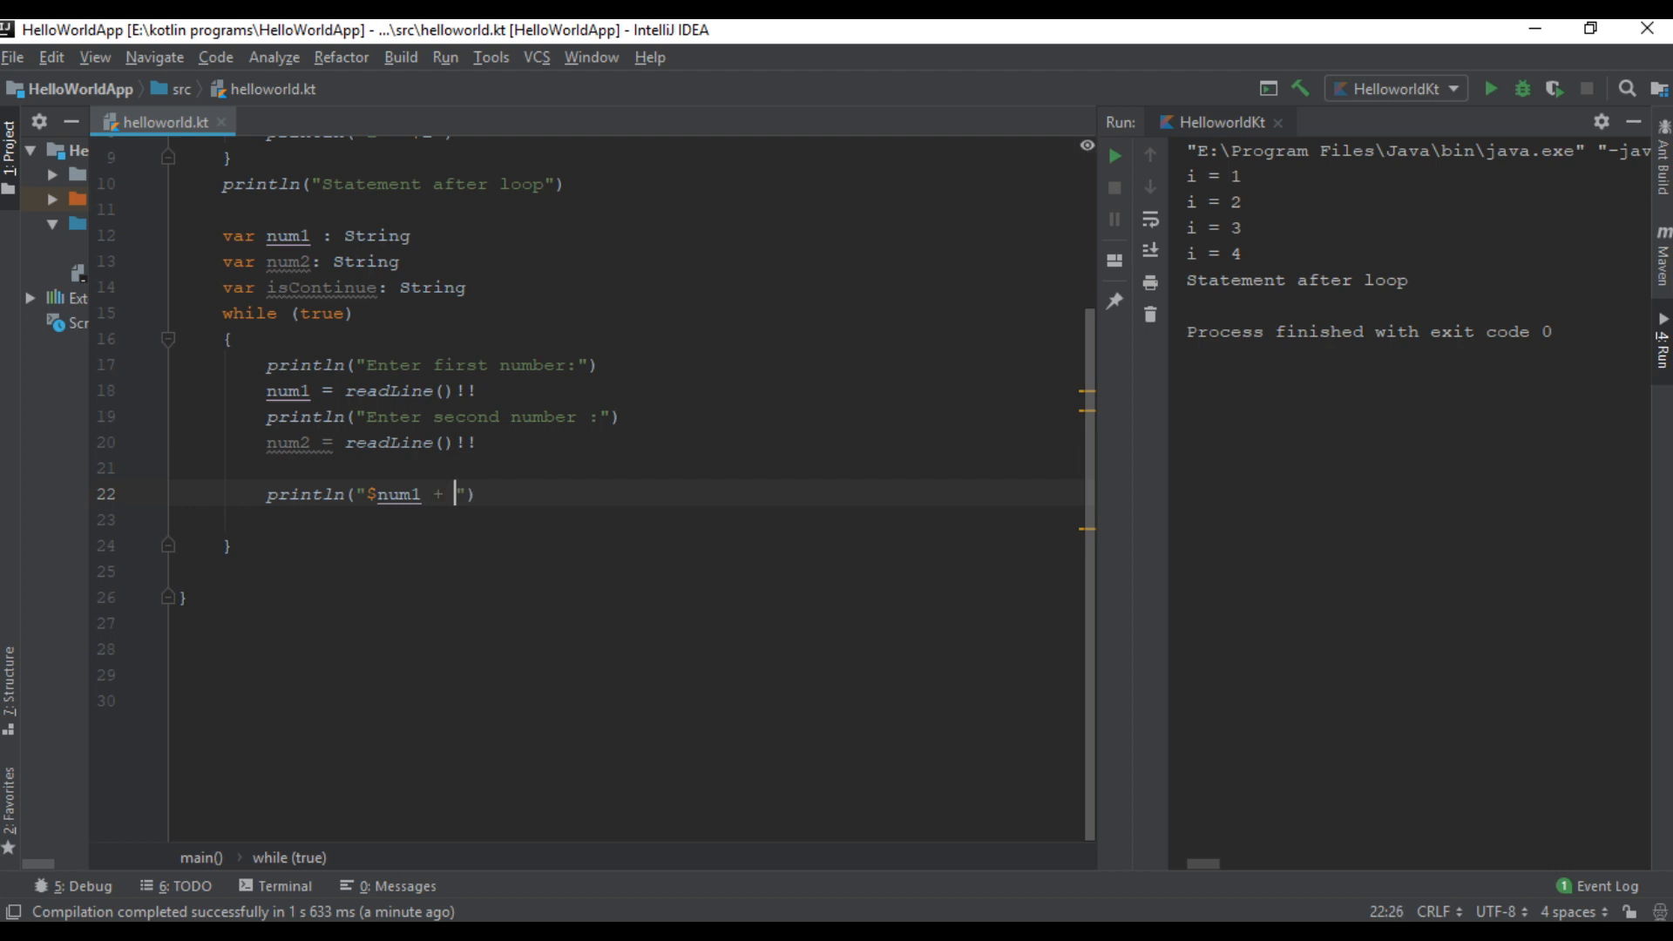
text($num2 =)
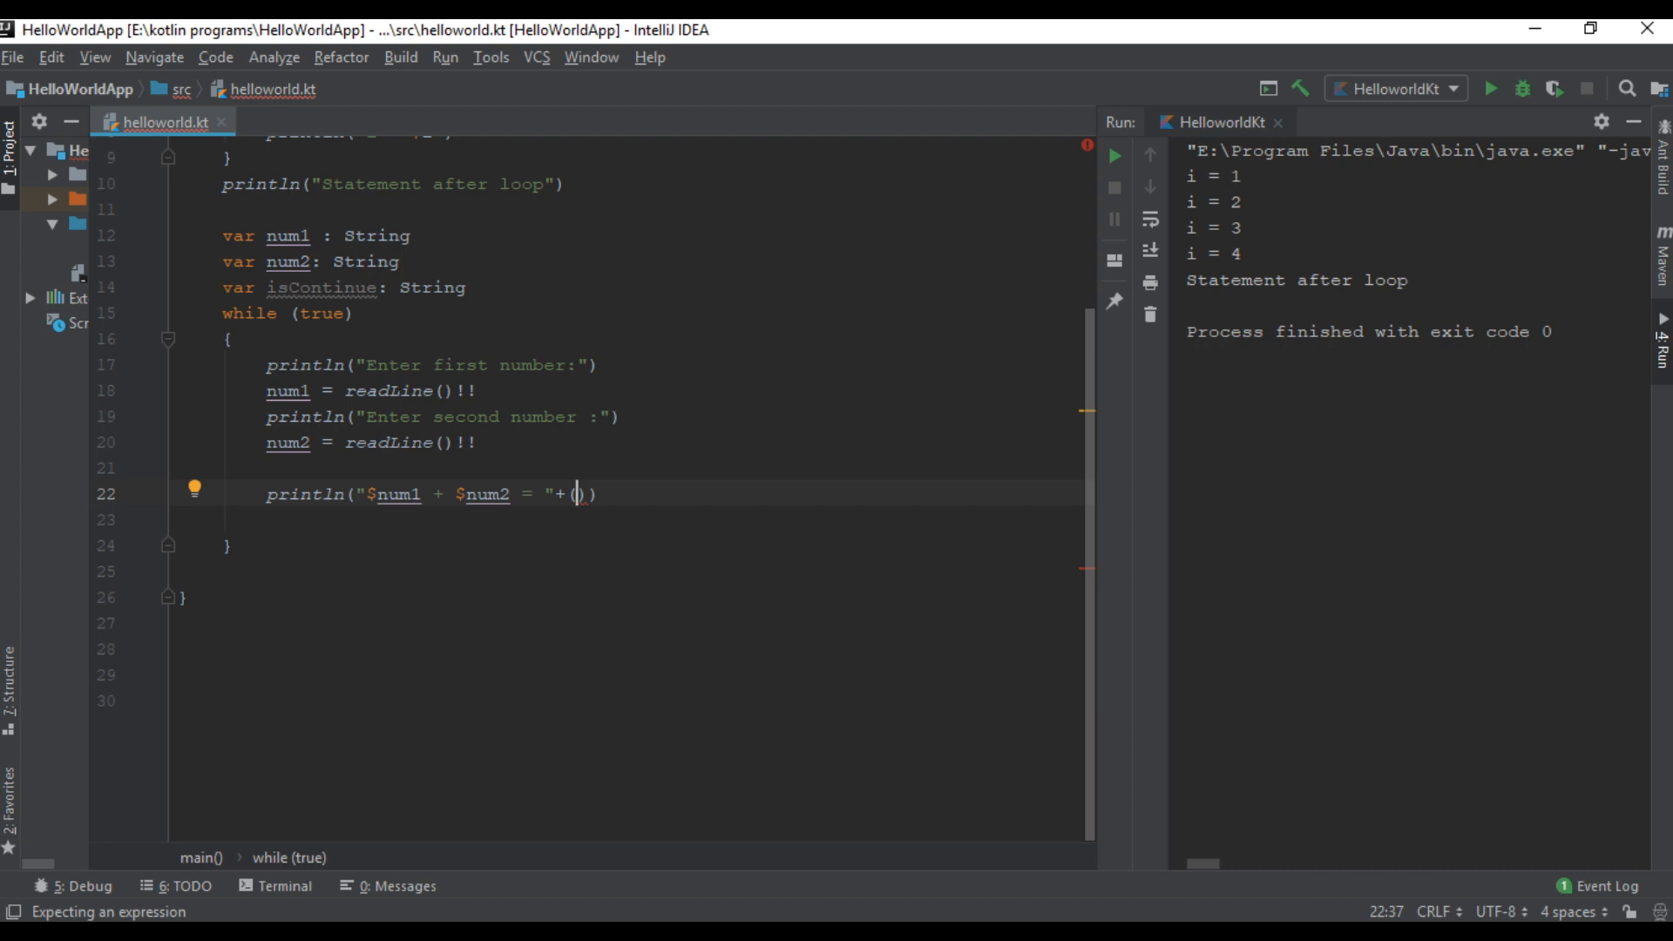
text(num1)
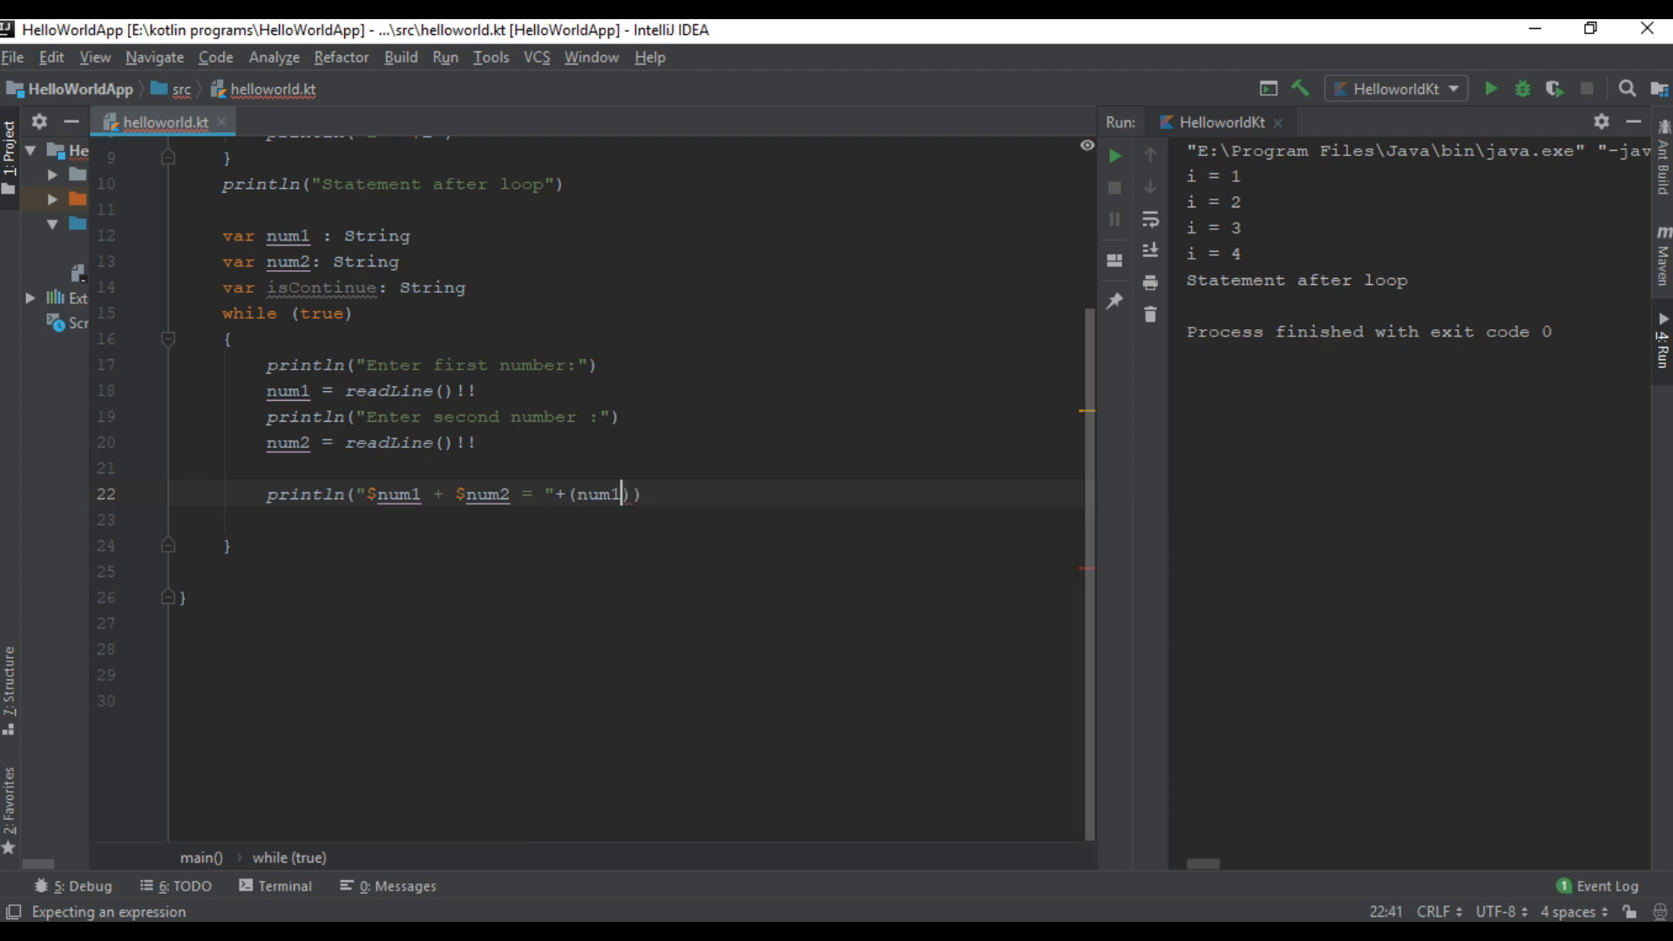
text(.toInt()+)
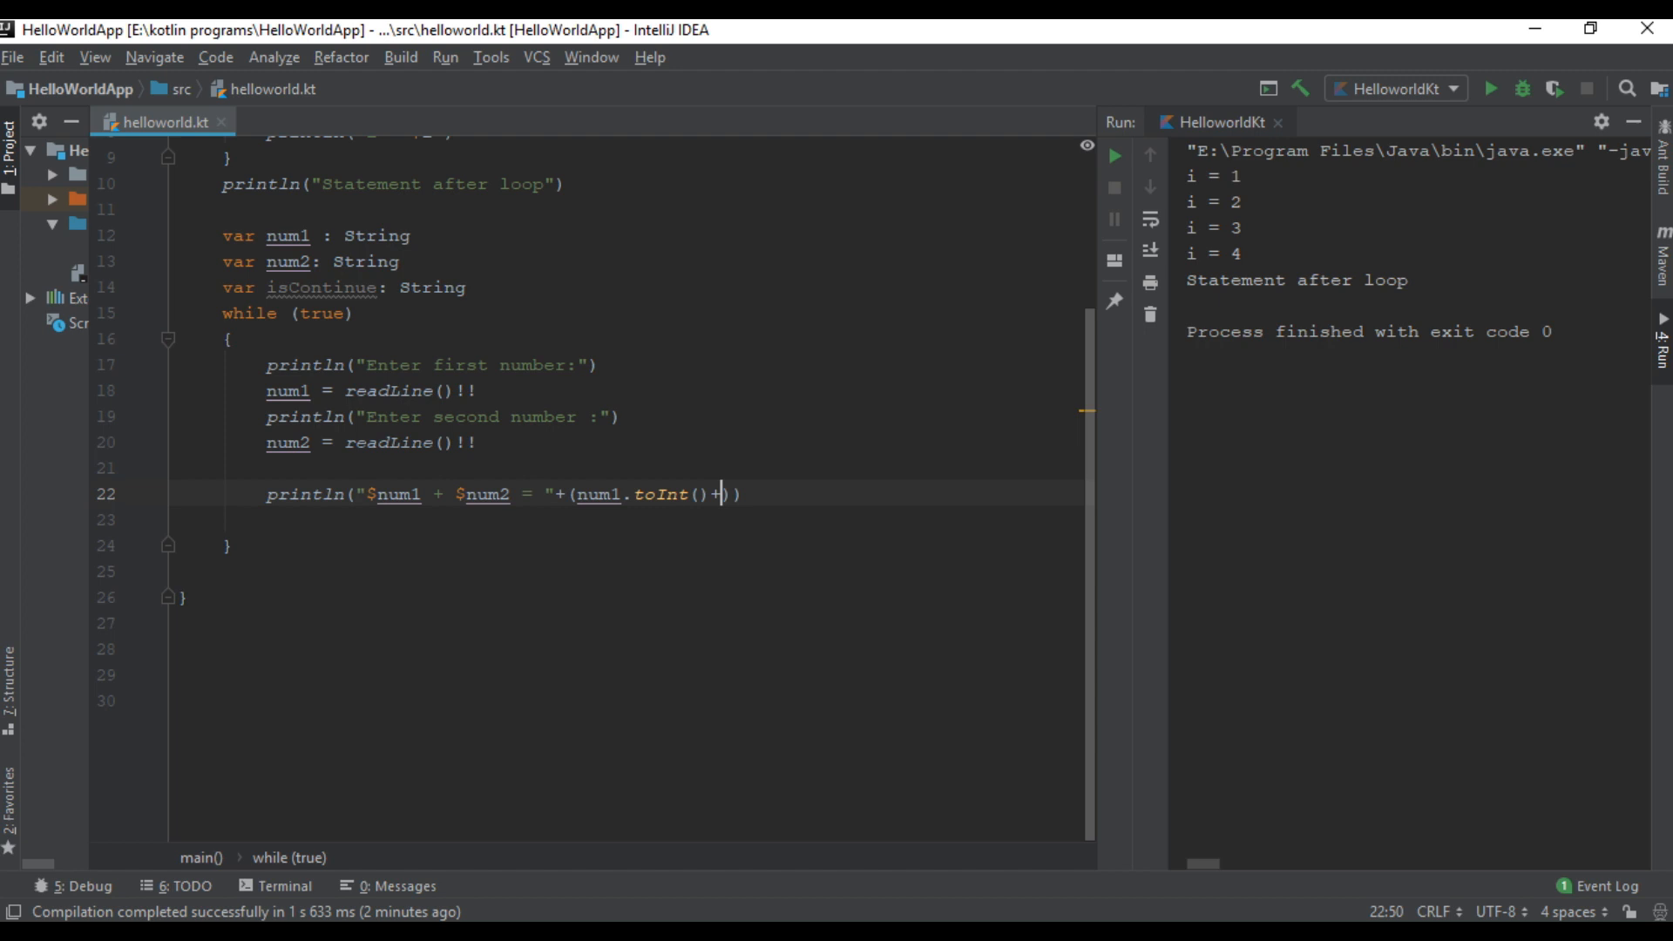
text(num2)
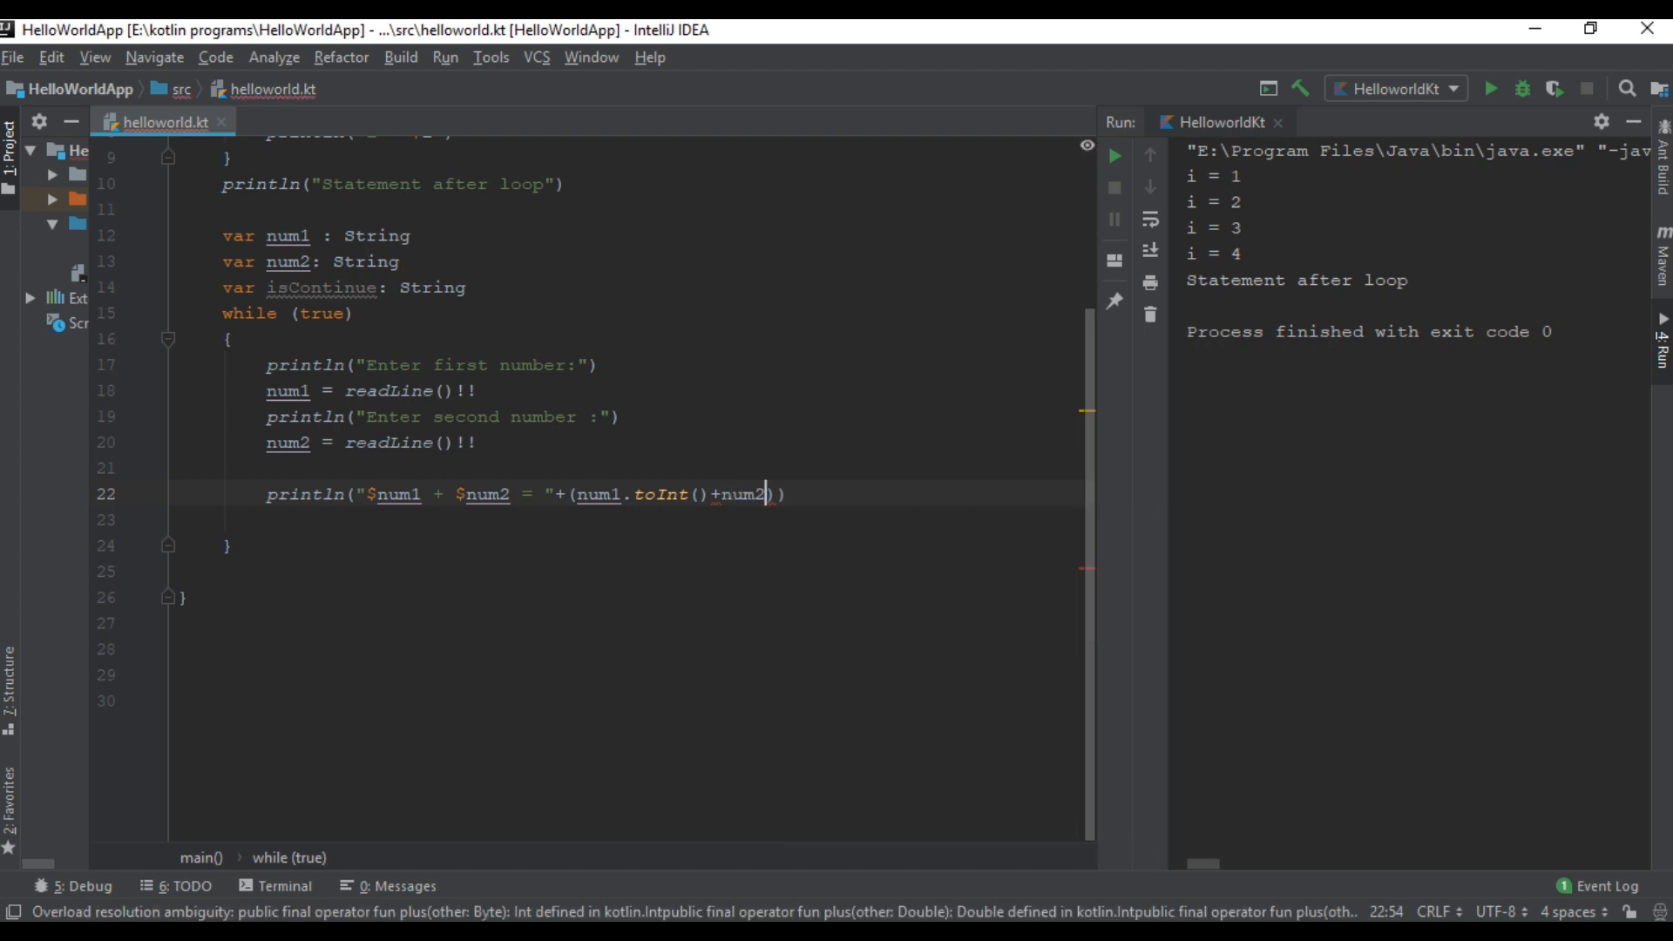
text(.toInt()
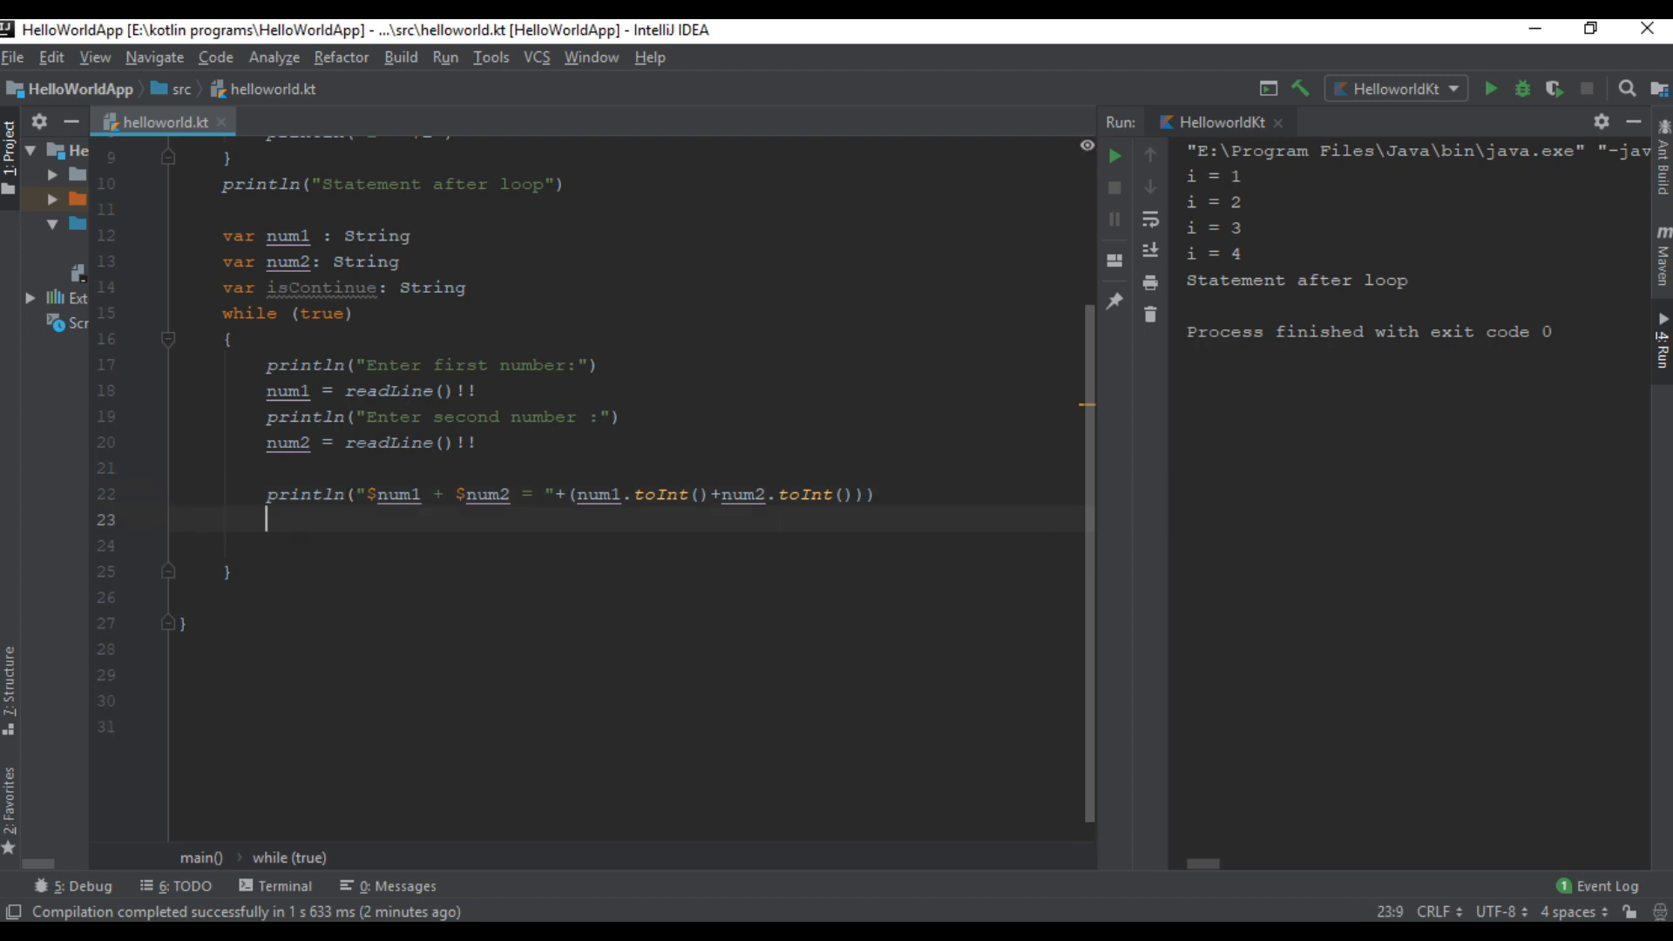
Step: Prompt "Do you want to continue y/n" and store readLine()!! in isContinue
text(println(")
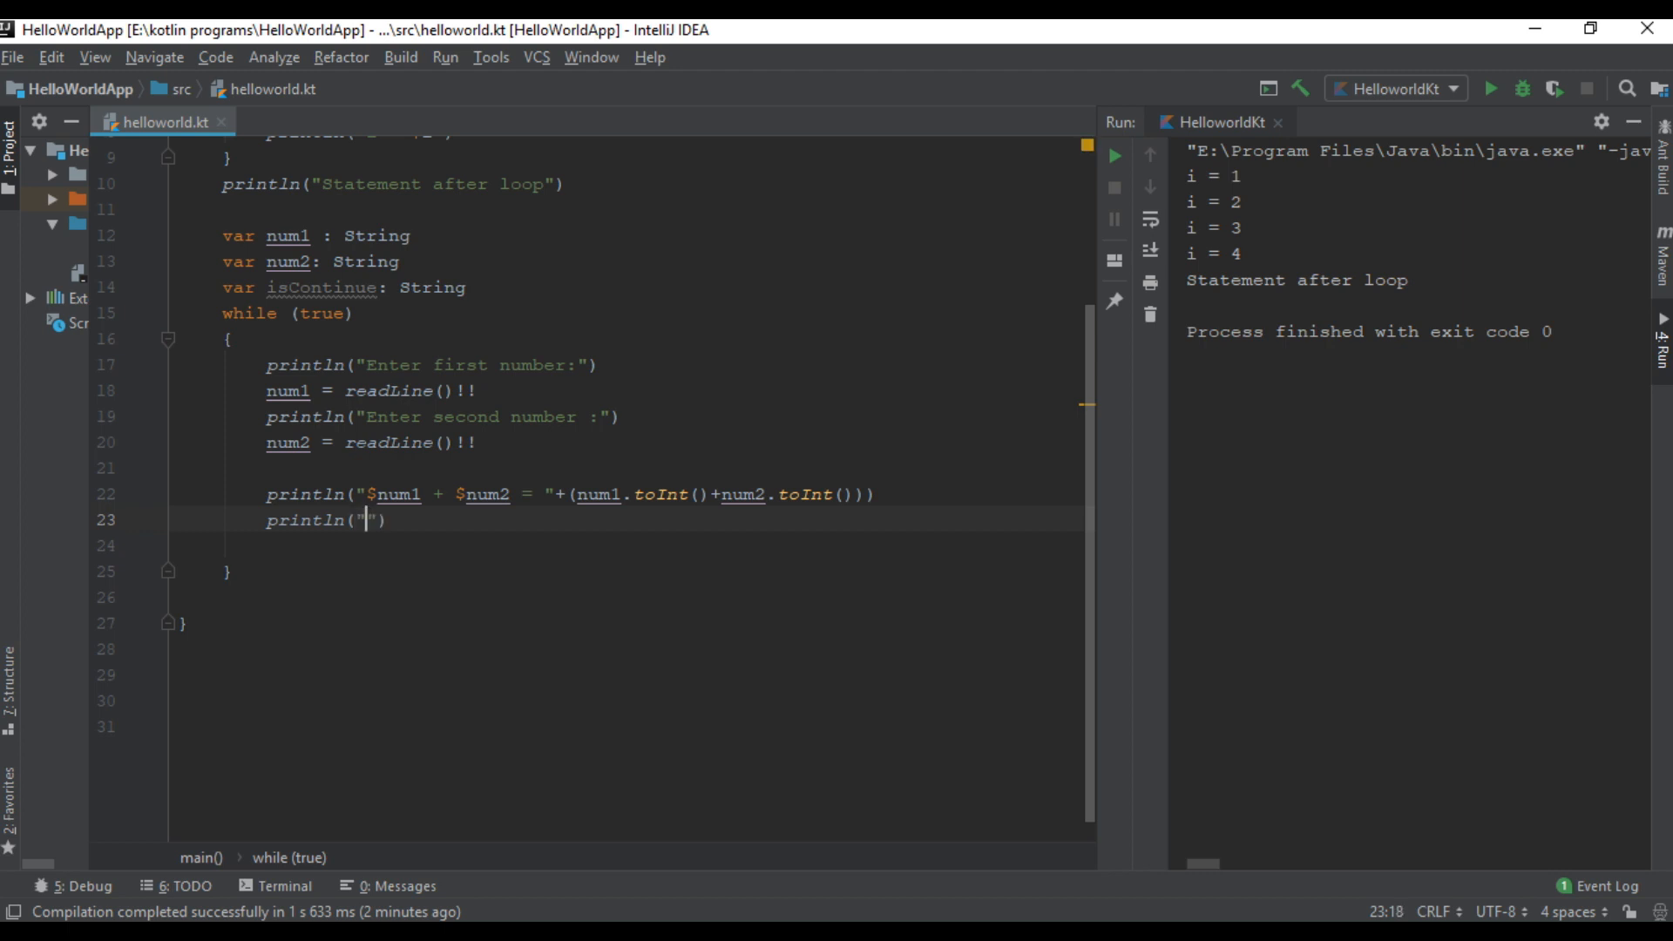
text(Do you want to)
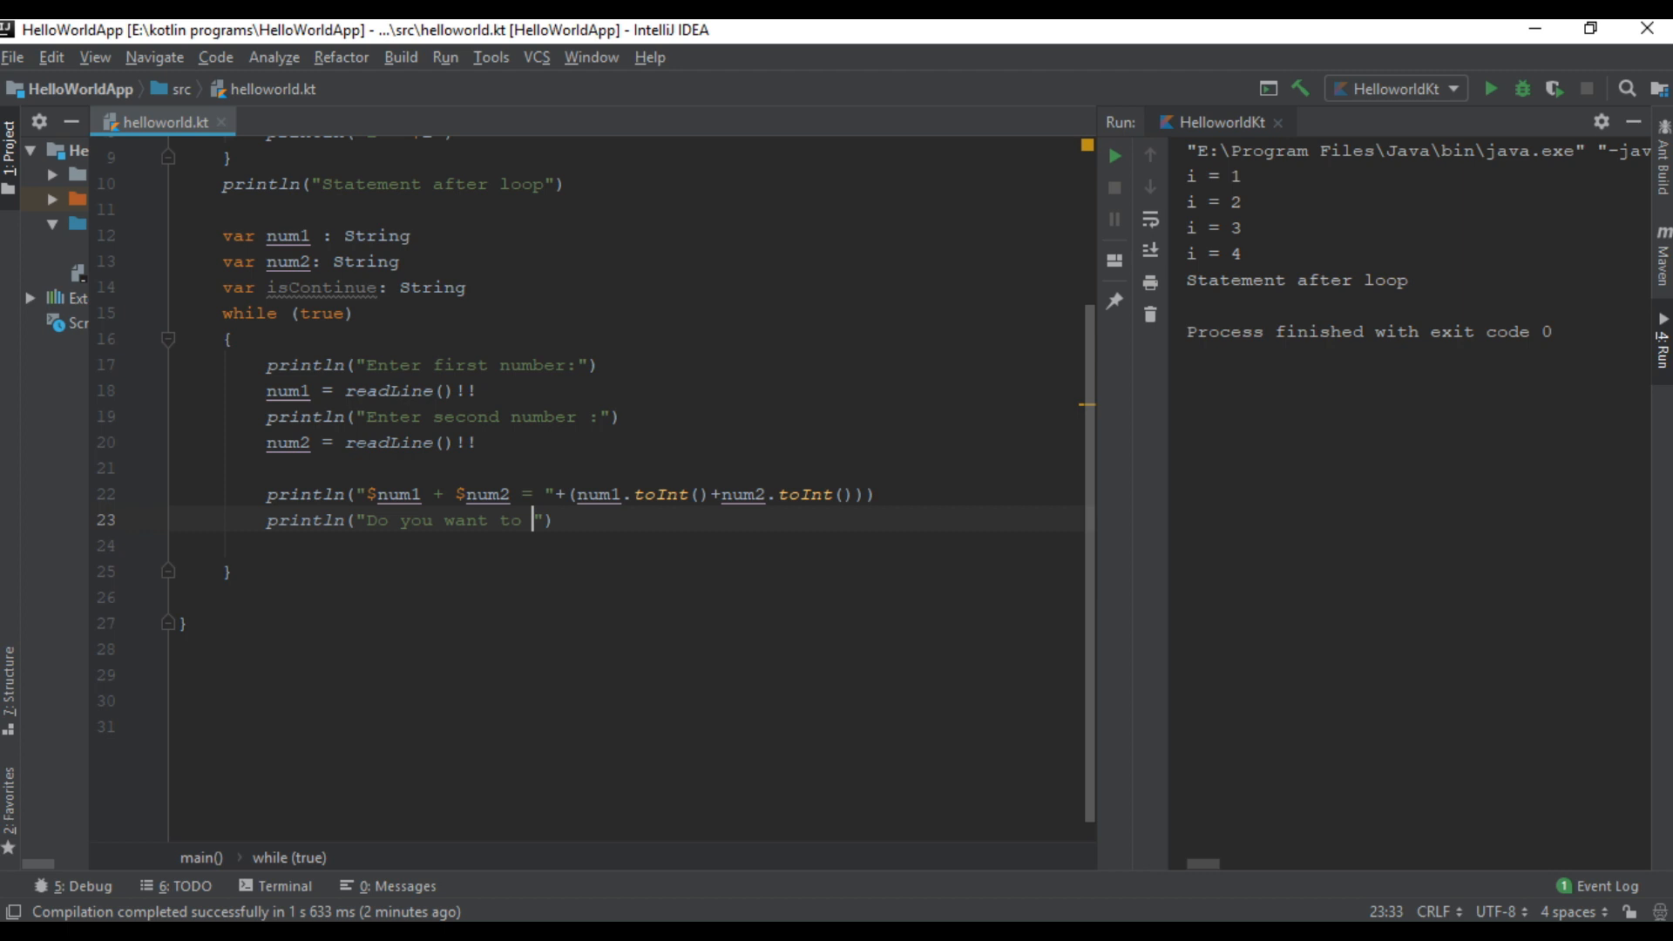
text(contin)
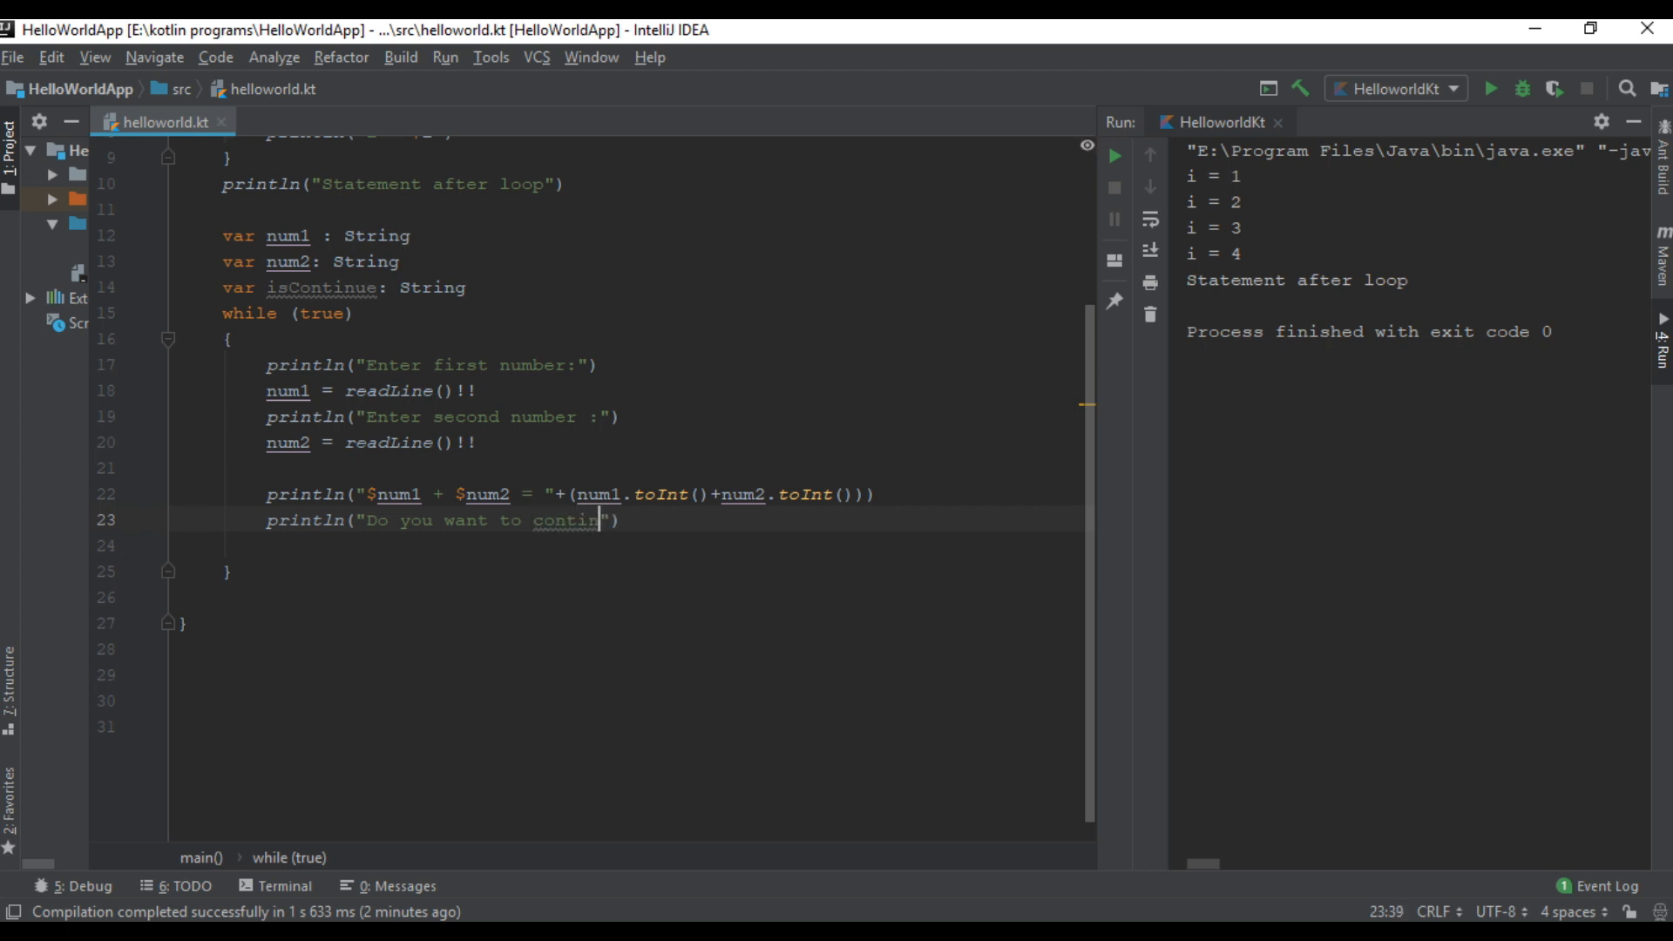
text(ue)
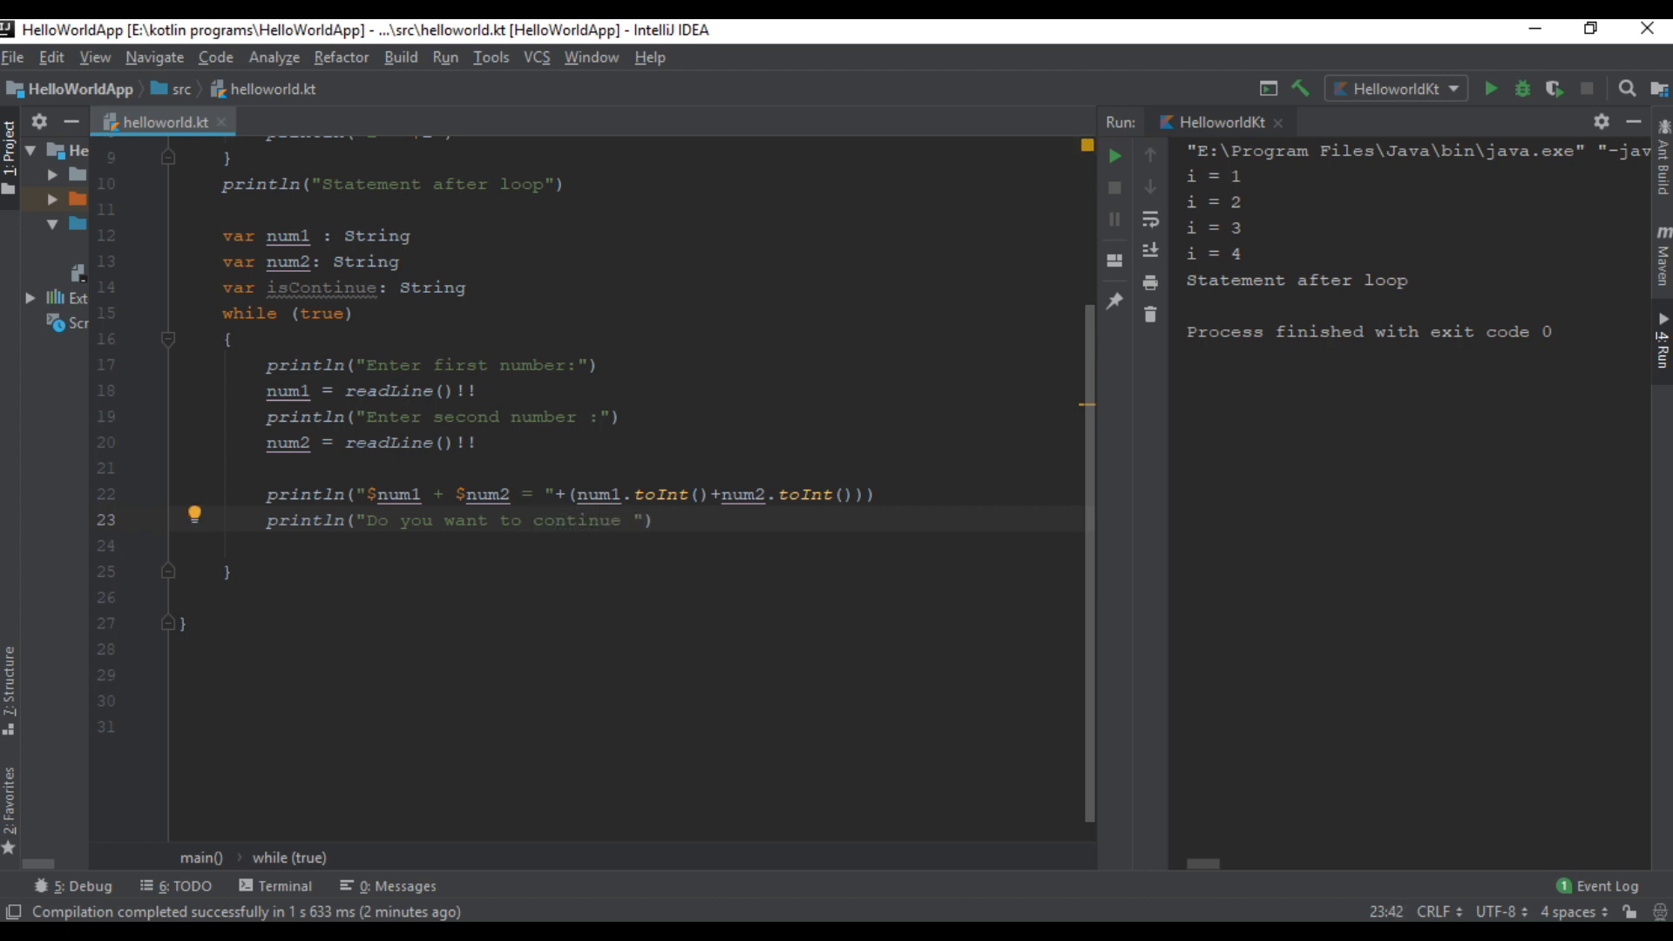
text(y/n)
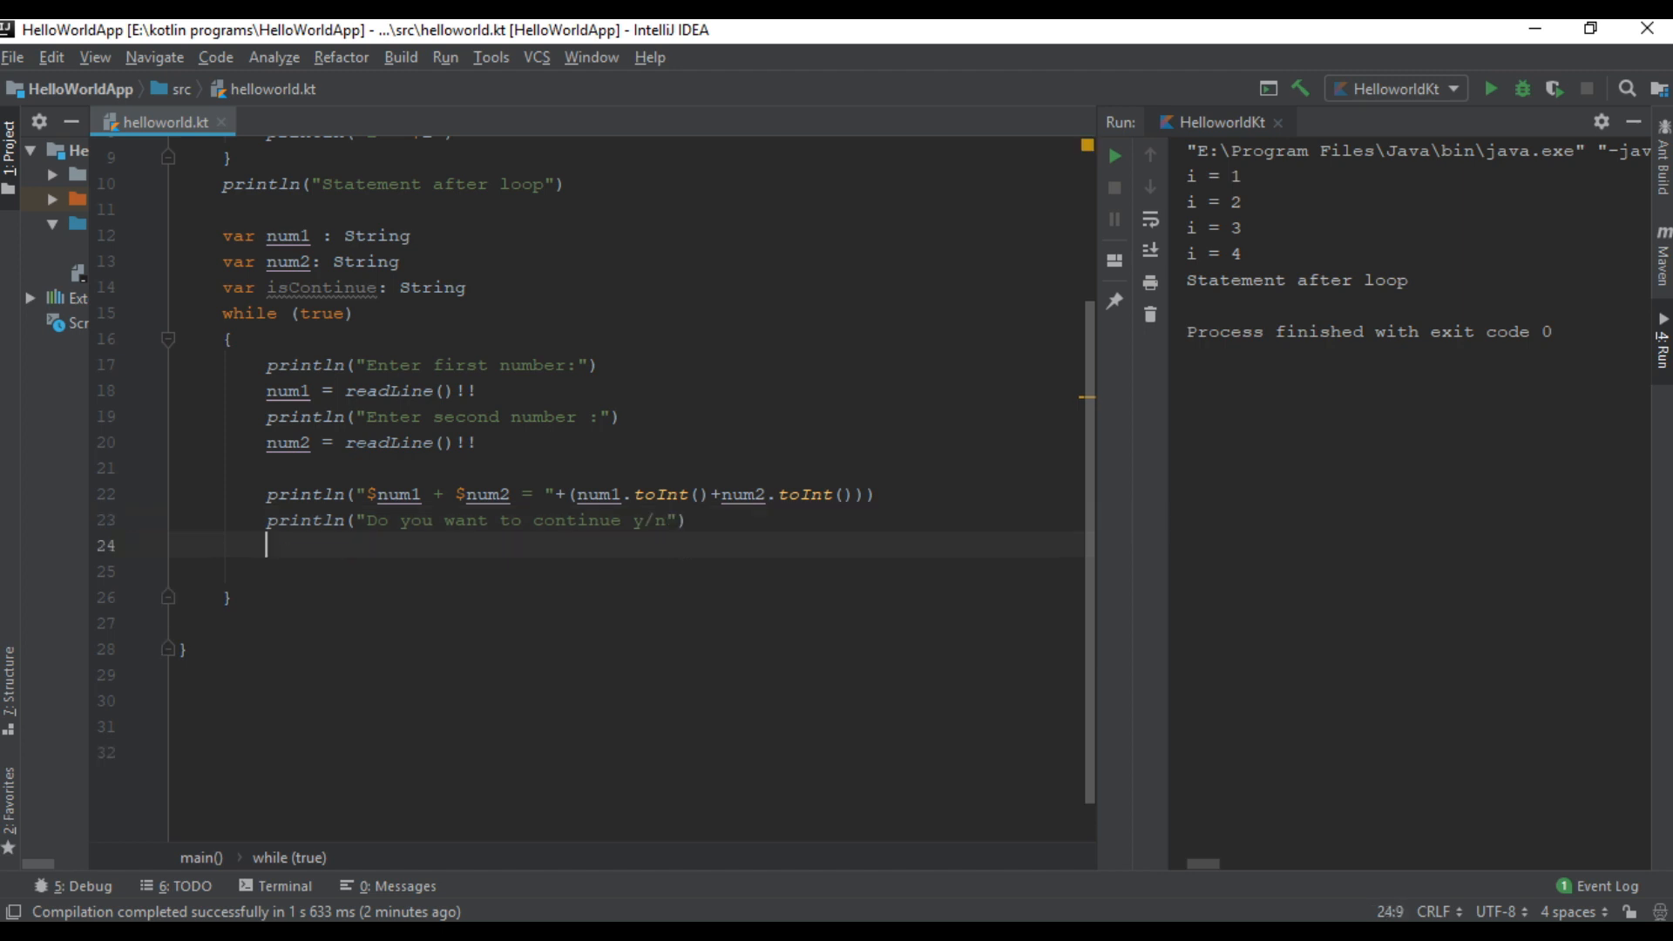
text(readLine())
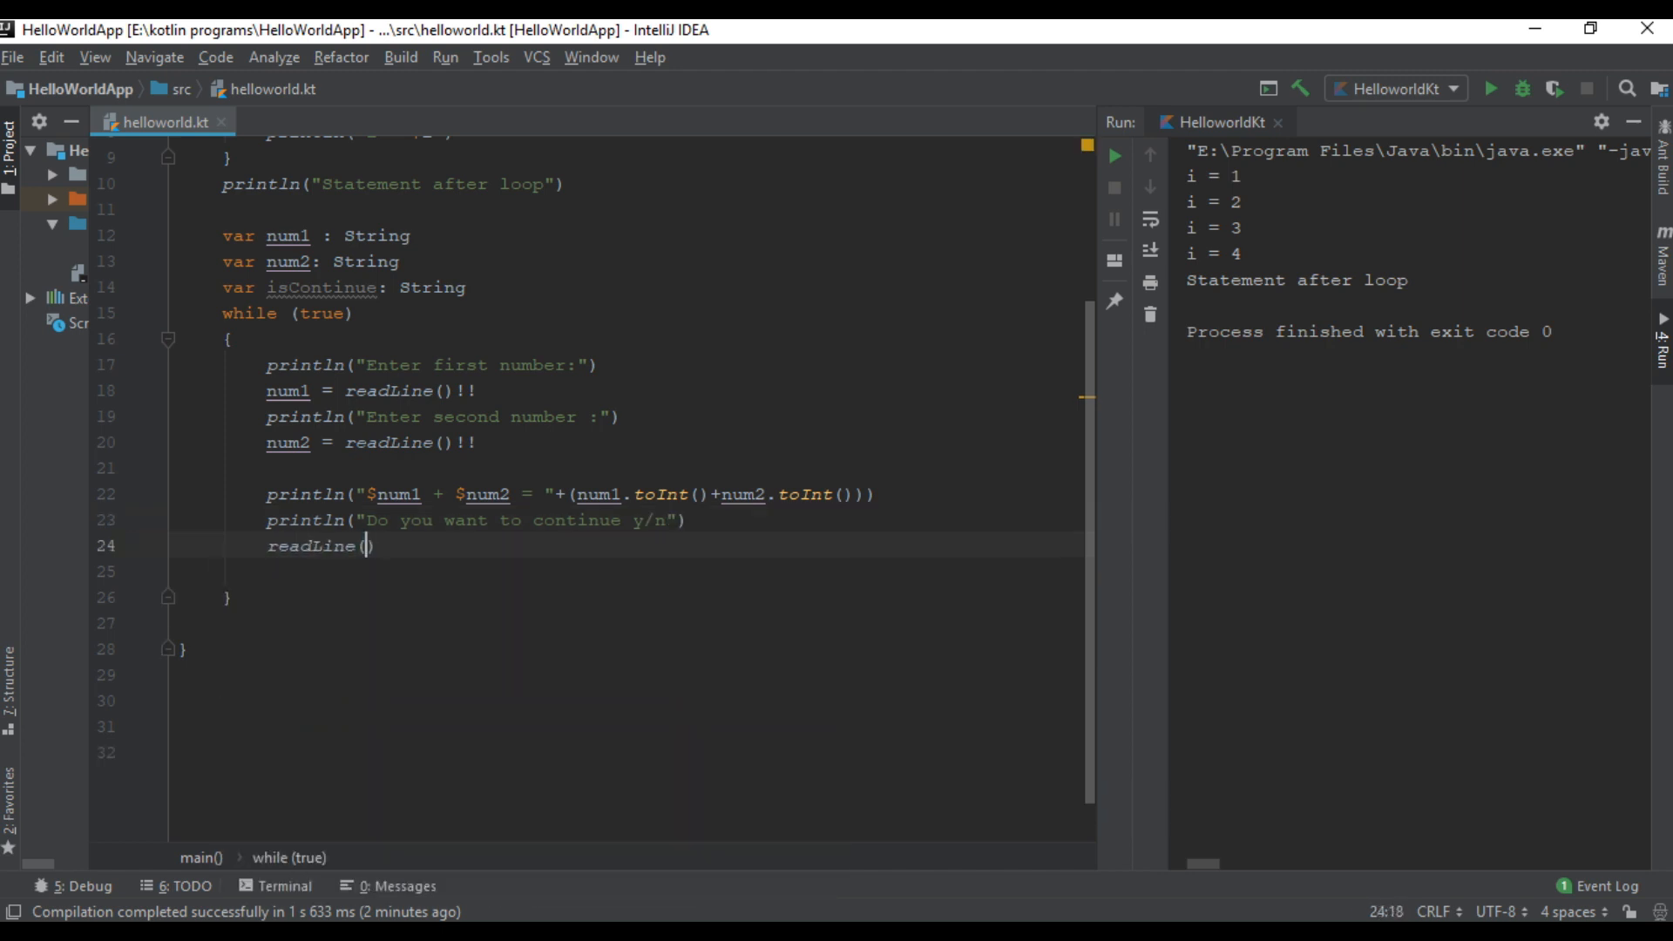
text(isContinue =)
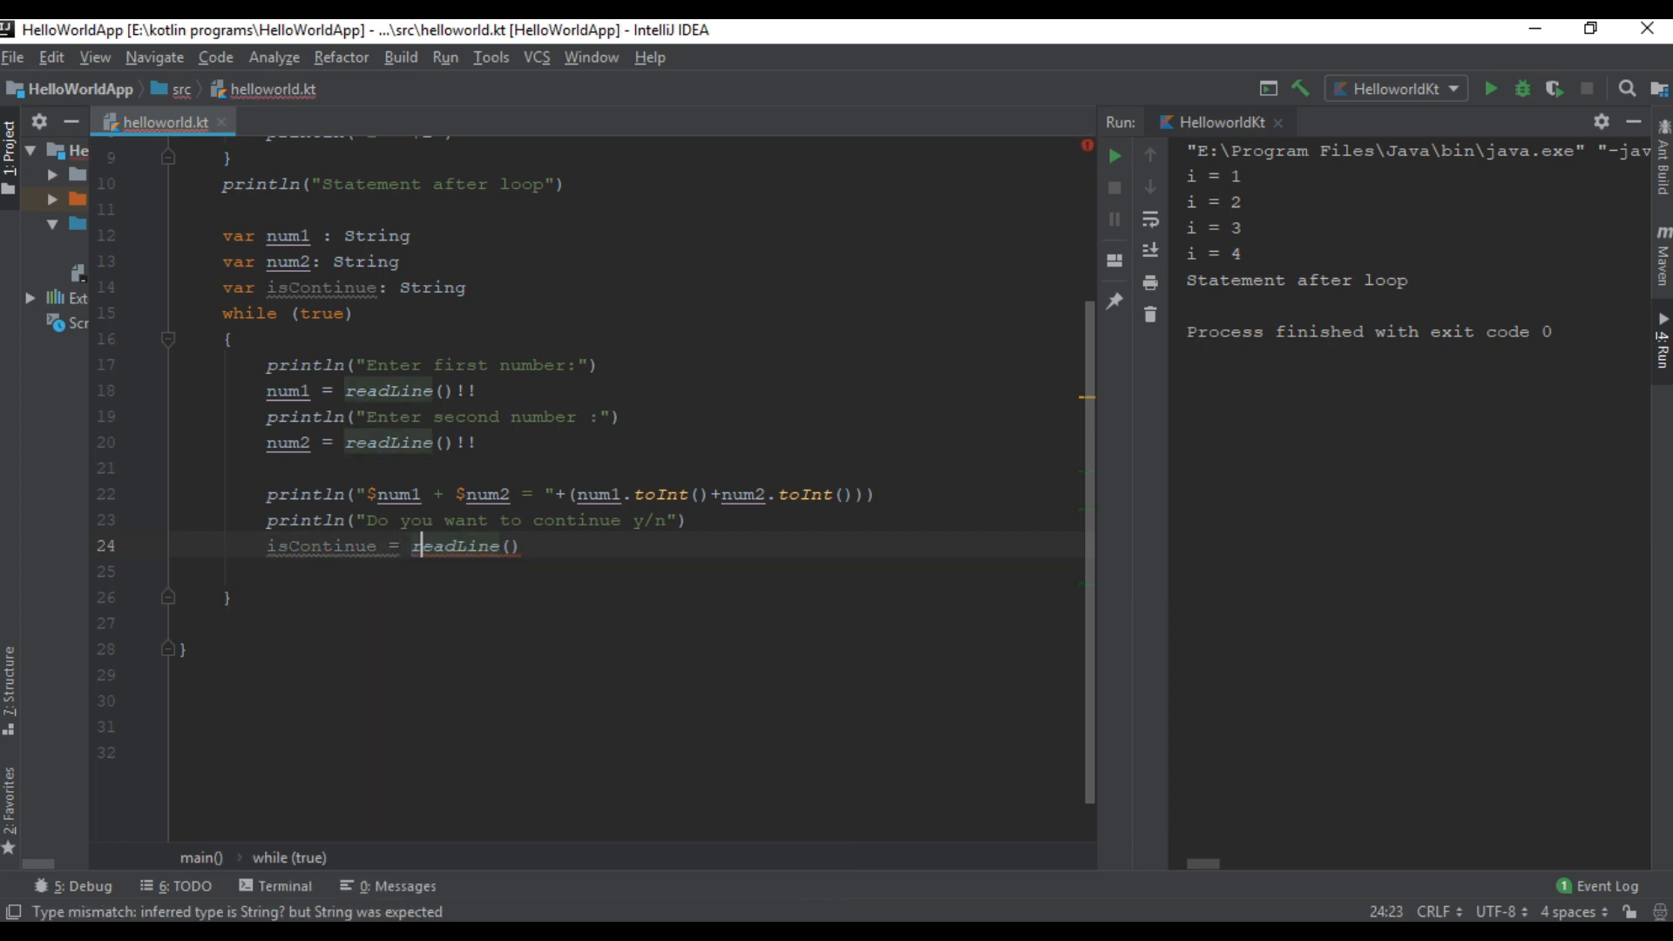
text(!!)
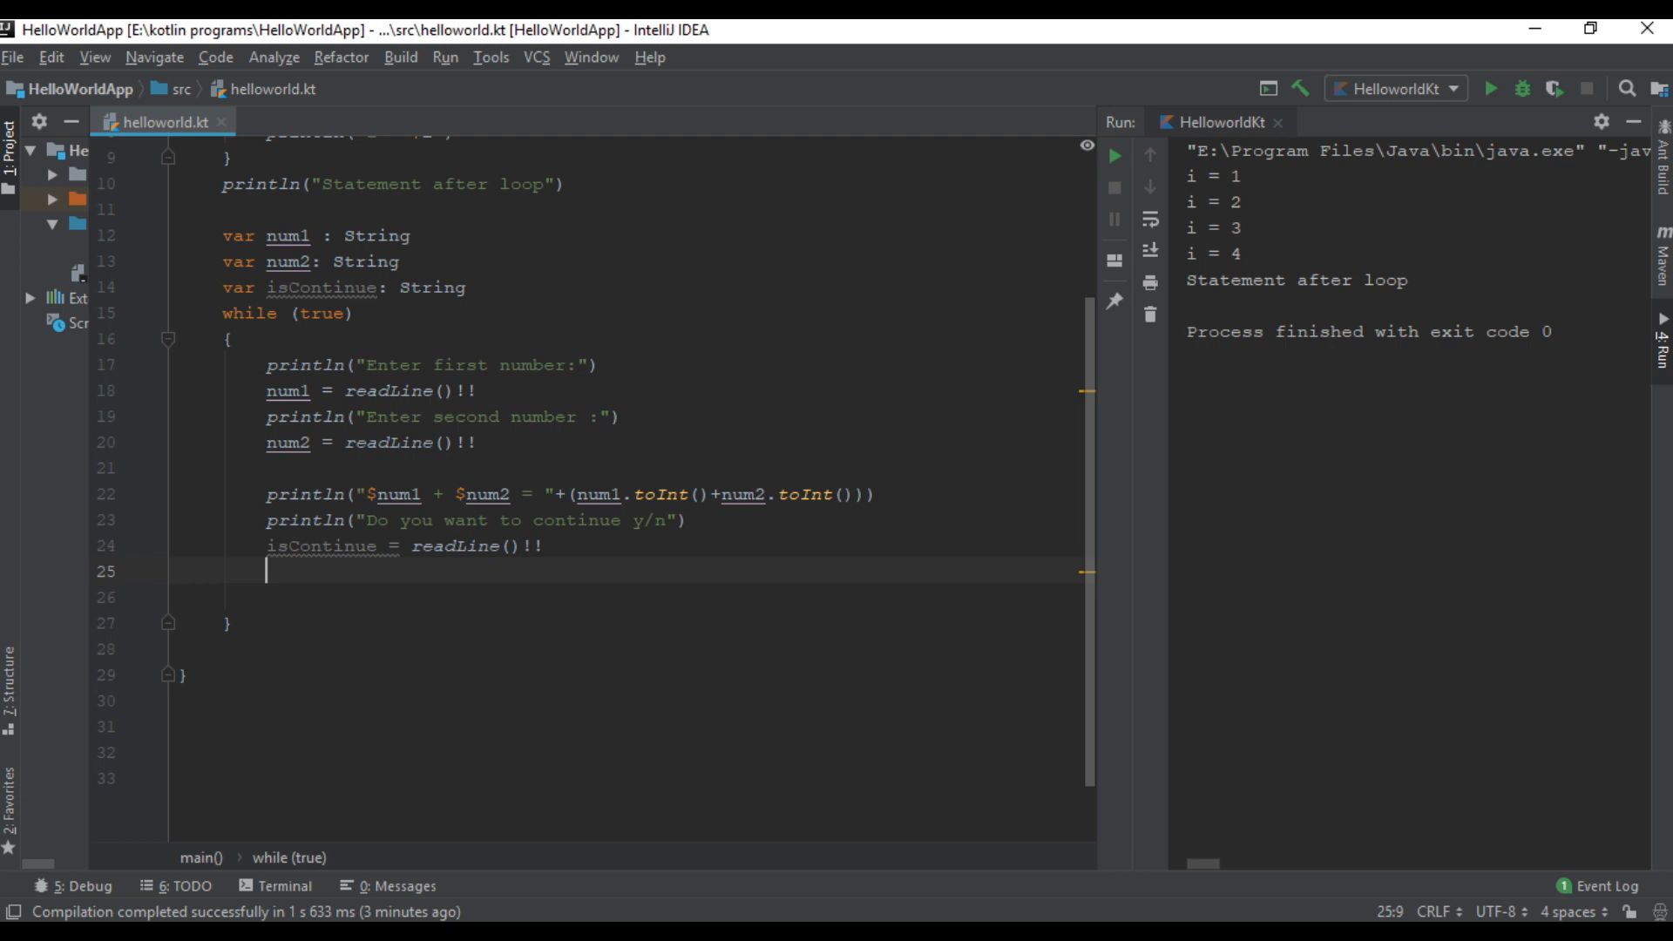
Step: Break the loop when isContinue equals "n" or "N"
text(if()
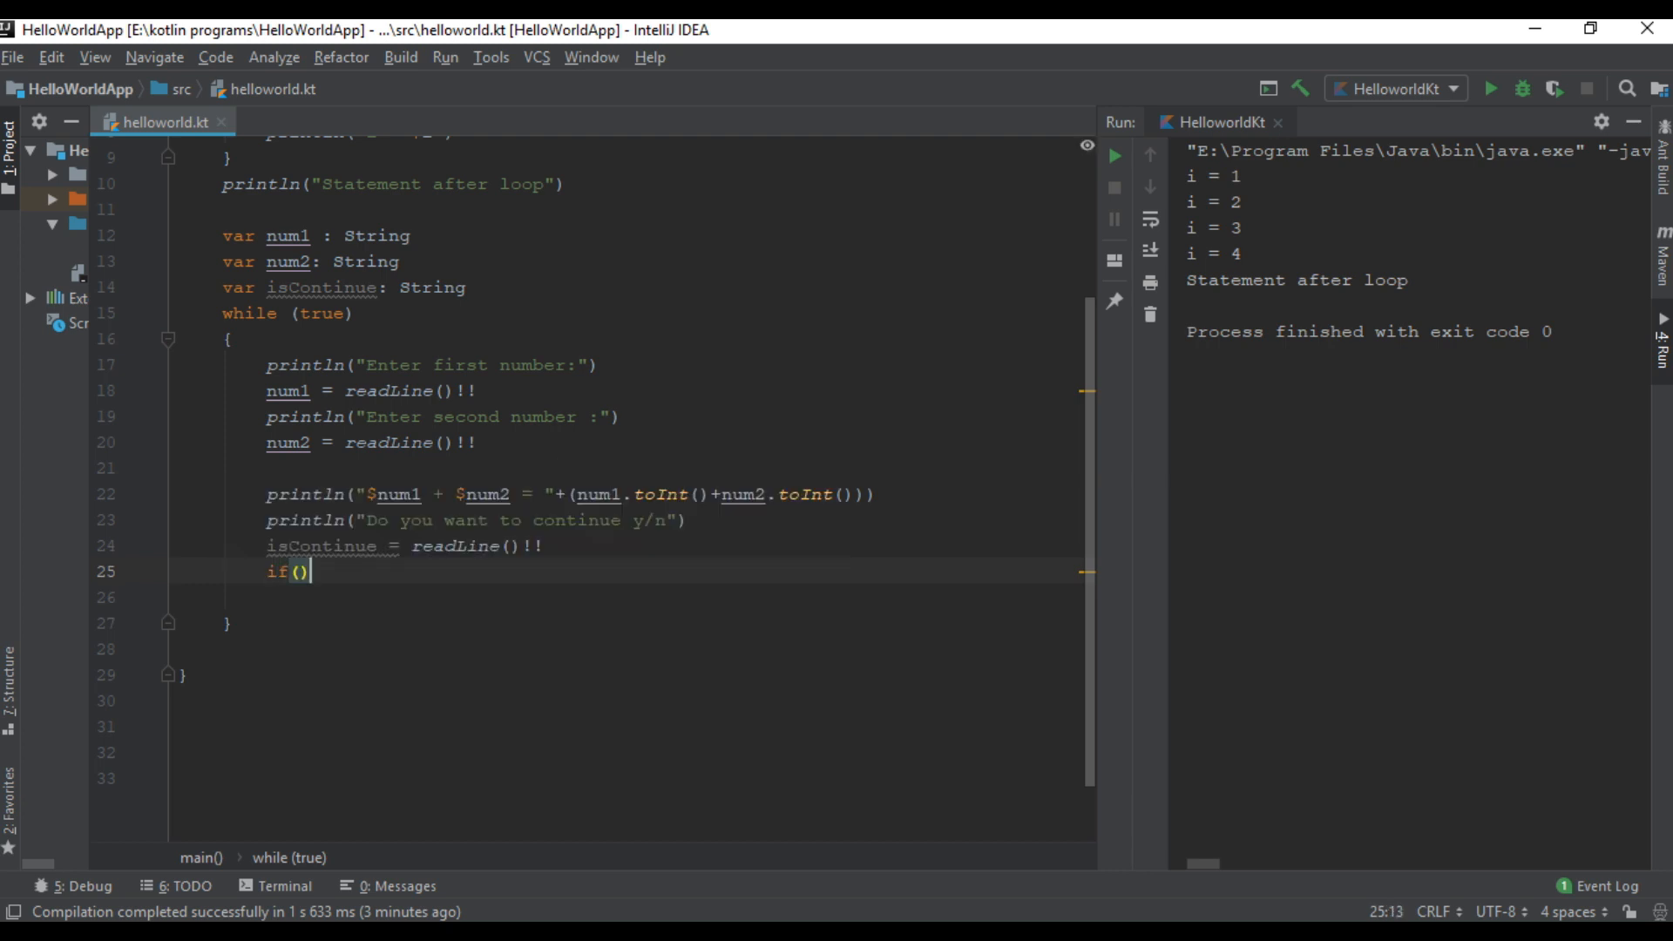
text(isContinue==)
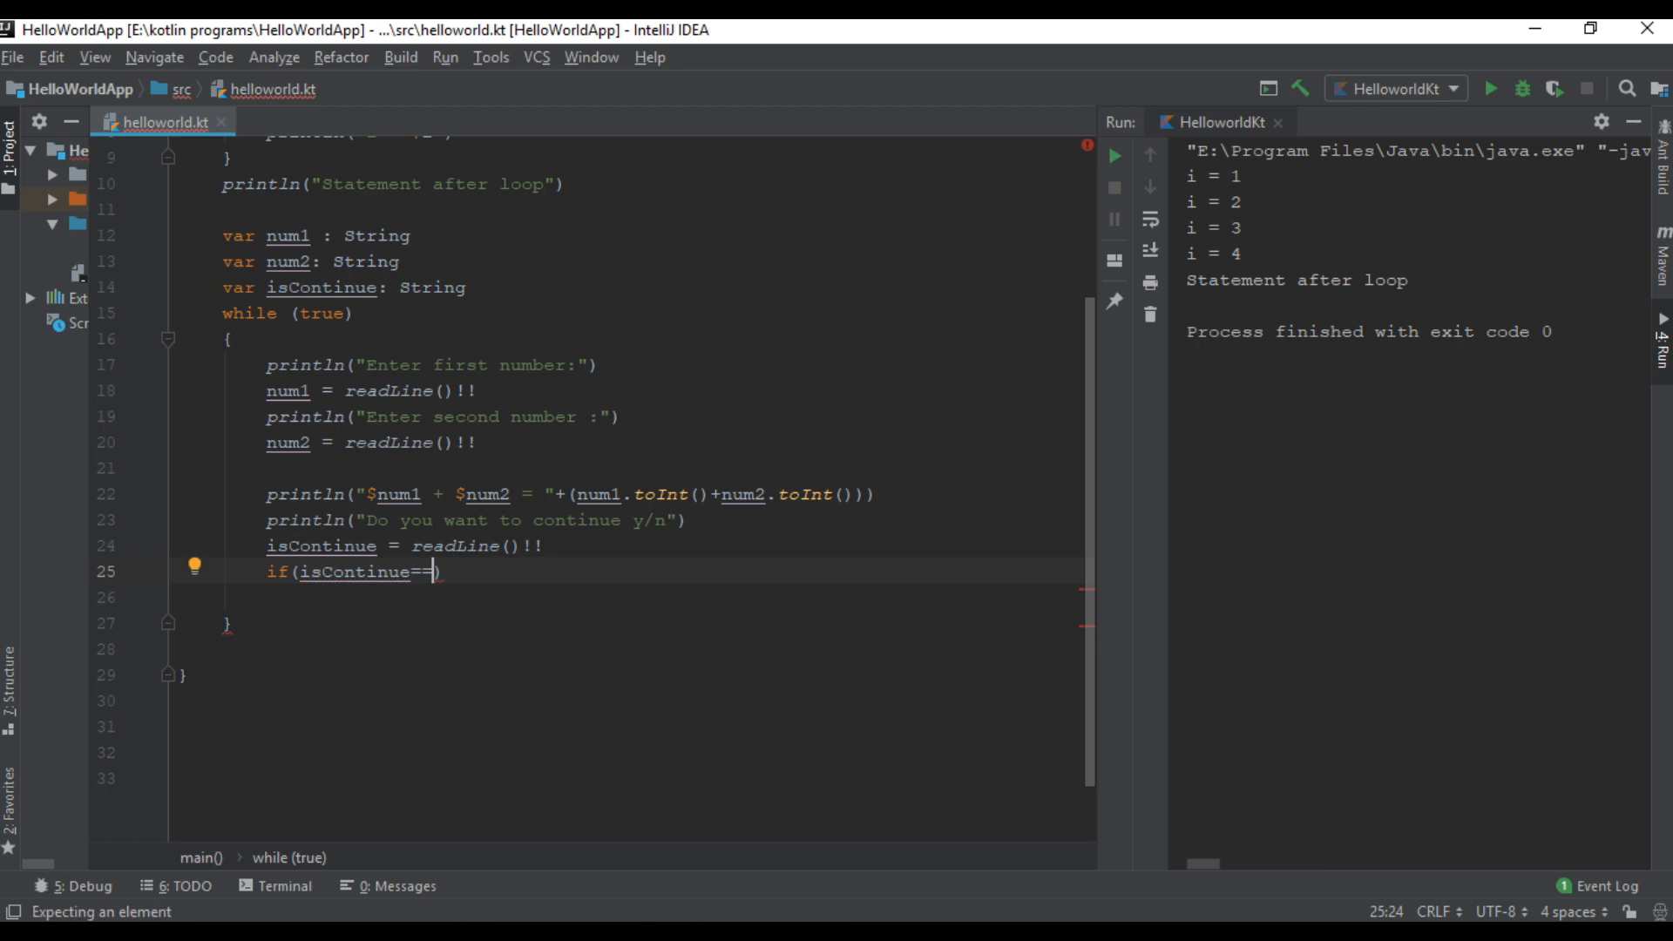
text(")
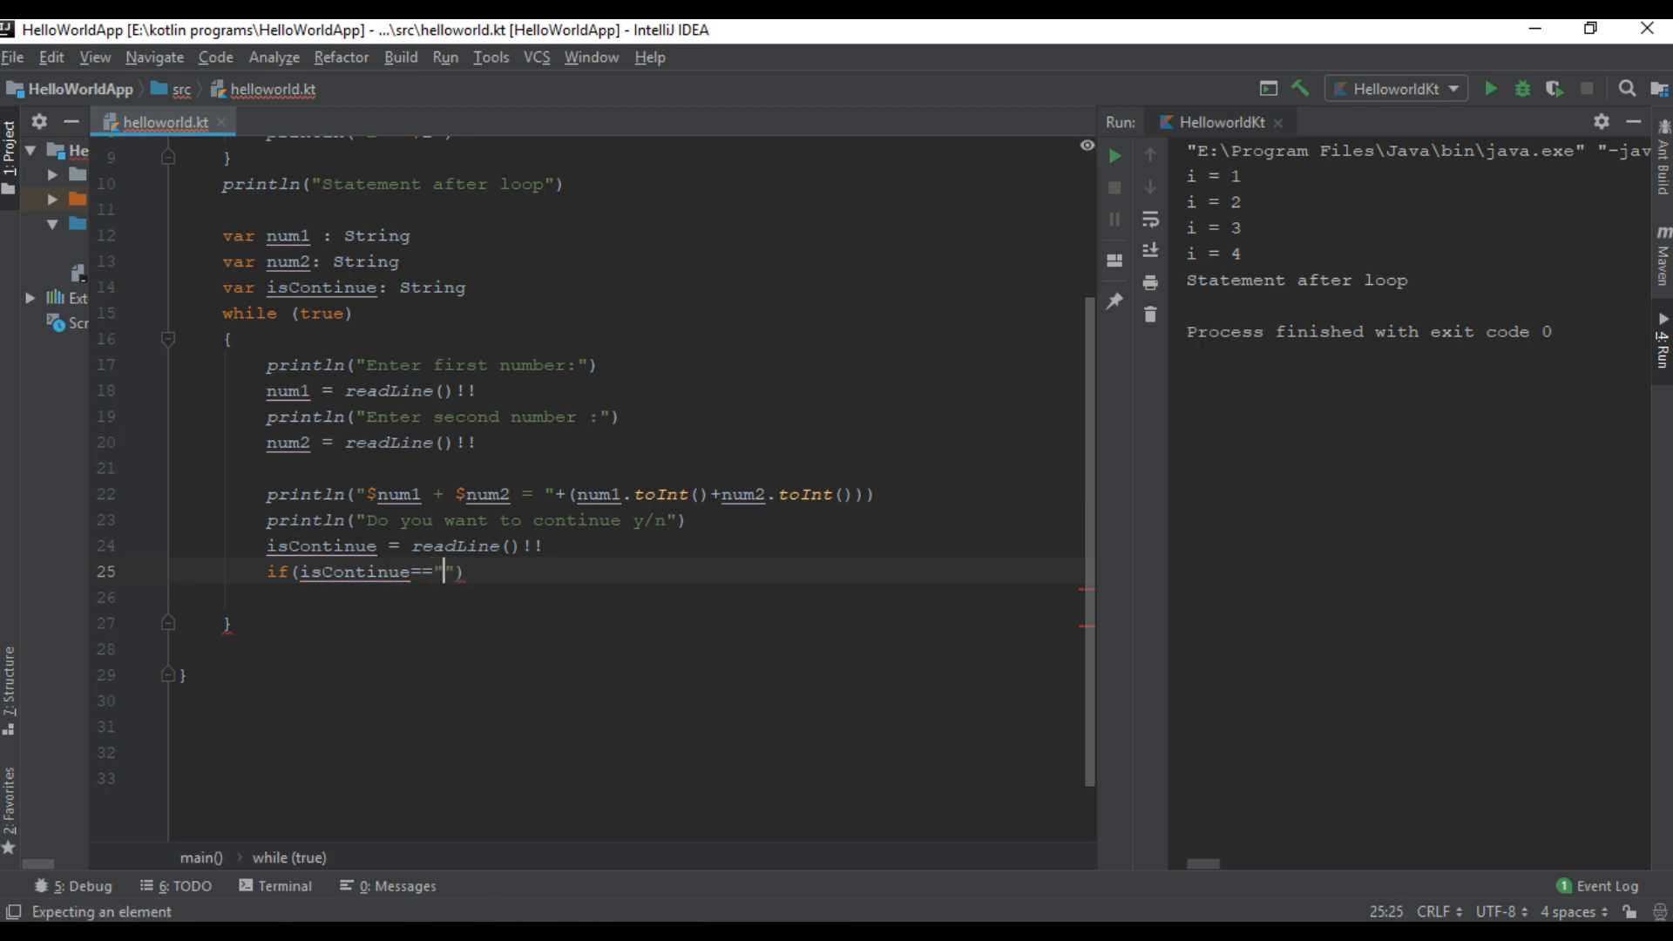
text(y)
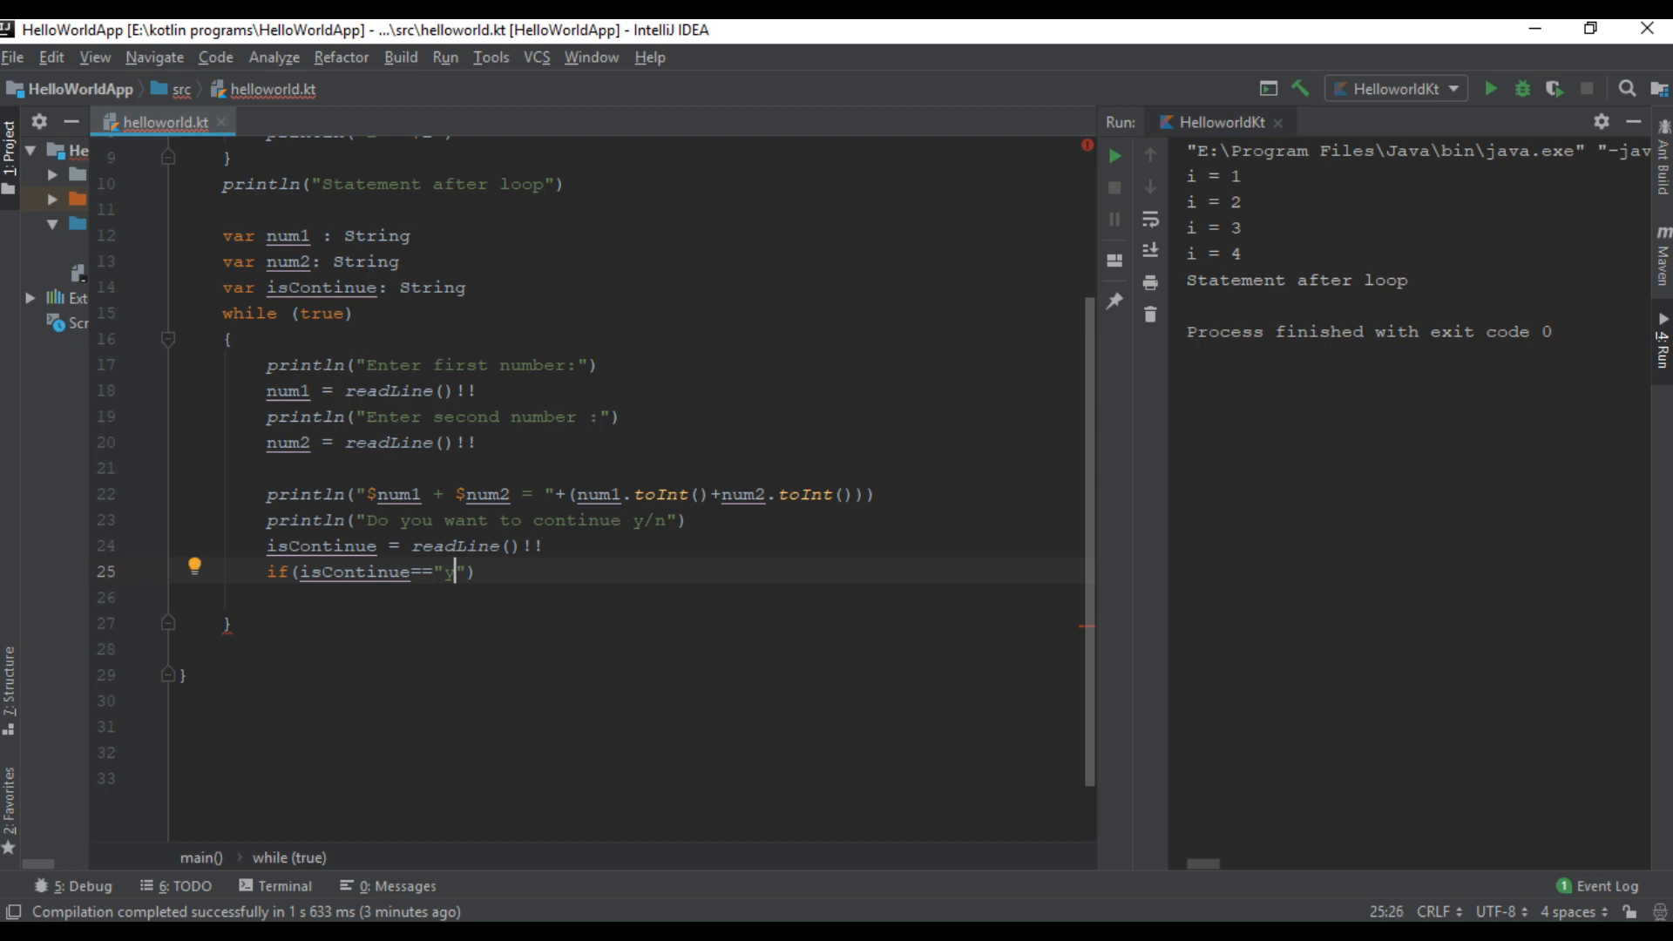
text(n)
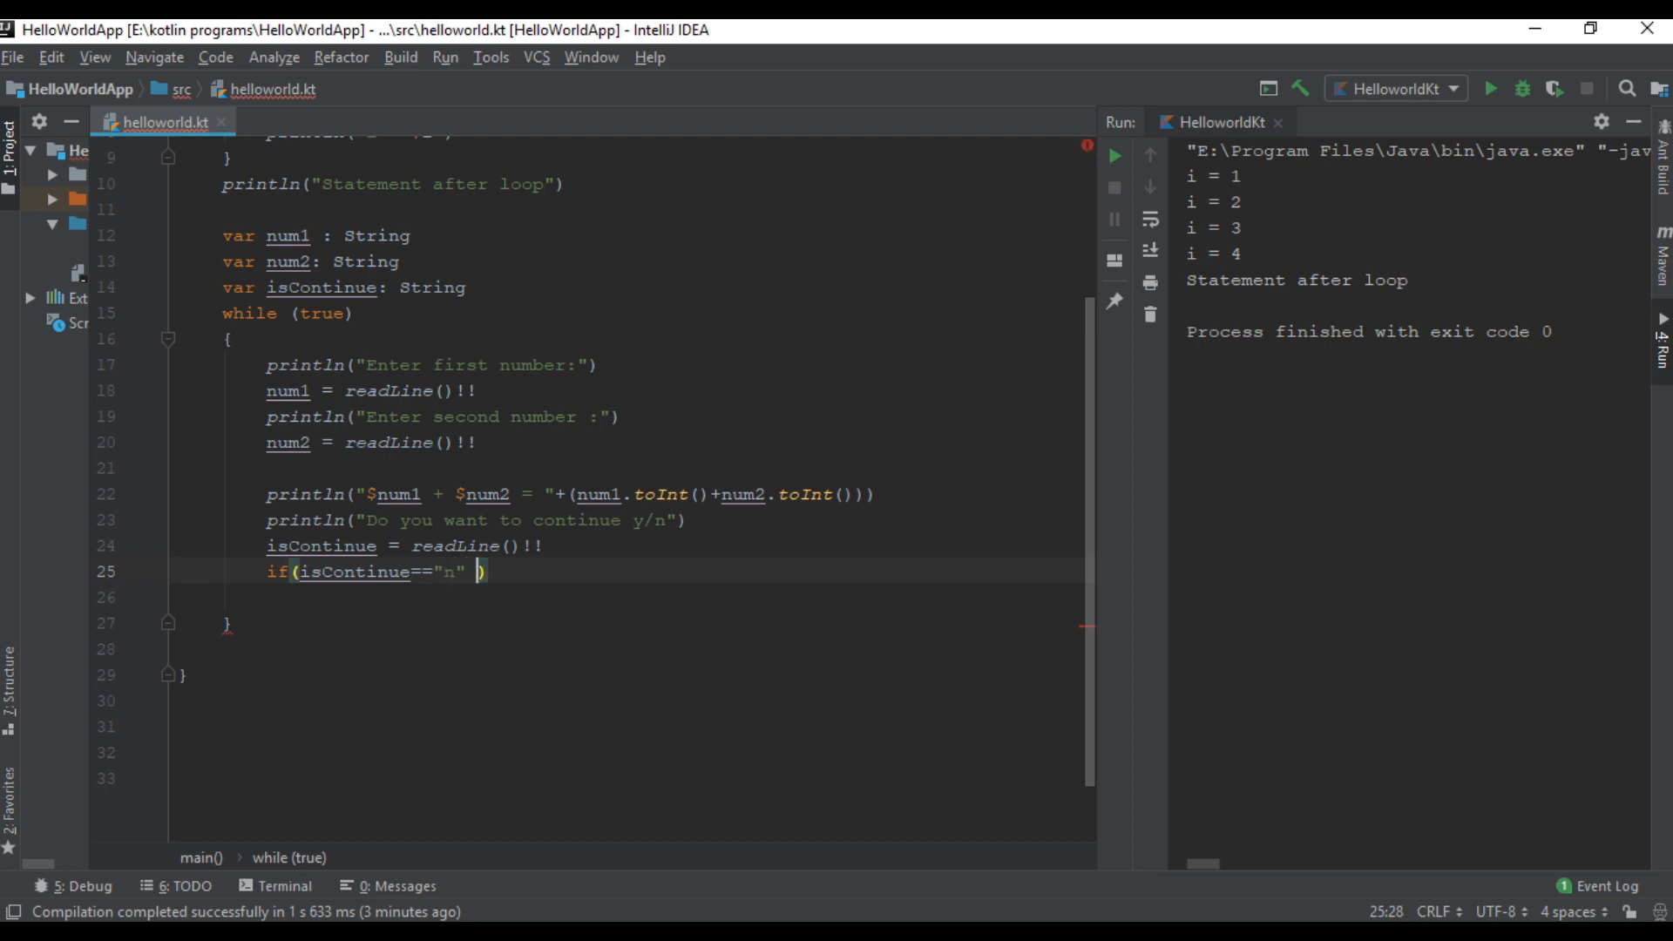
text(|| i)
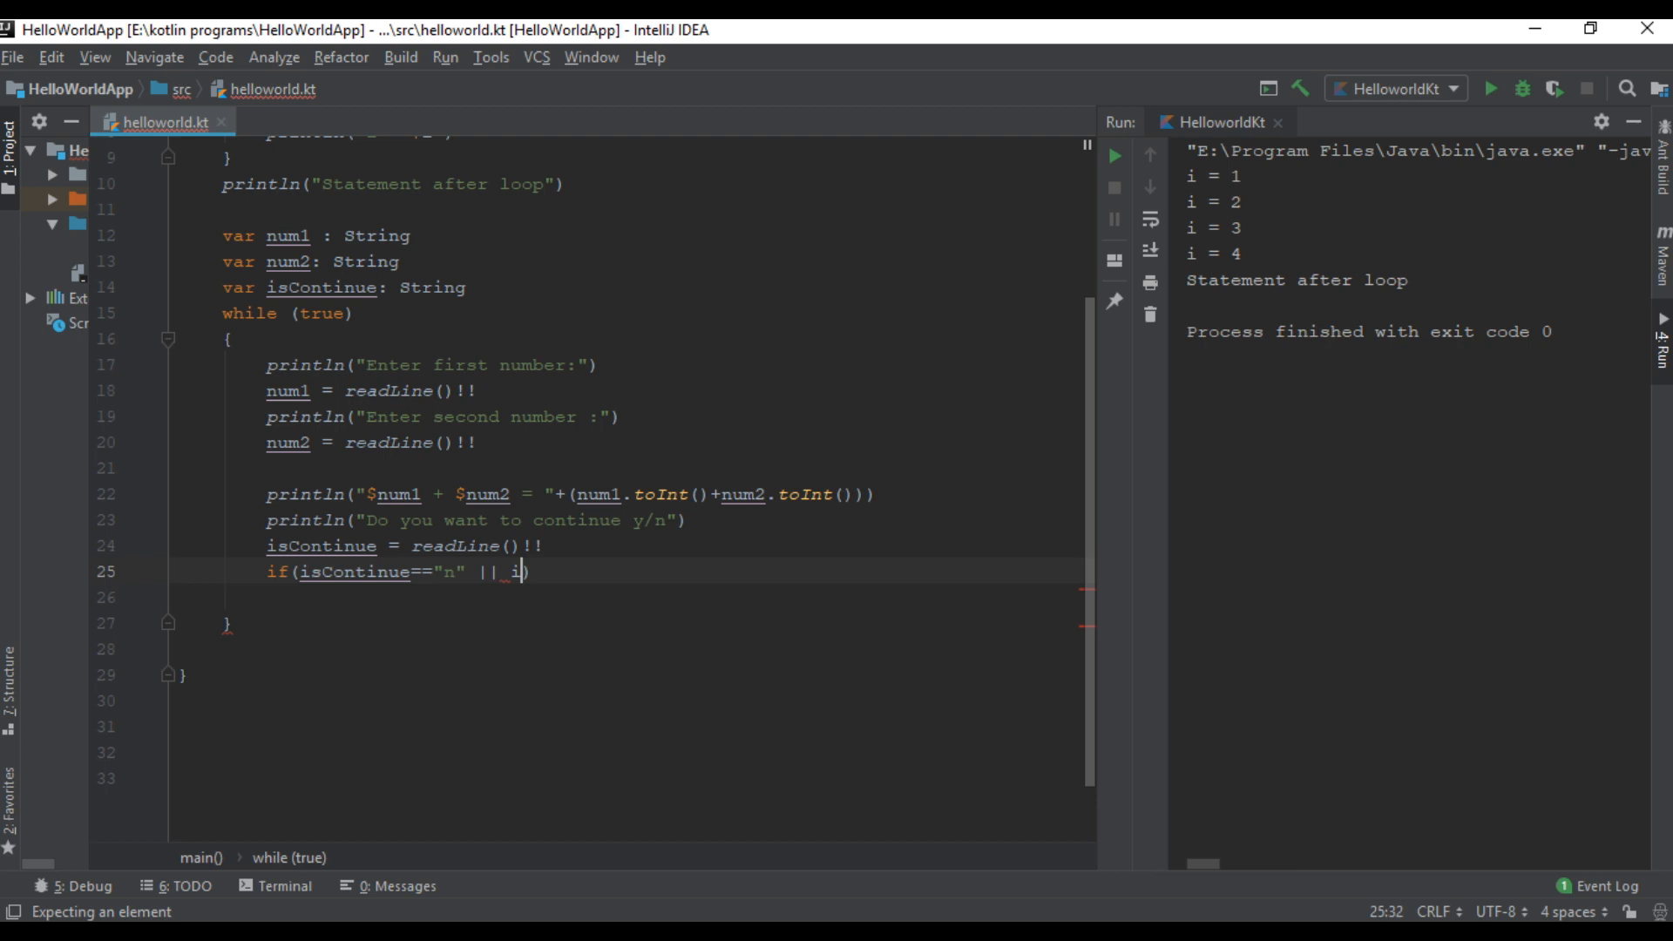
text(sContinue)
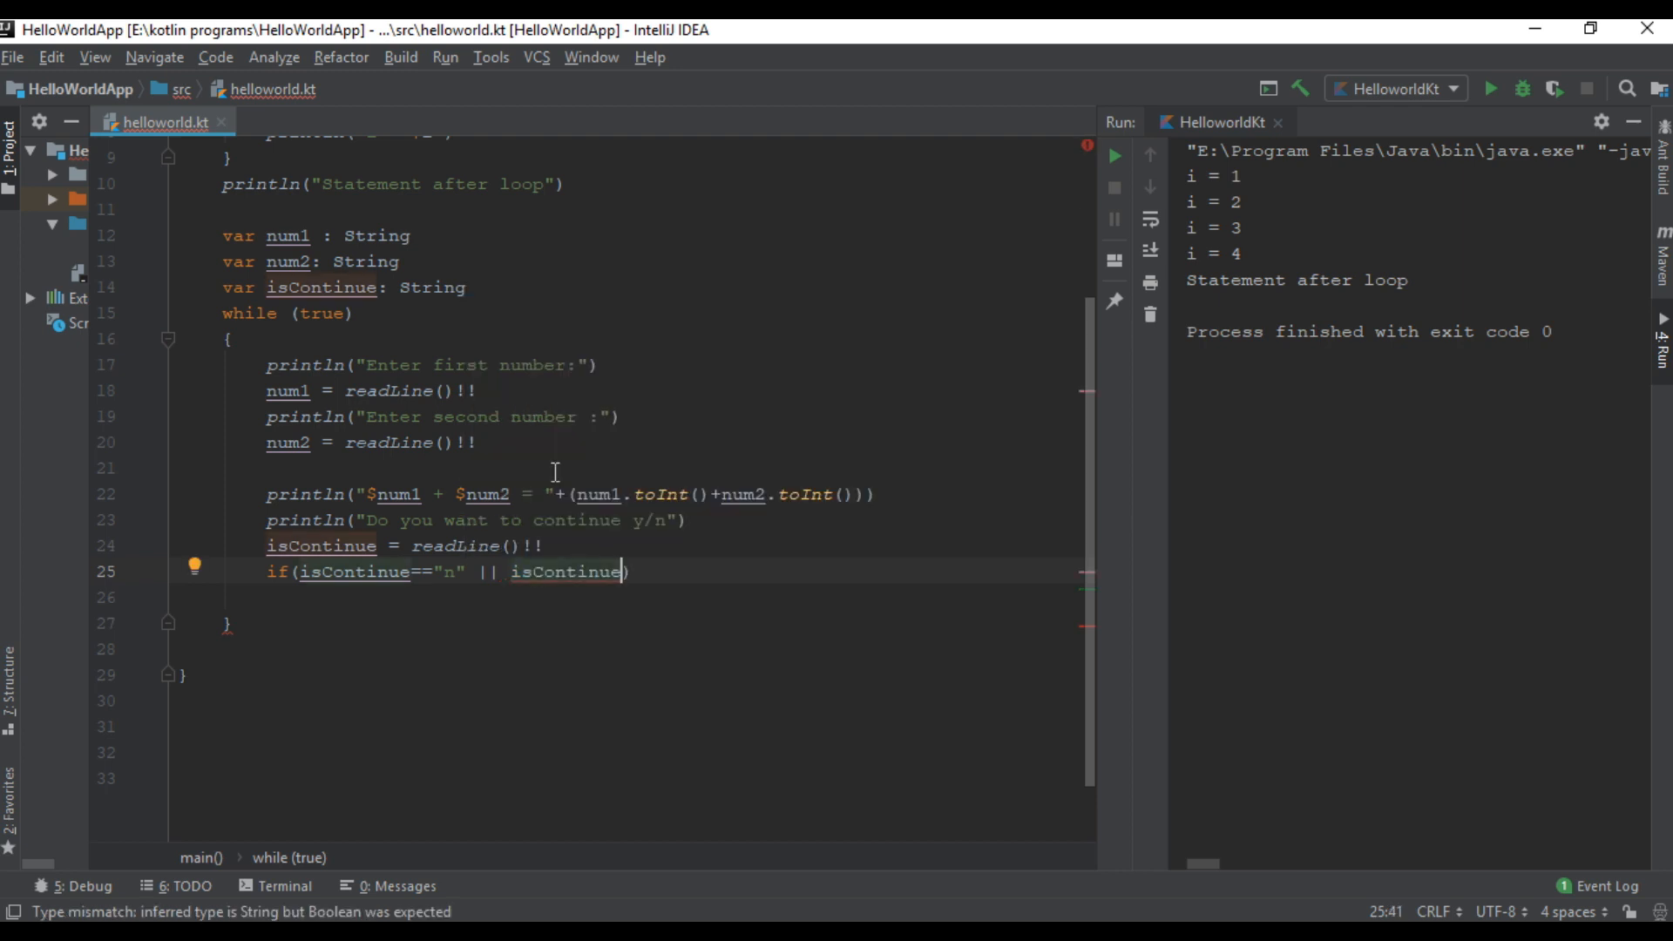
text(=="N")
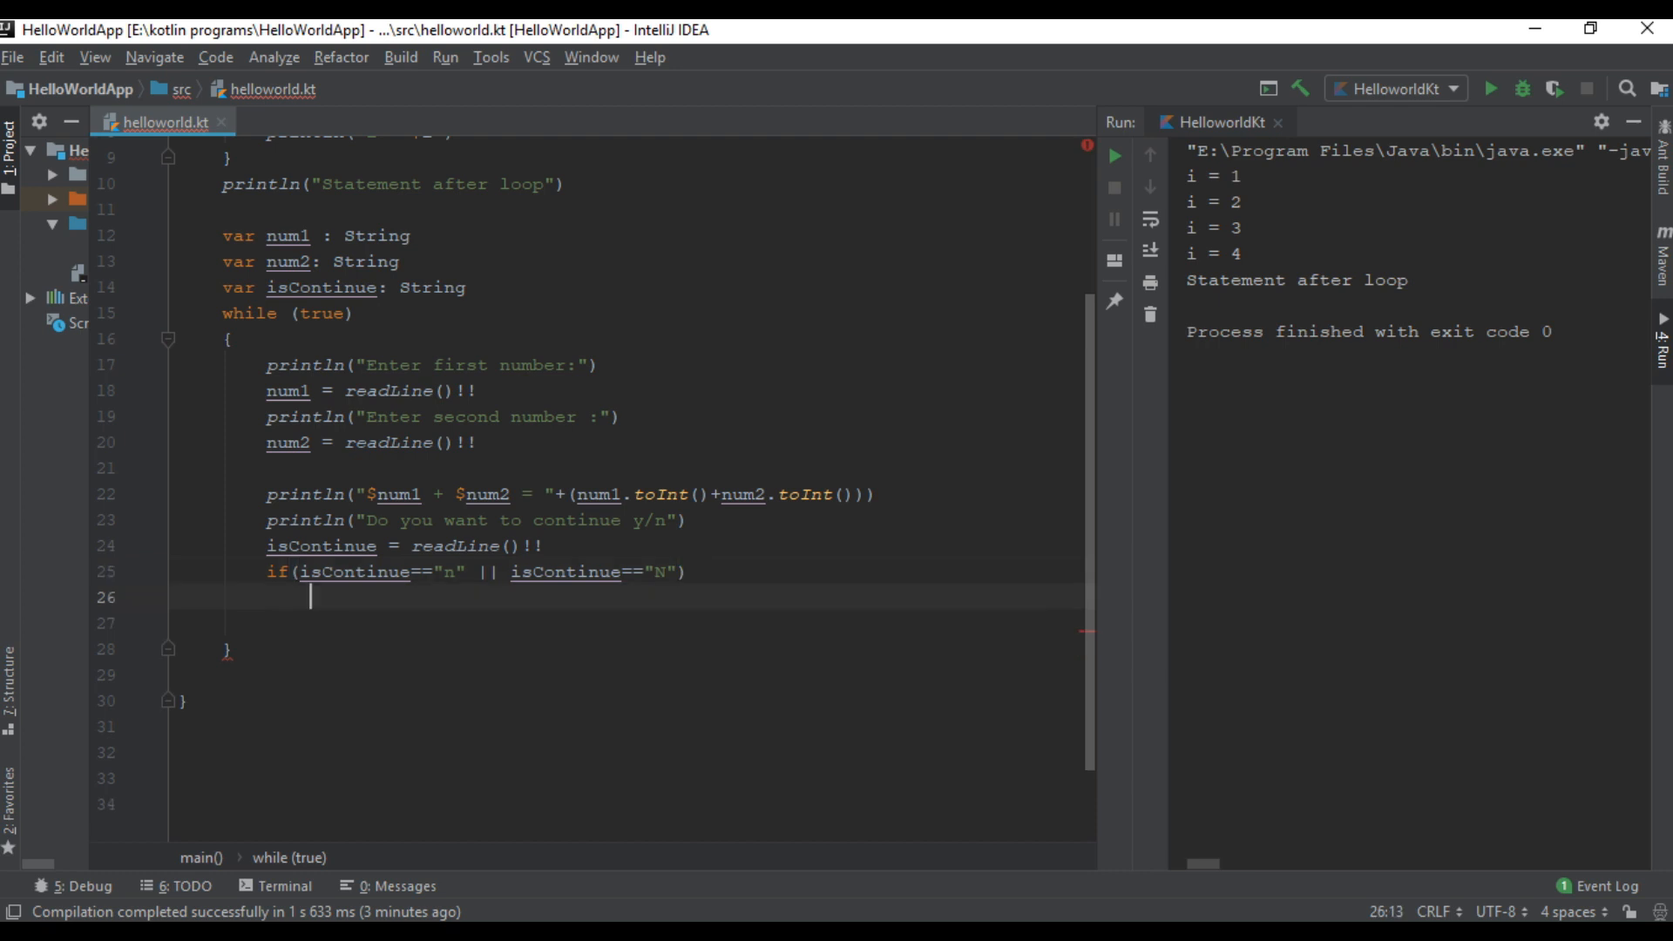
text(break)
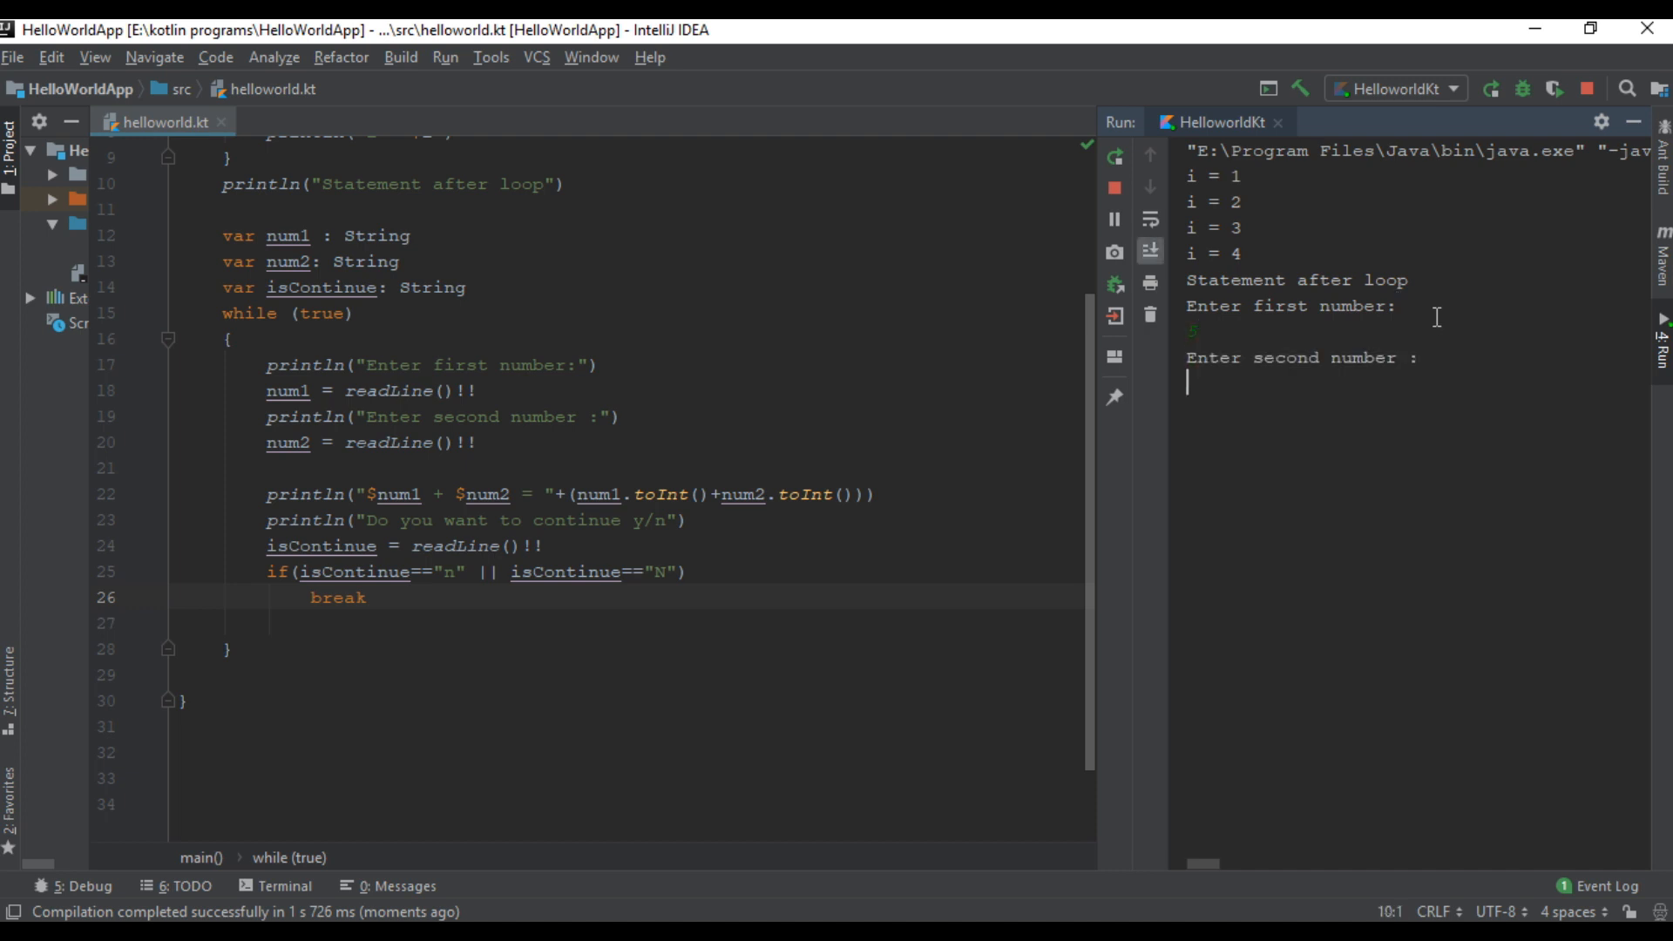
Step: Run and enter 5, 2, y then 8, 2, n to get sums 7 and 10 and exit code 0
text(5)
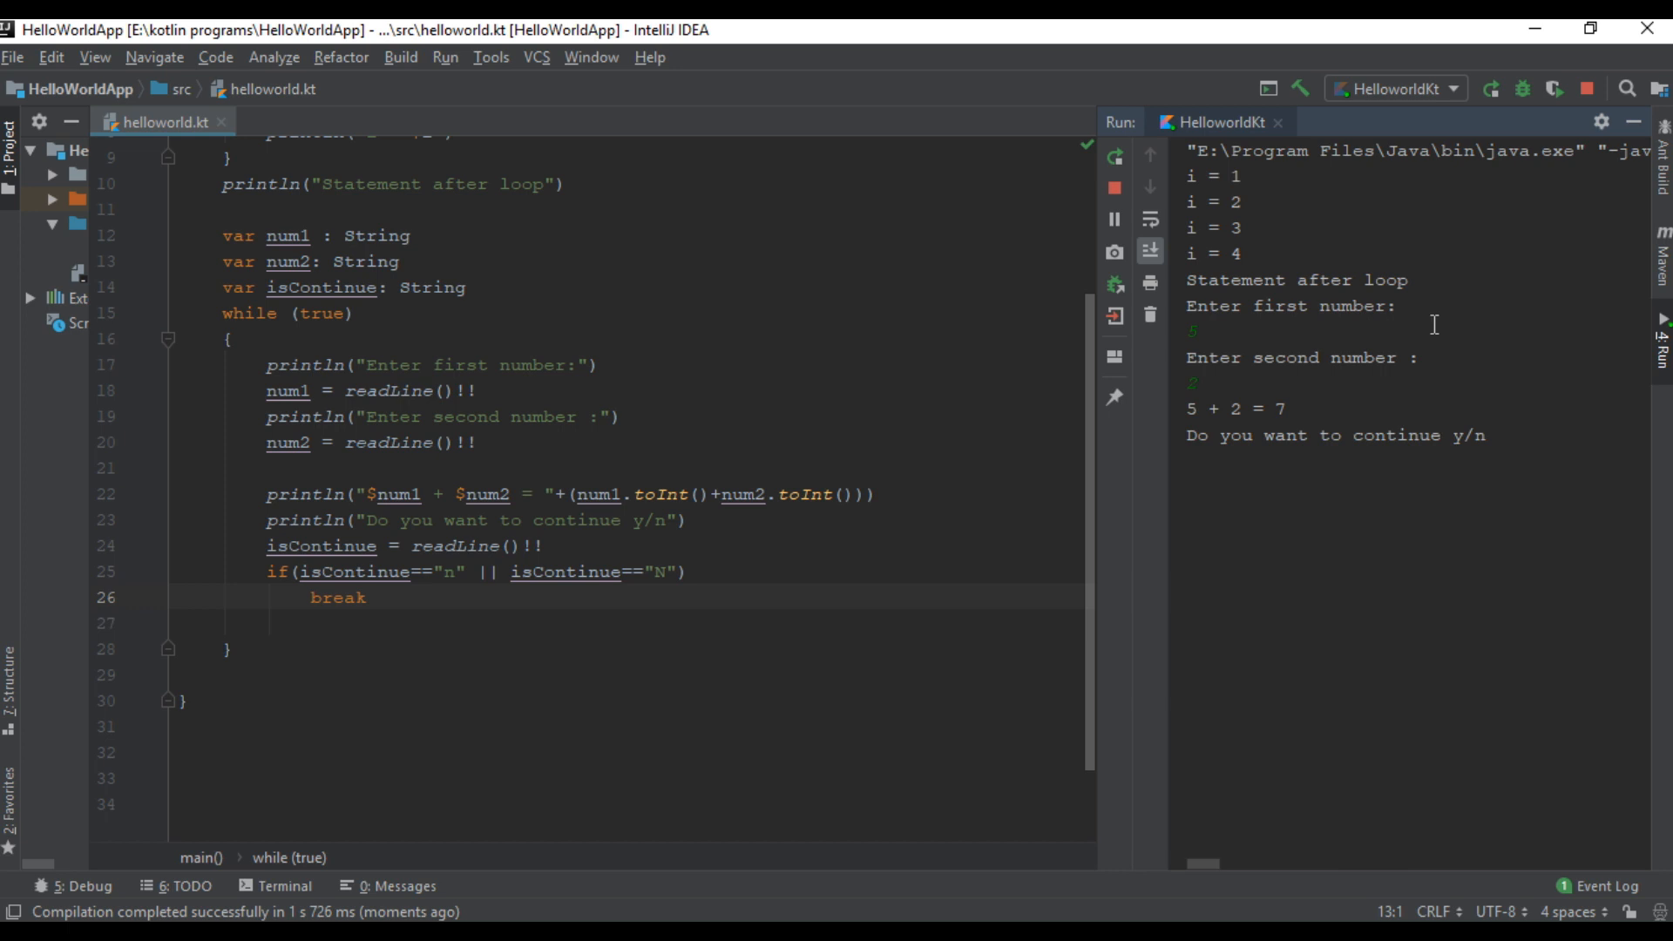
text(y)
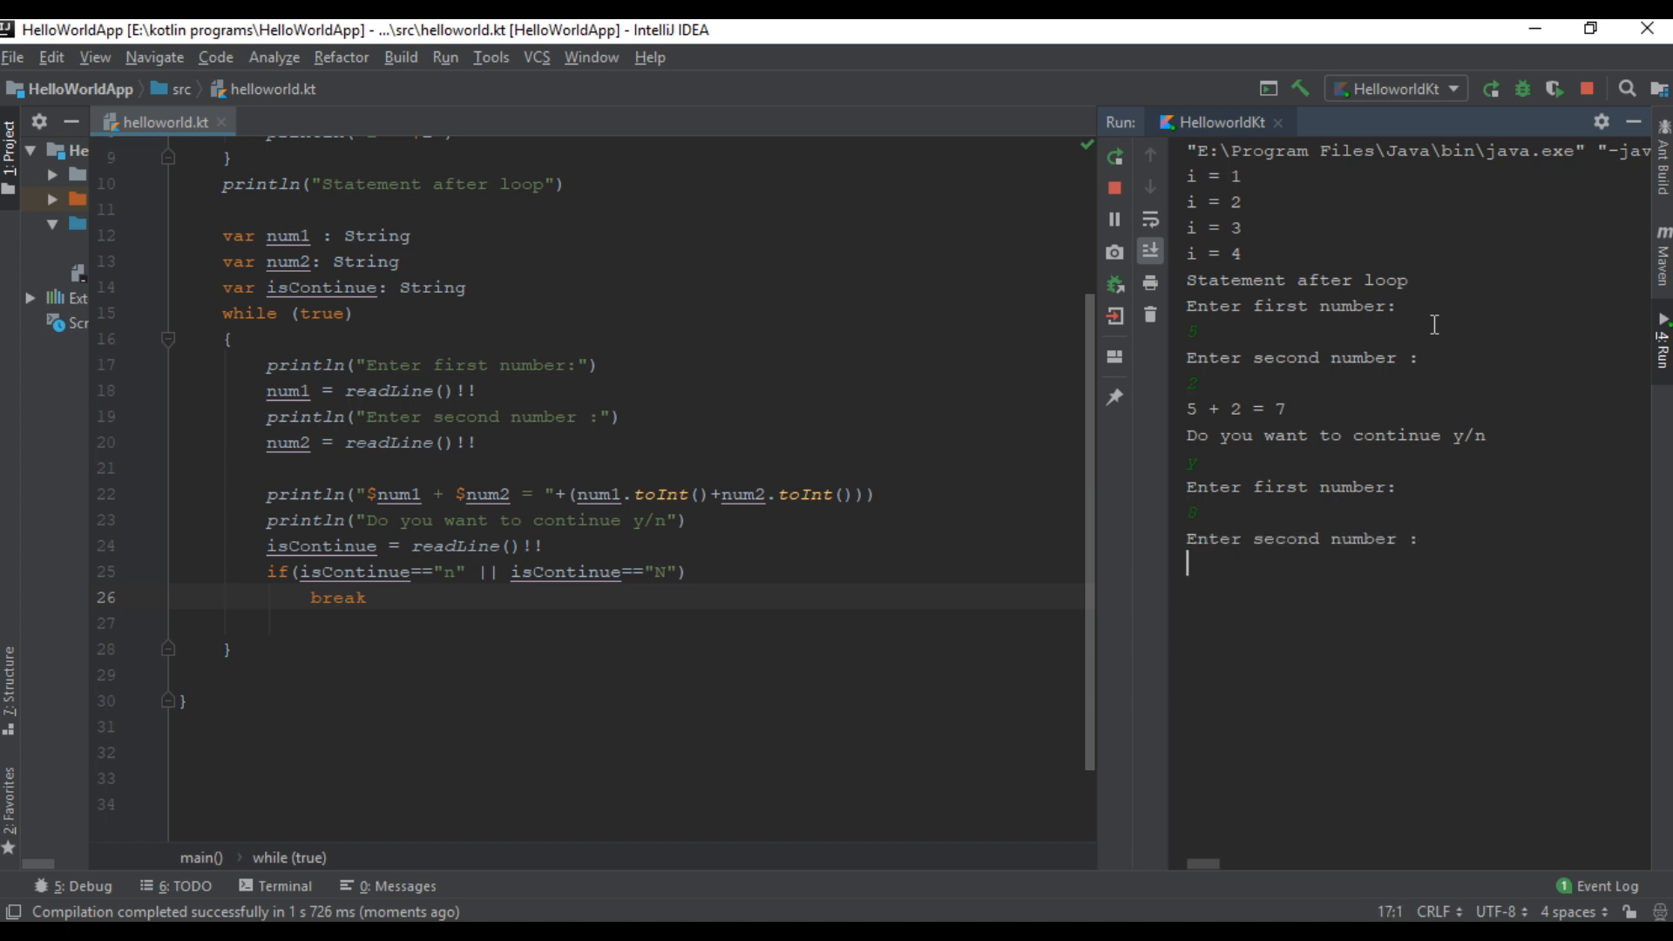
text(2)
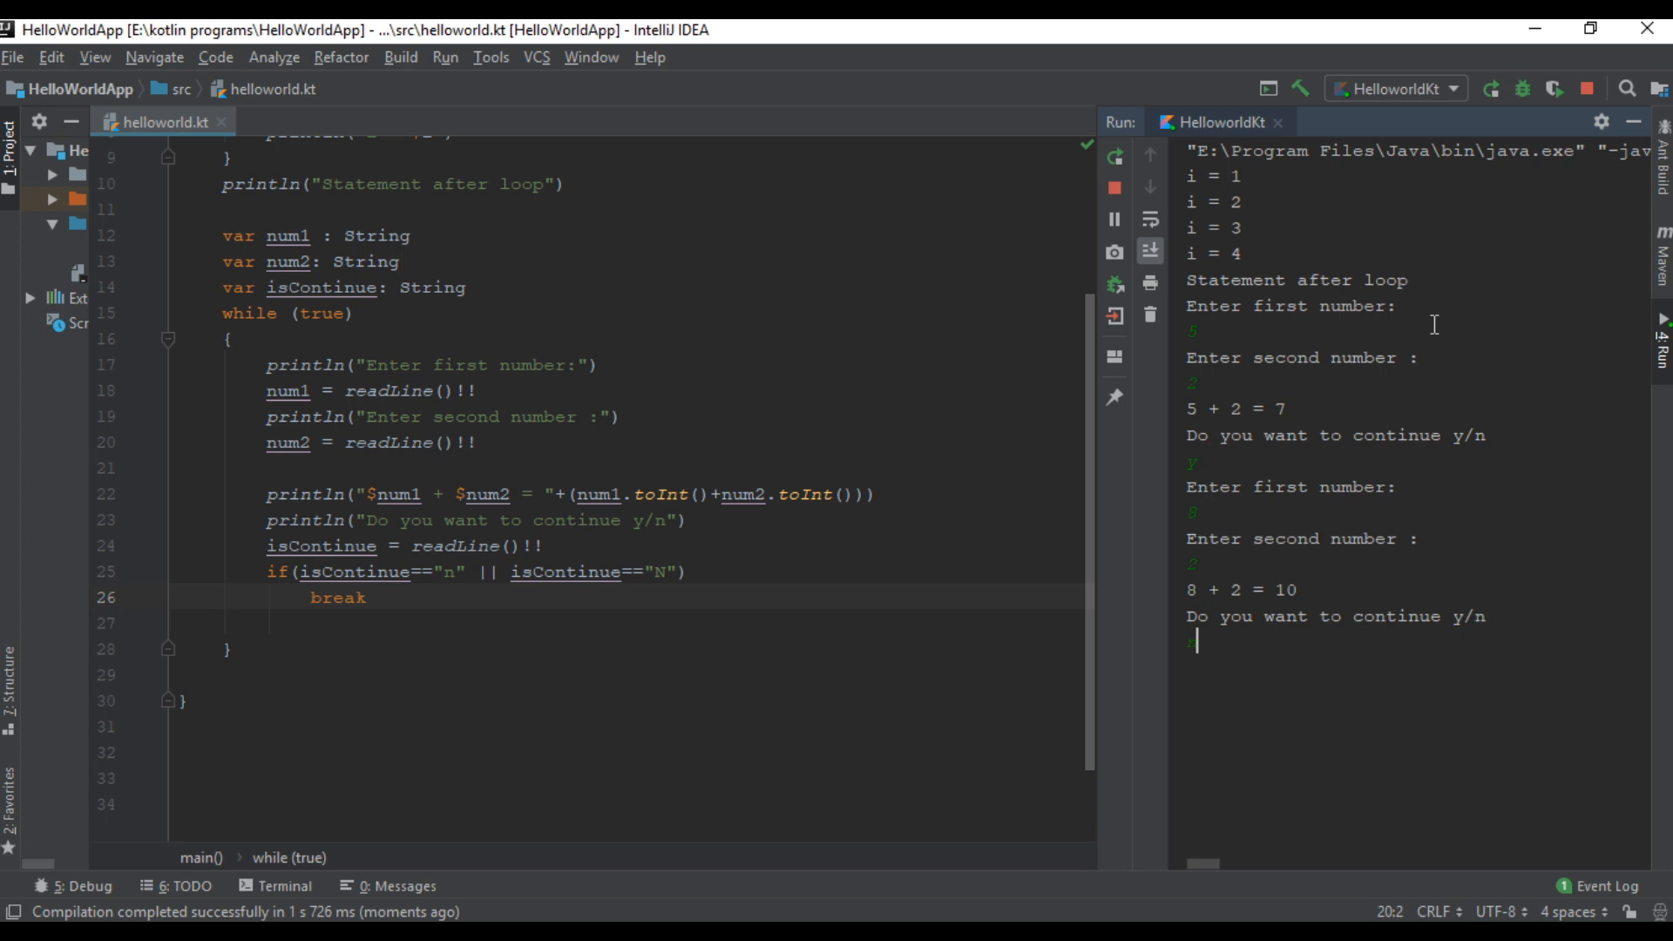
text(n)
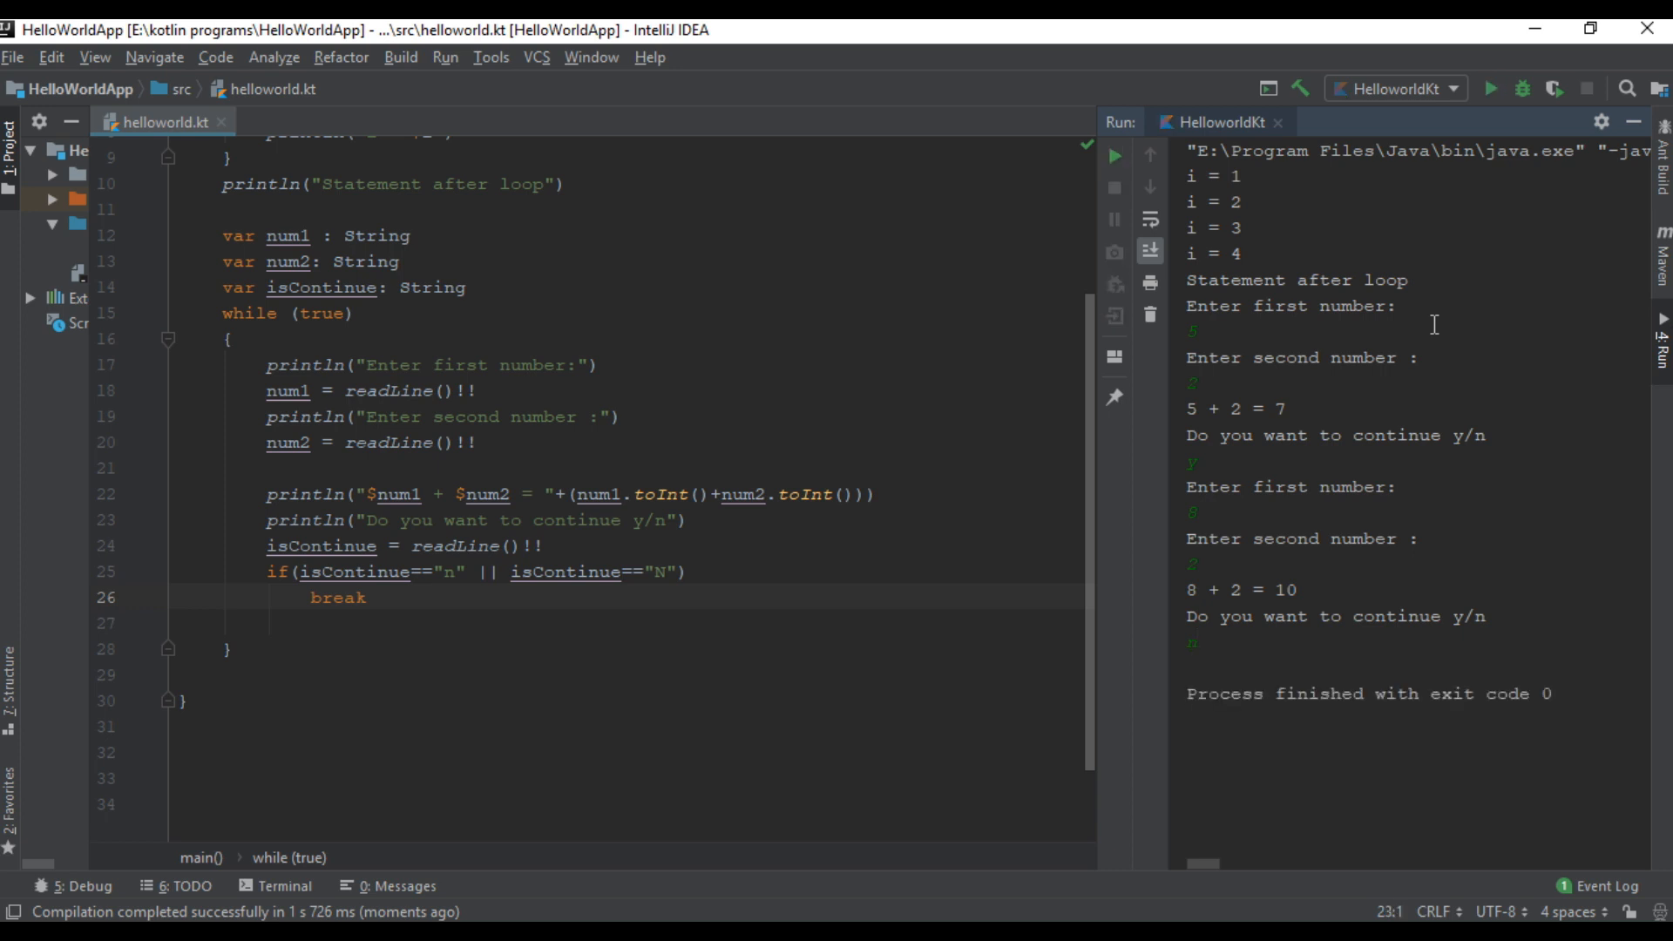